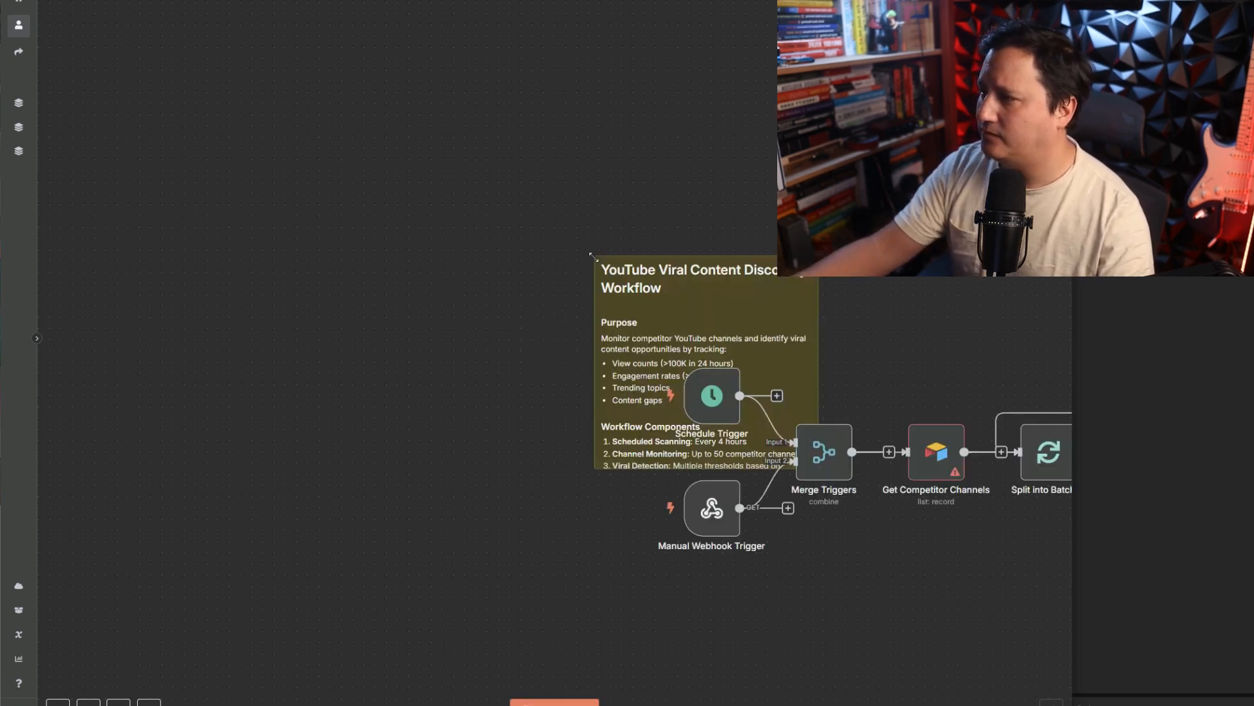
Step: Scroll over the workflow canvas and its sticky note before leaving for Claude Projects
scroll("down", 3)
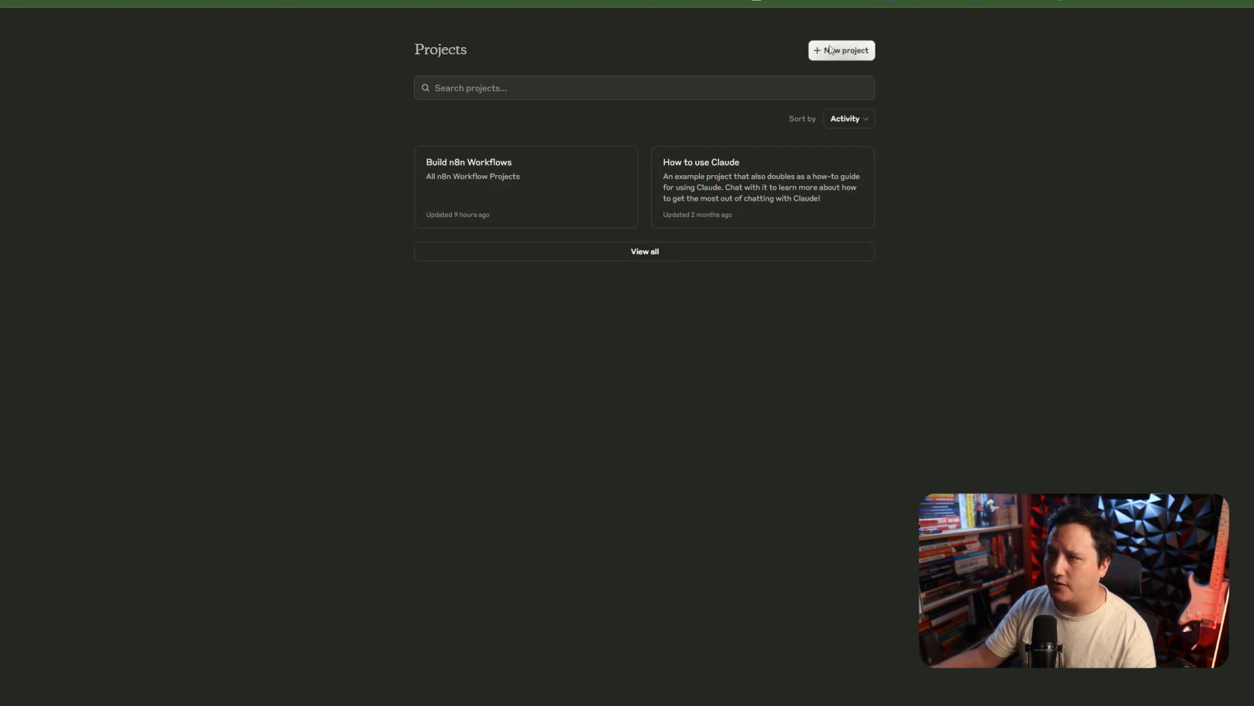
Step: Create a new project named 'n8n Workflow Builder v2'
left_click(841, 50)
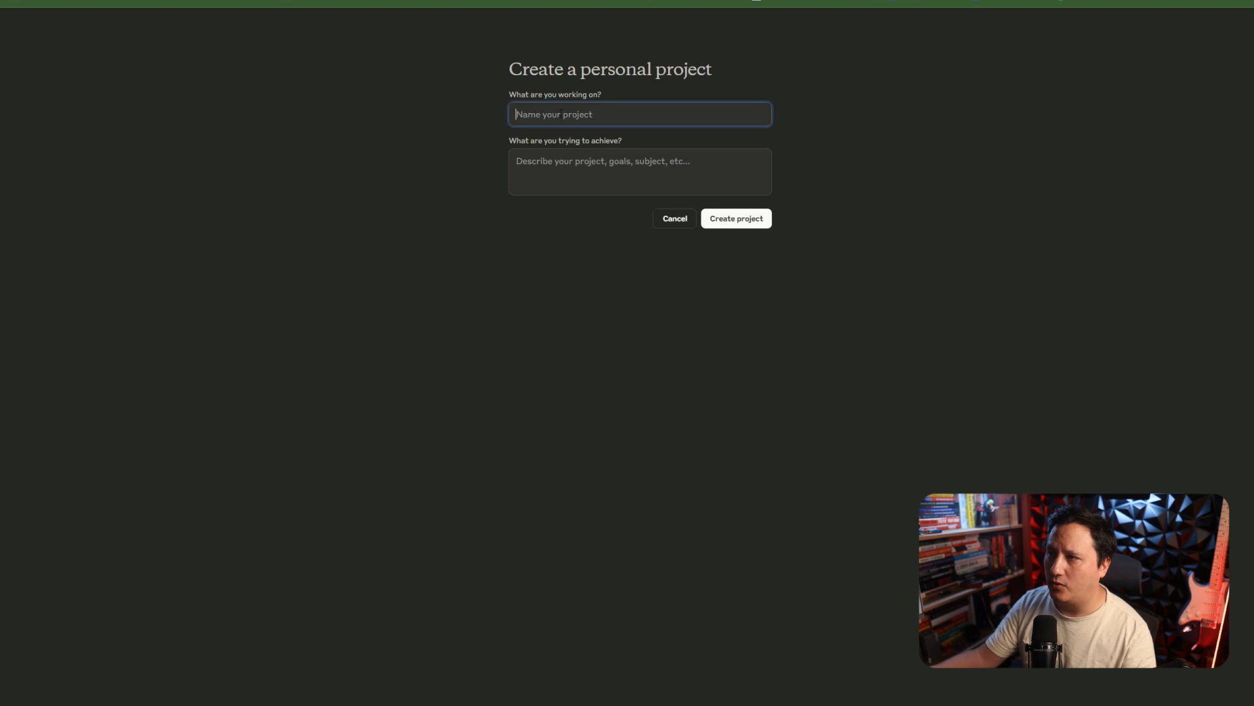
left_click(638, 114)
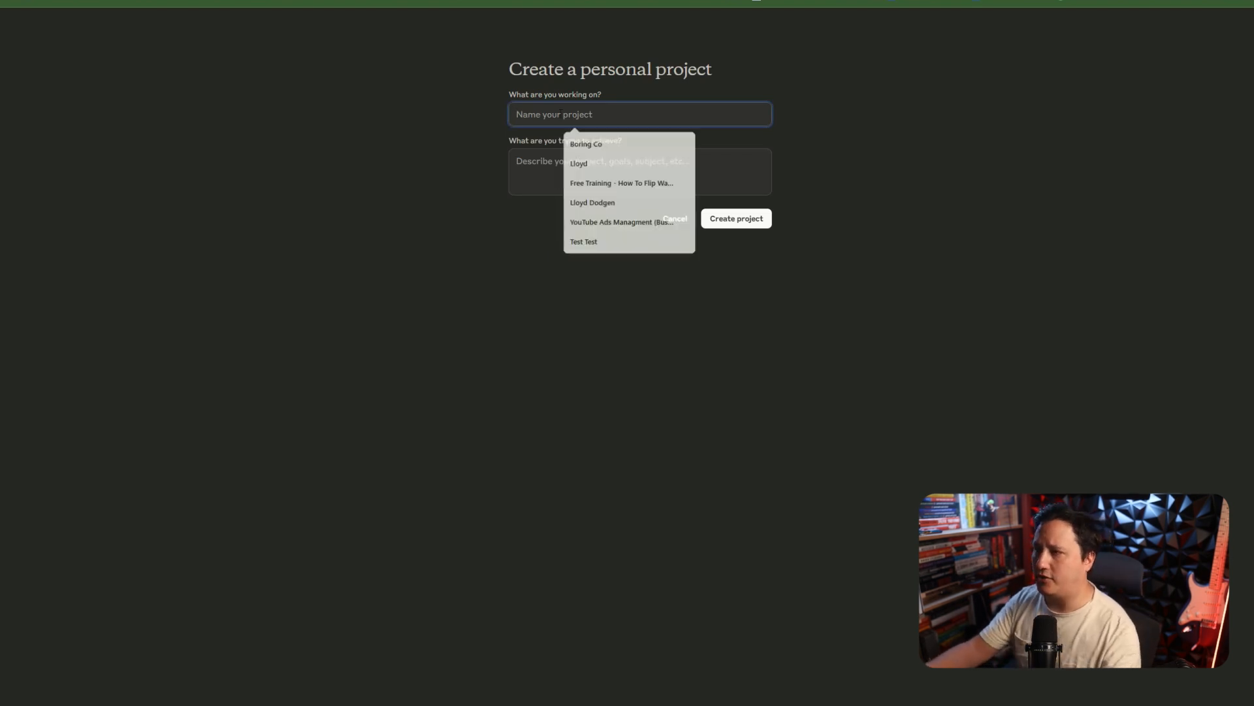
left_click(407, 112)
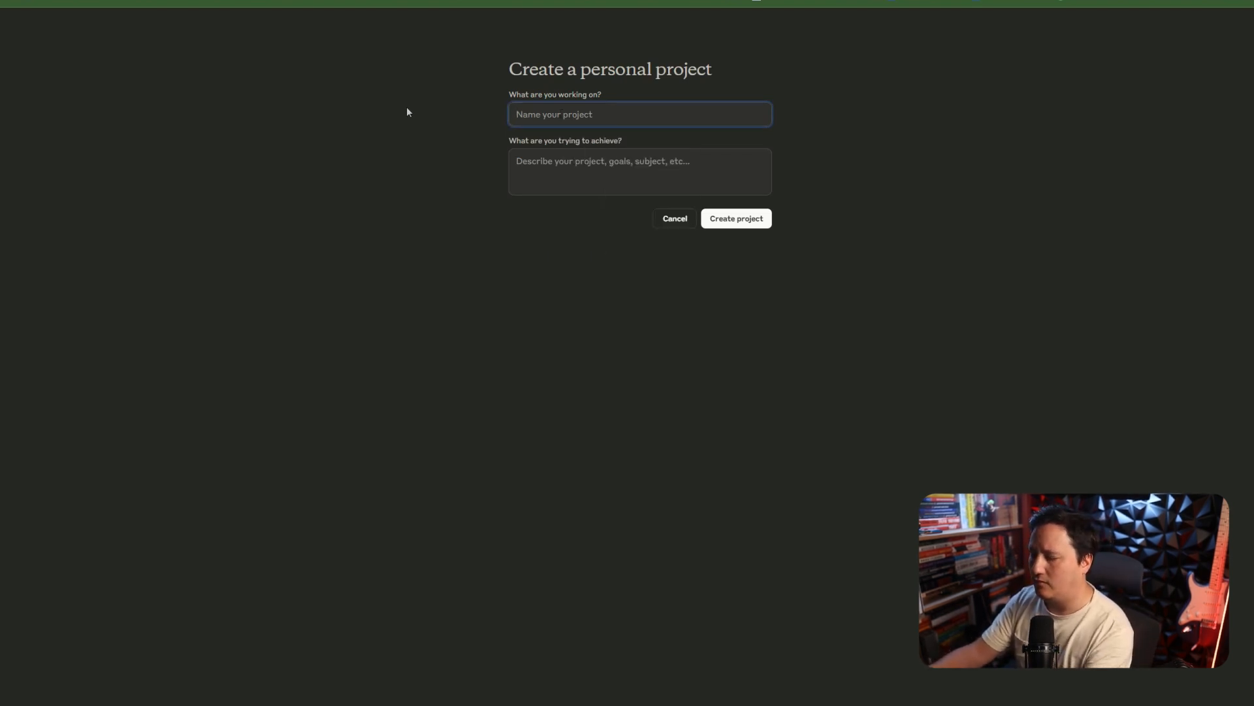
type("n8n Workflow Bu")
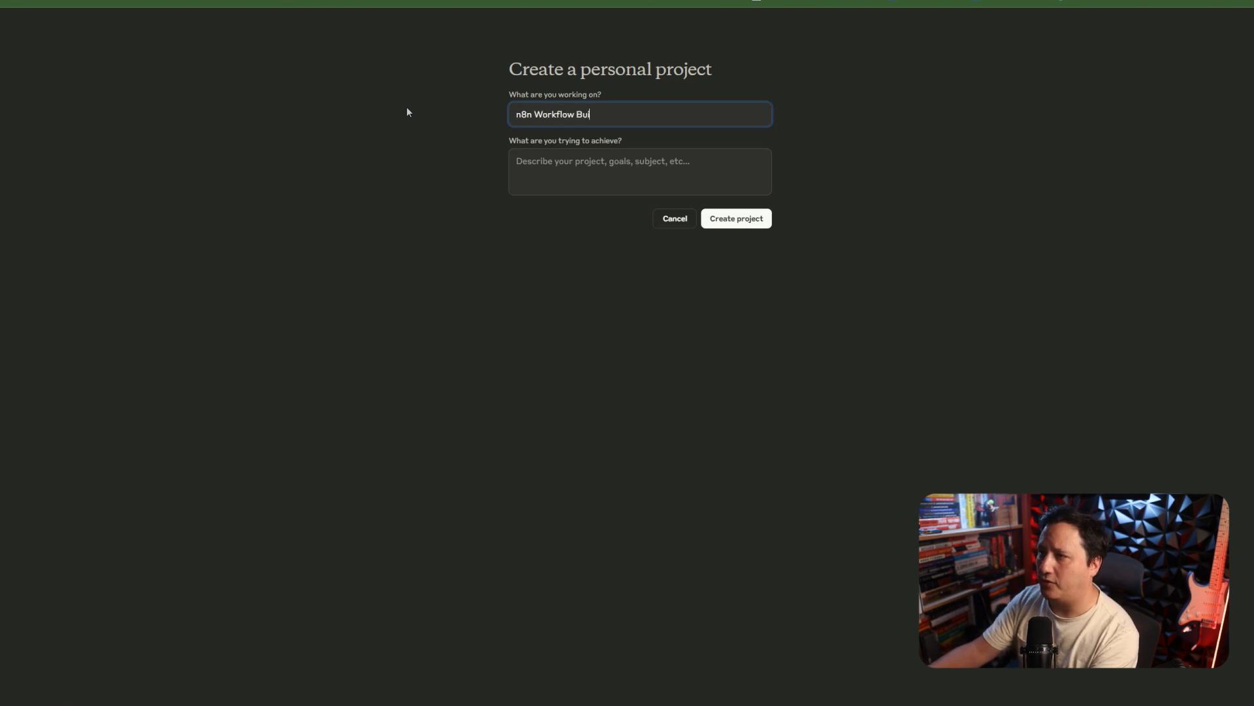
type("lder v2")
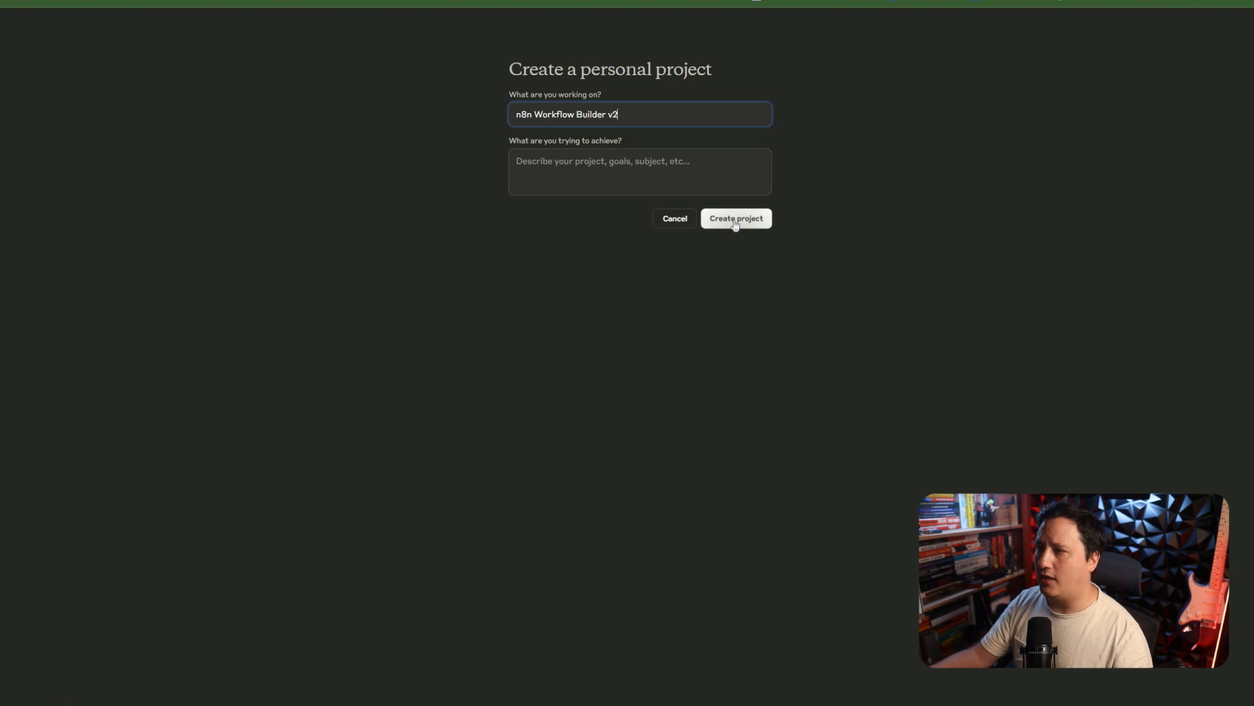
mouse_move(736, 231)
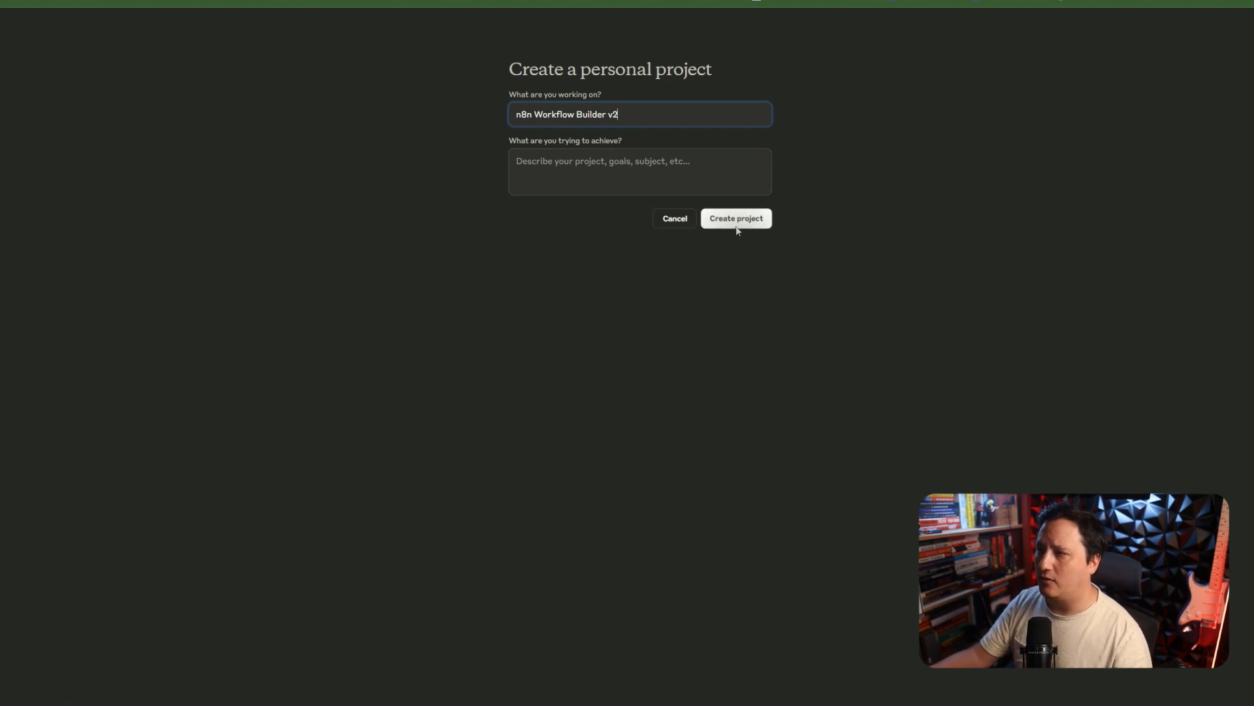
left_click(734, 218)
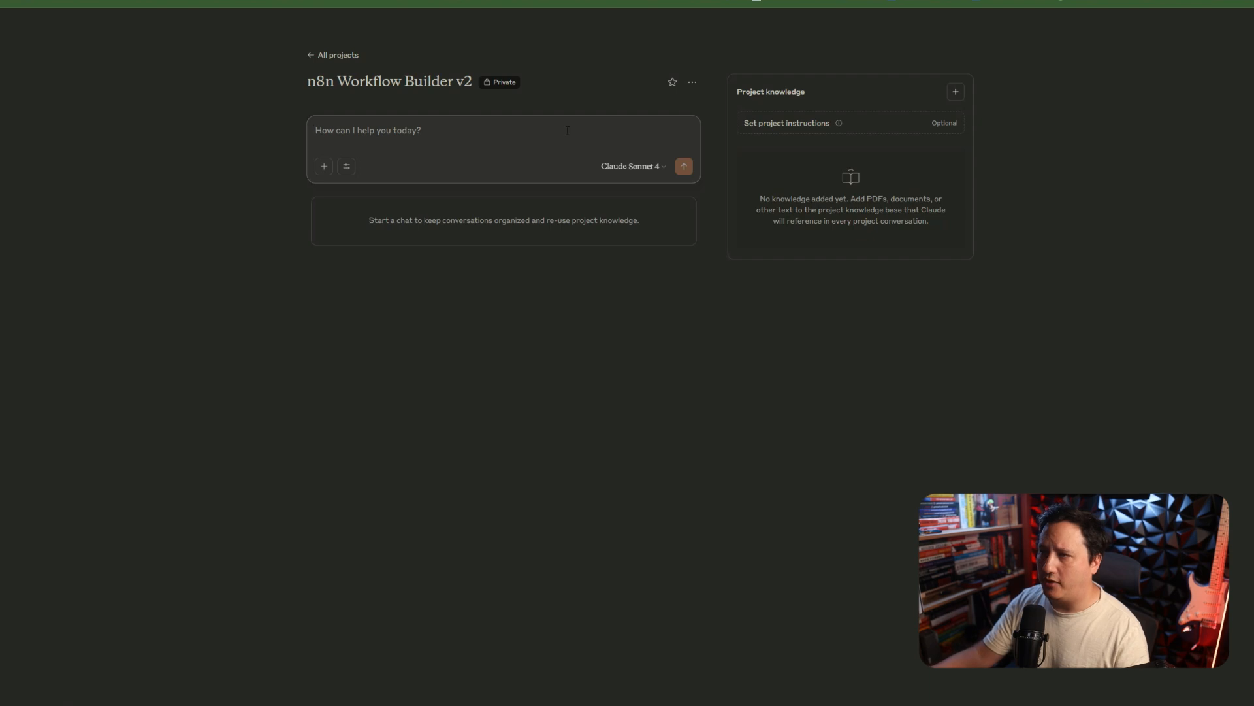
mouse_move(837, 122)
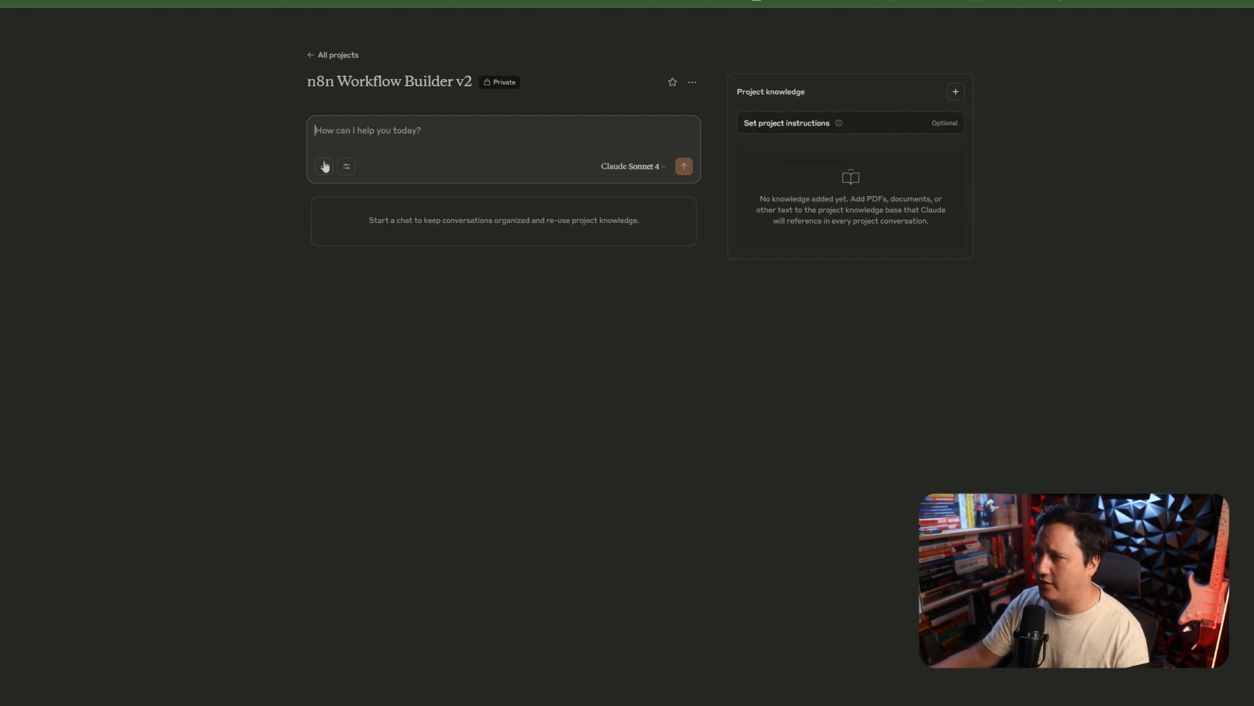
Step: Choose GitHub as the source for adding project knowledge
left_click(324, 166)
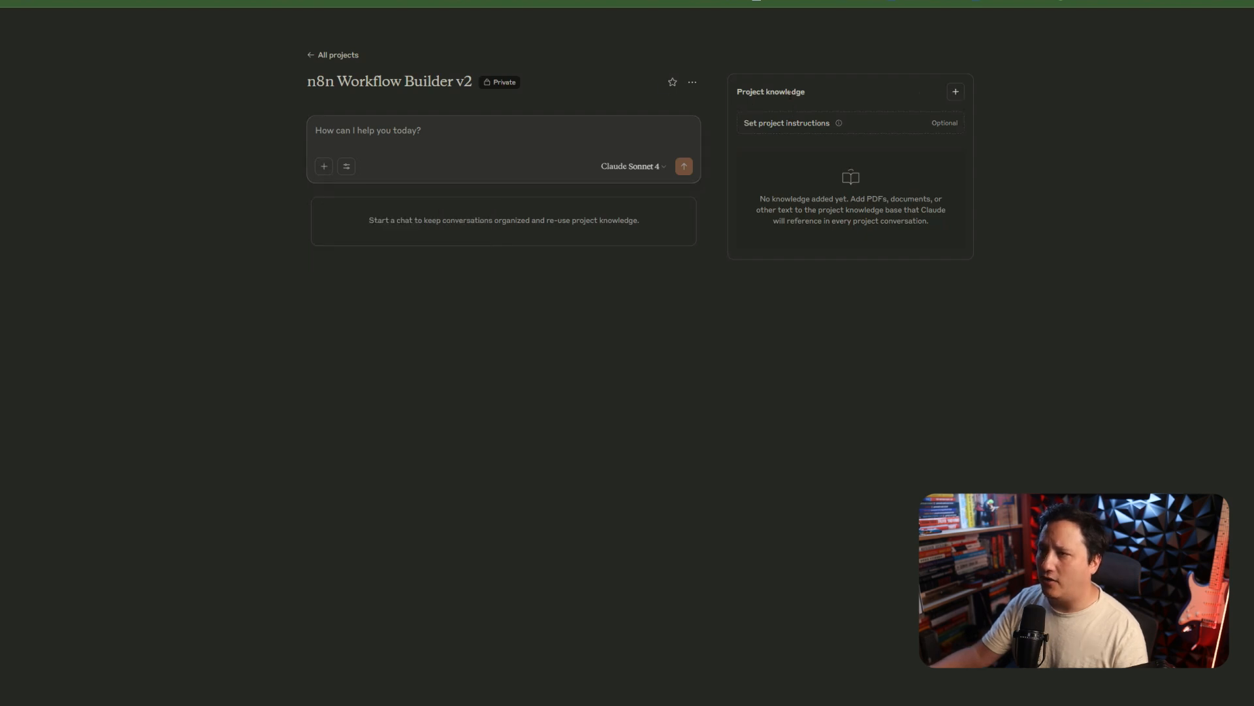
mouse_move(316, 176)
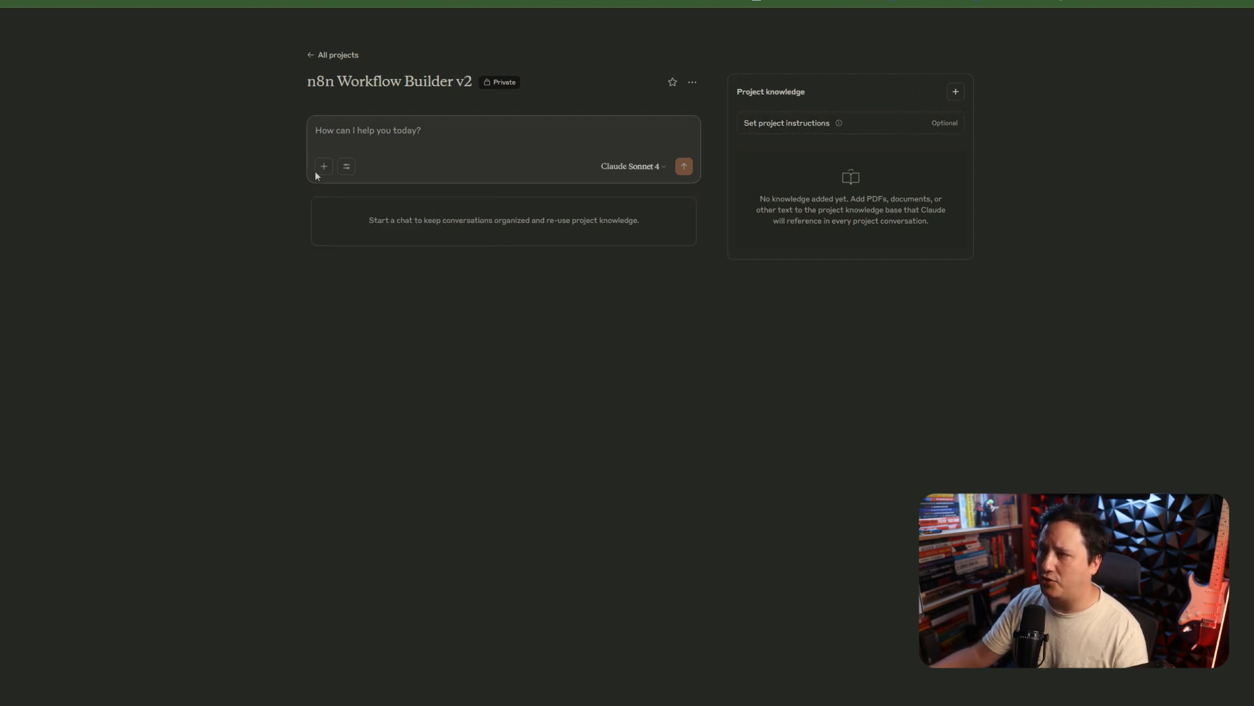
left_click(324, 165)
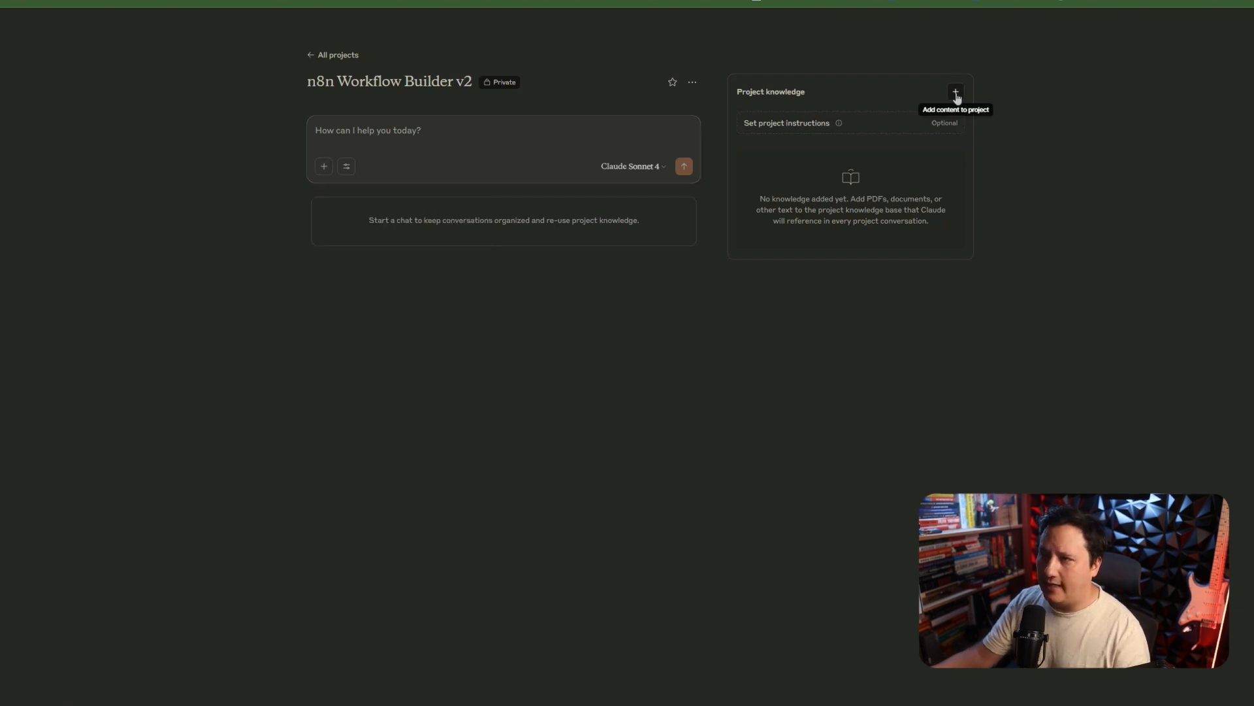
left_click(955, 91)
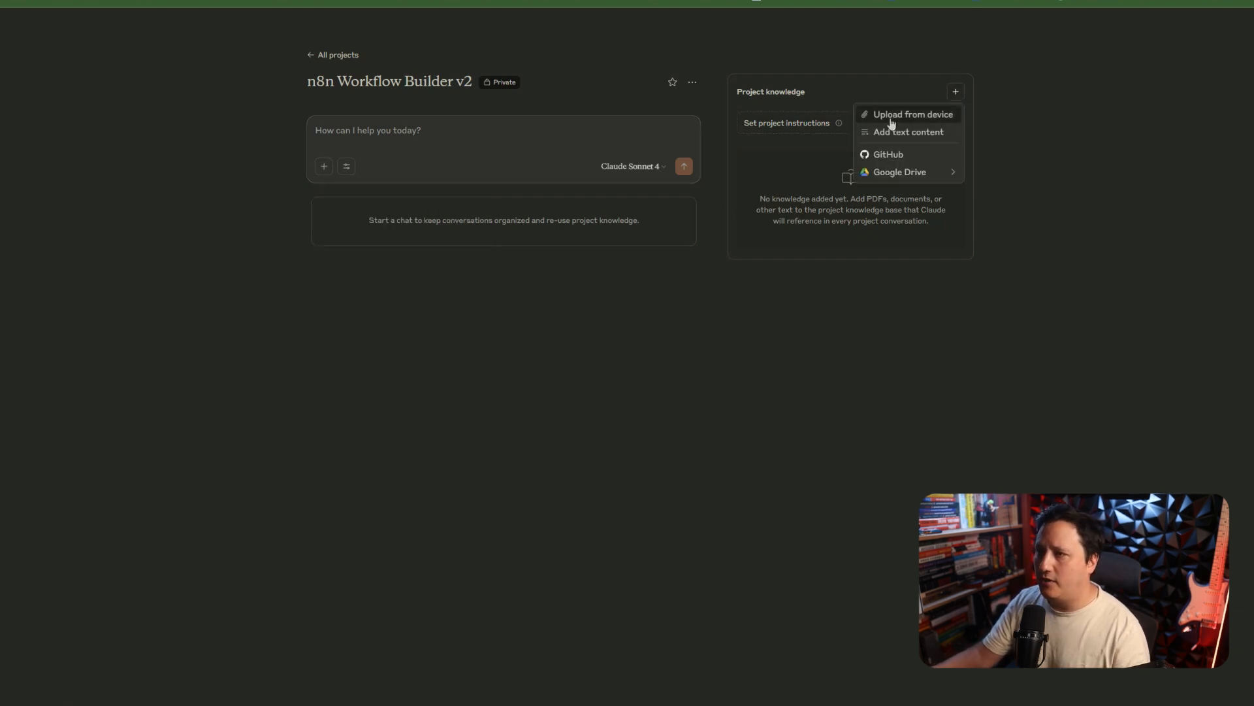
mouse_move(564, 300)
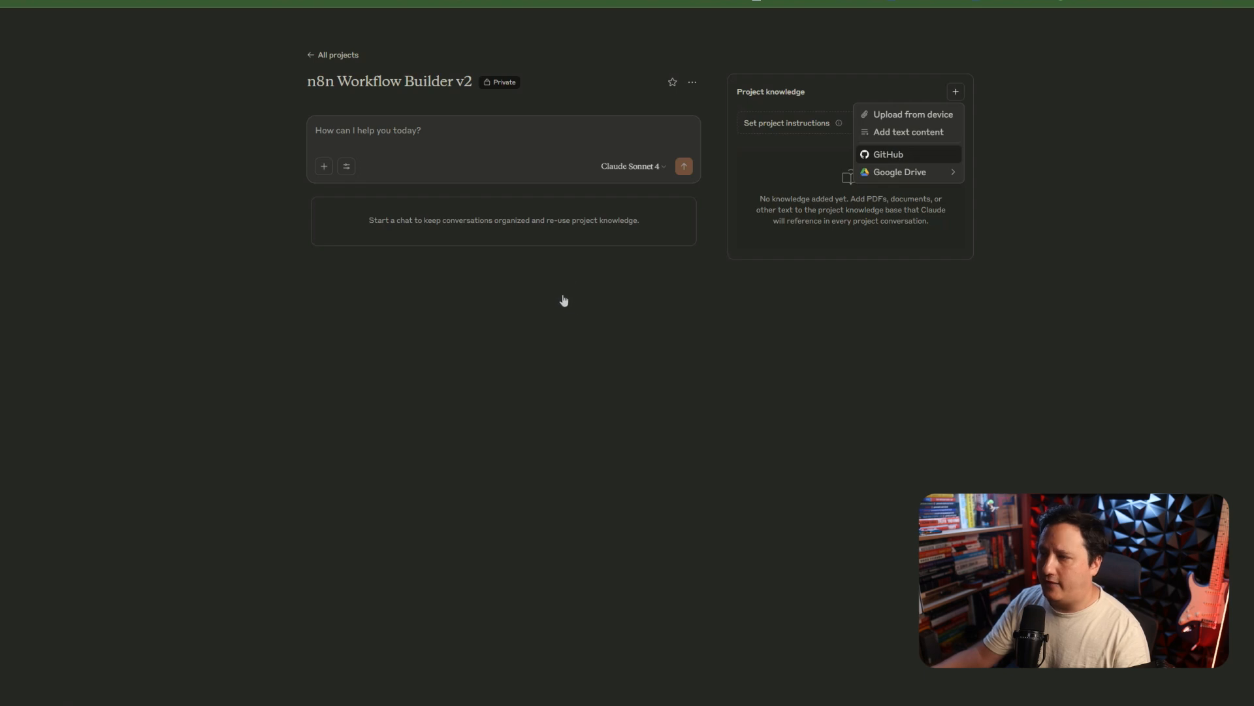
left_click(888, 154)
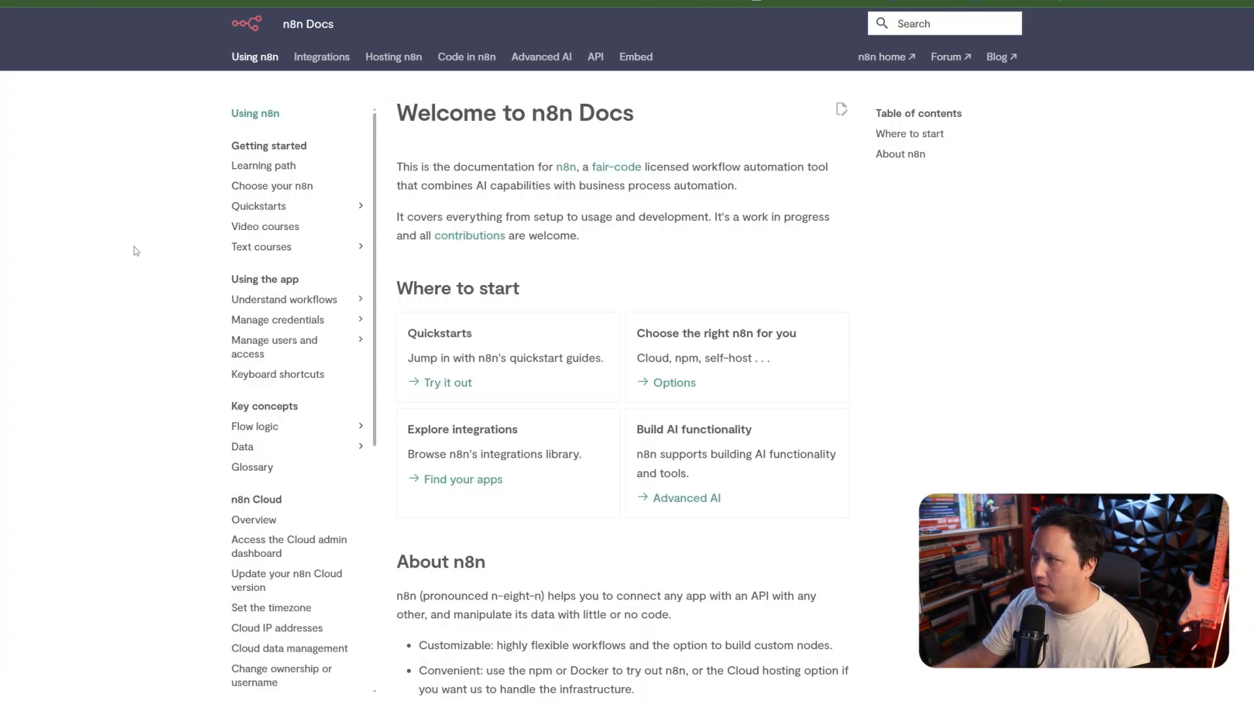
Step: Navigate the n8n Docs to the Workflows overview under Understand workflows
scroll("down", 3)
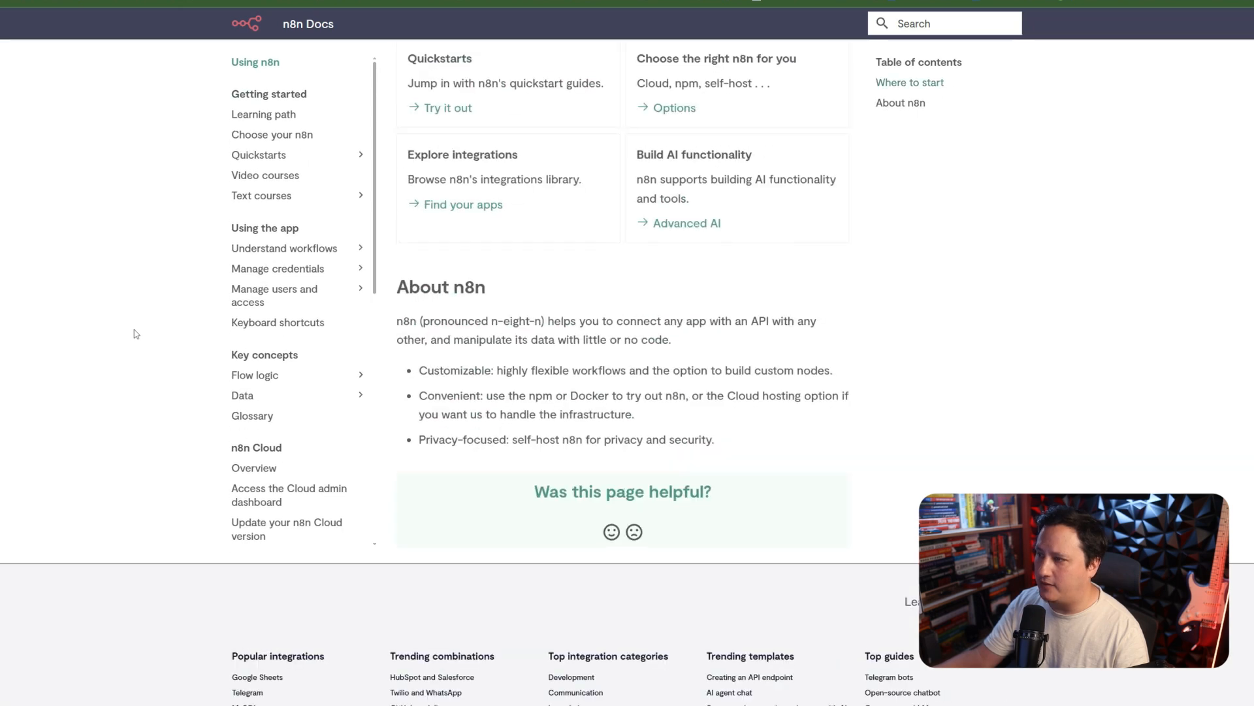
scroll("up", 3)
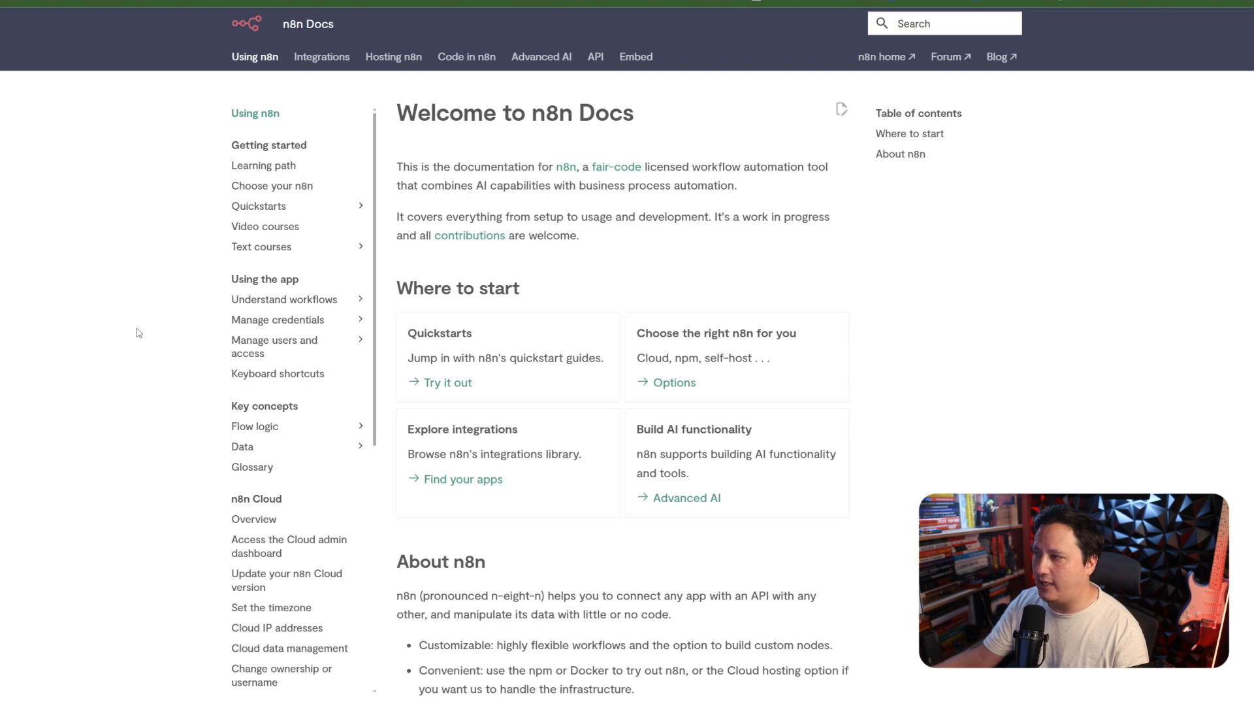
left_click(284, 299)
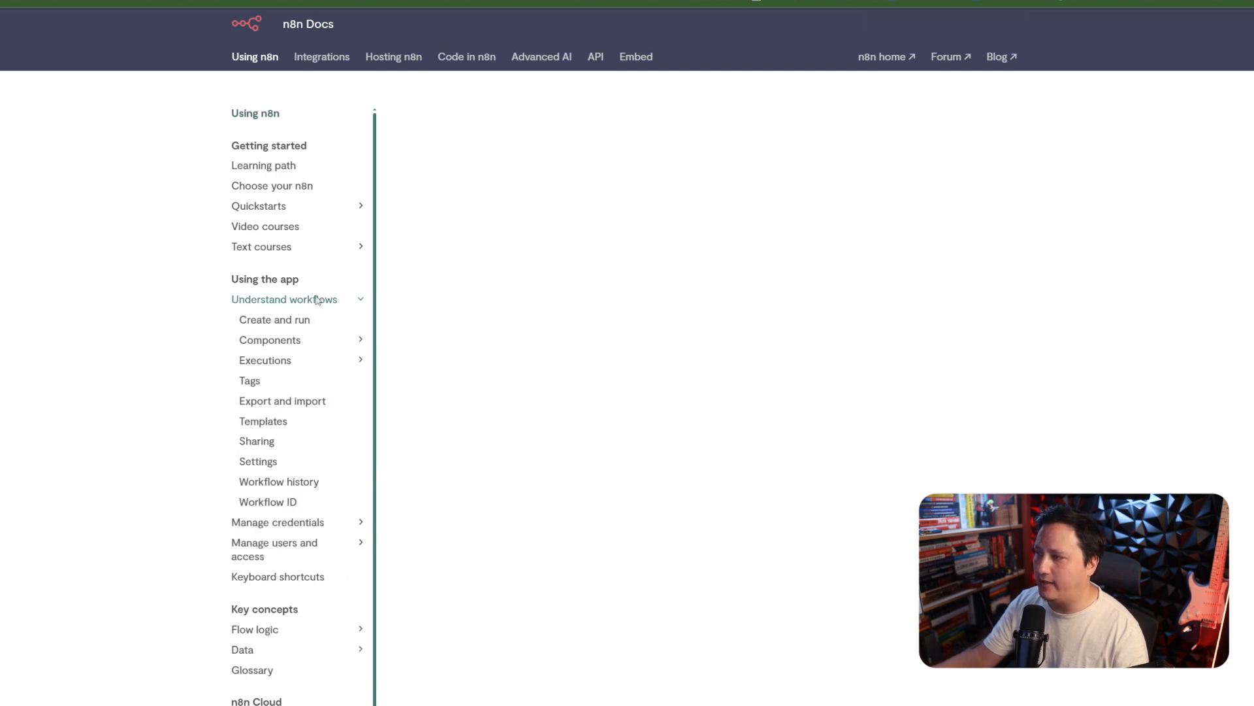
left_click(283, 299)
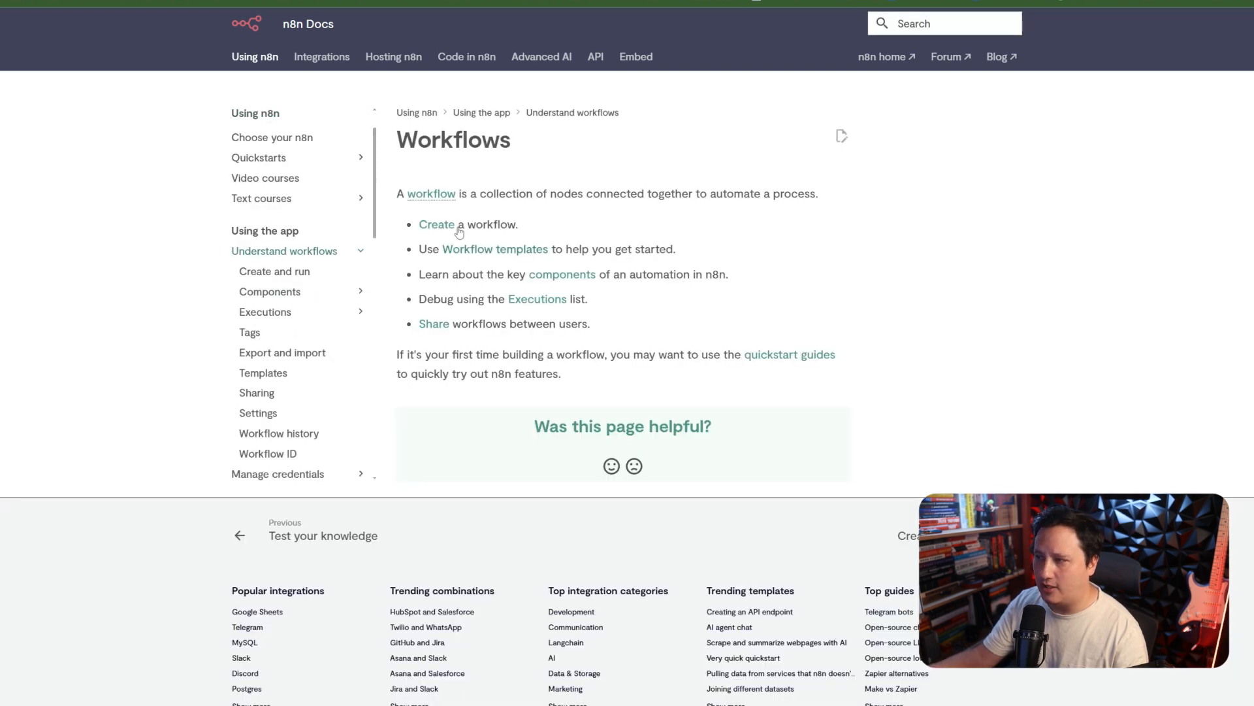
mouse_move(482, 248)
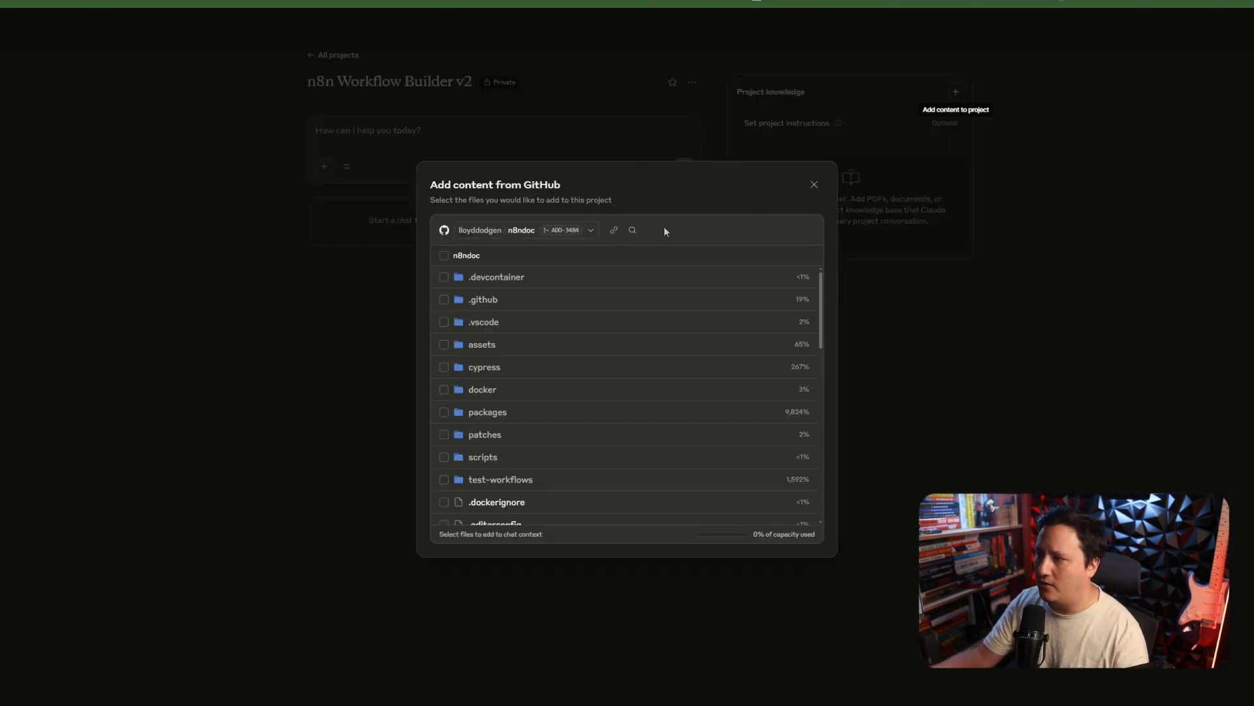
Step: Search the n8n repository for 'readme.md' and review the 29 matching files
left_click(632, 229)
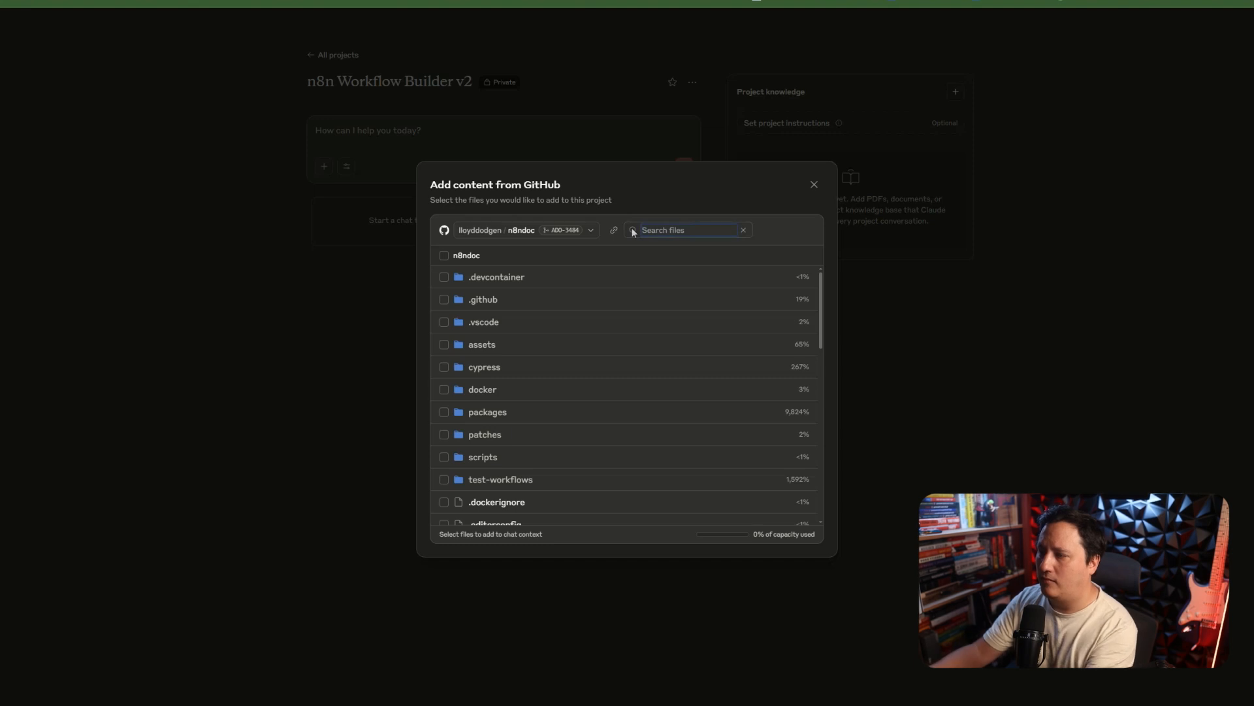
type("readme")
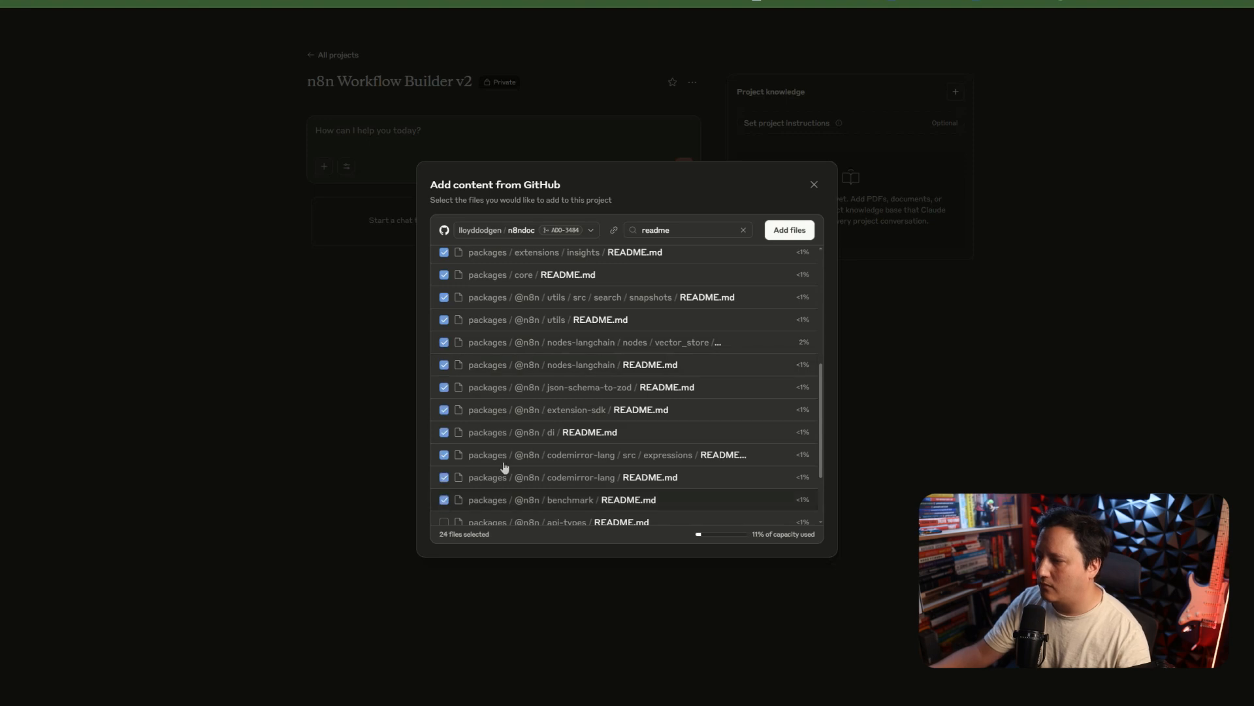
type(".md")
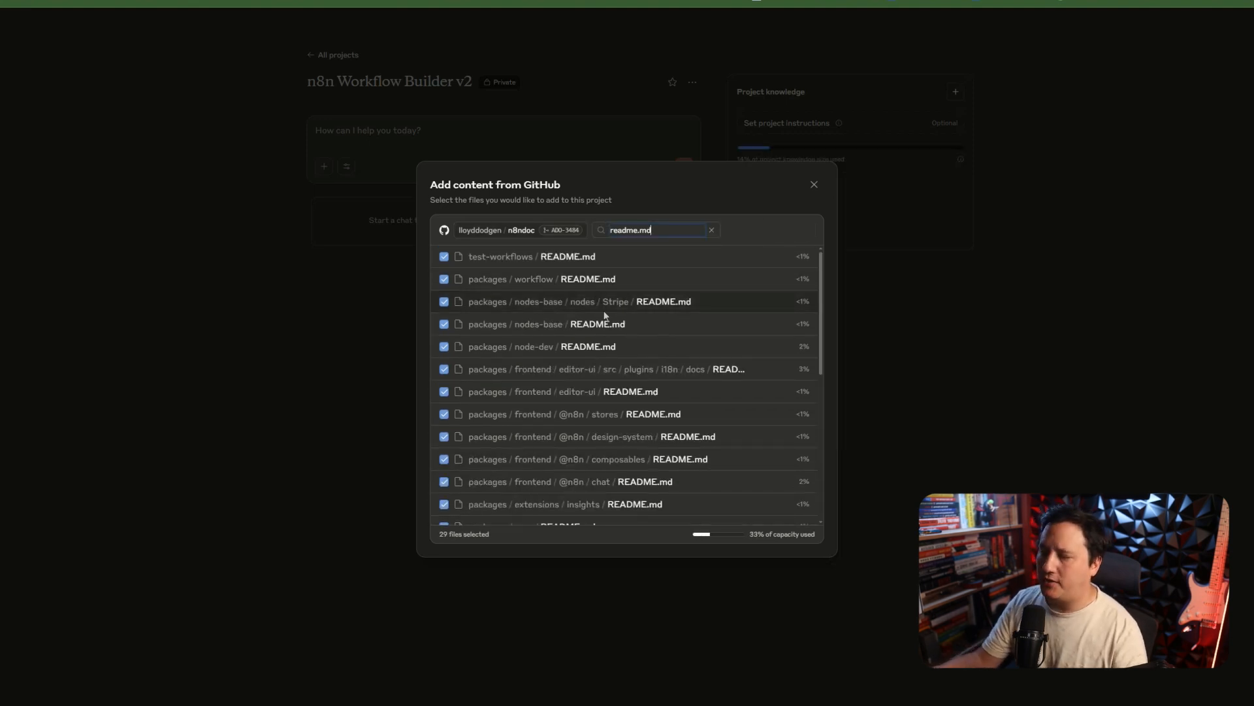
scroll("down", 3)
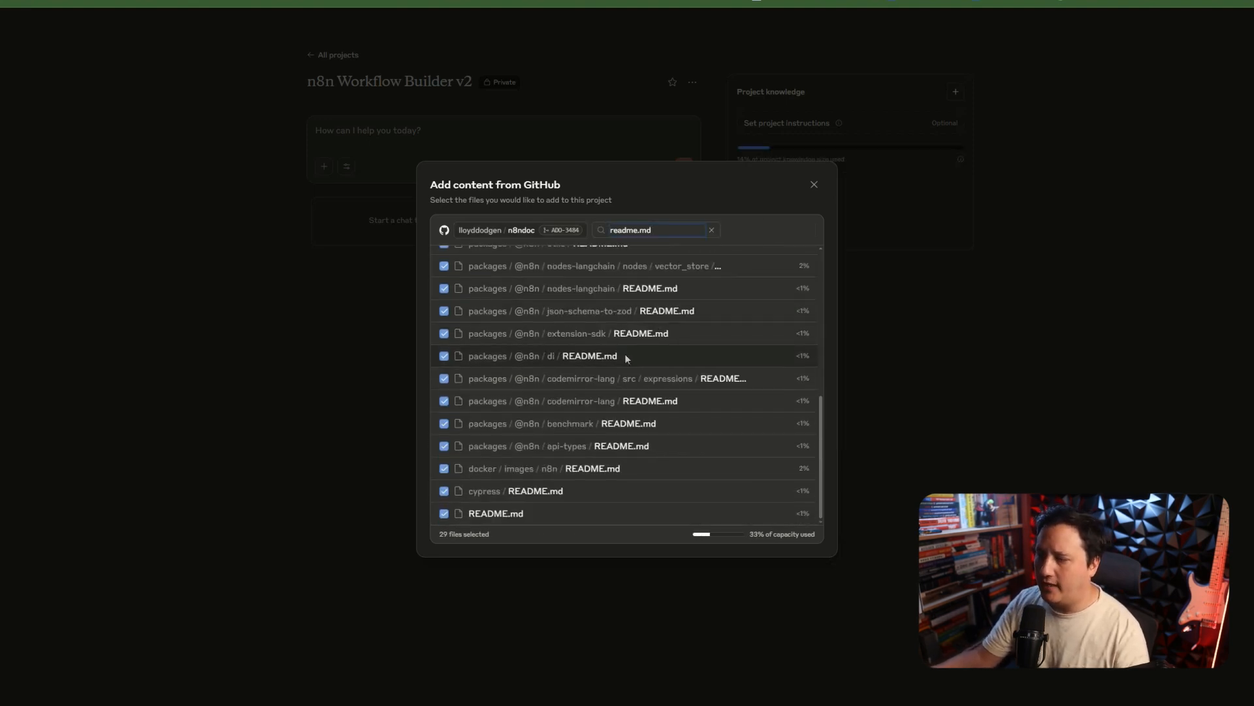
scroll("up", 3)
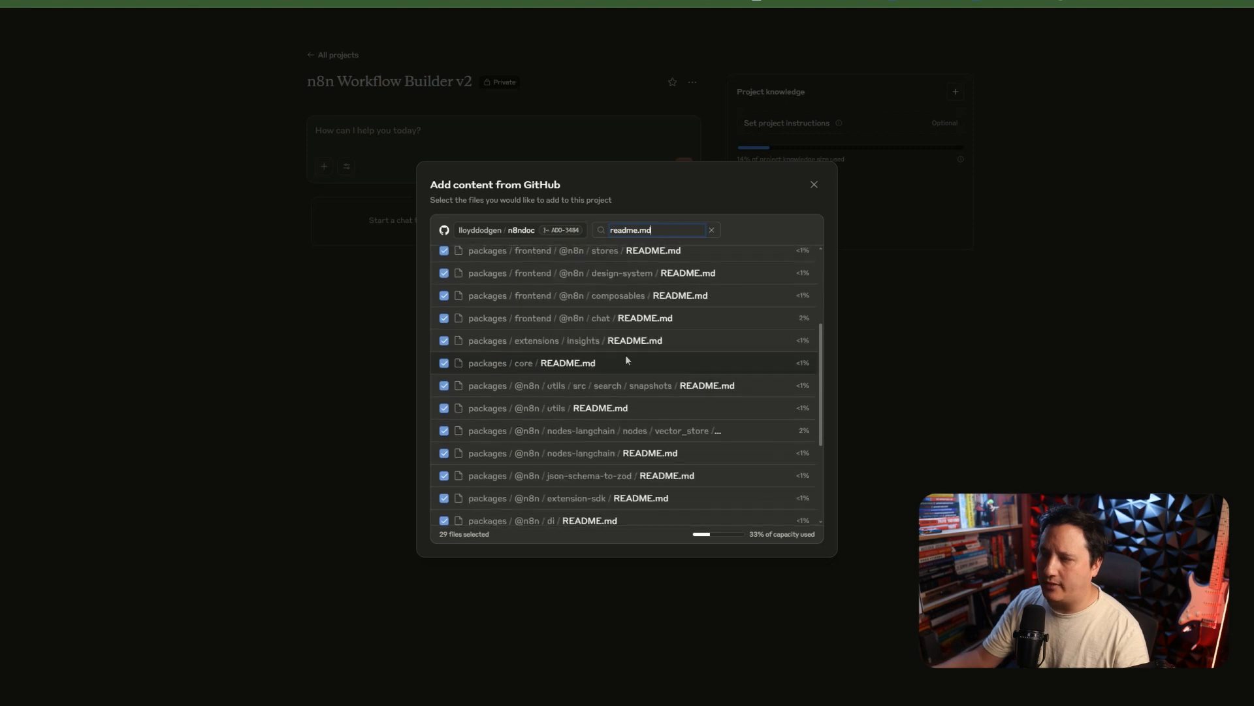
scroll("up", 3)
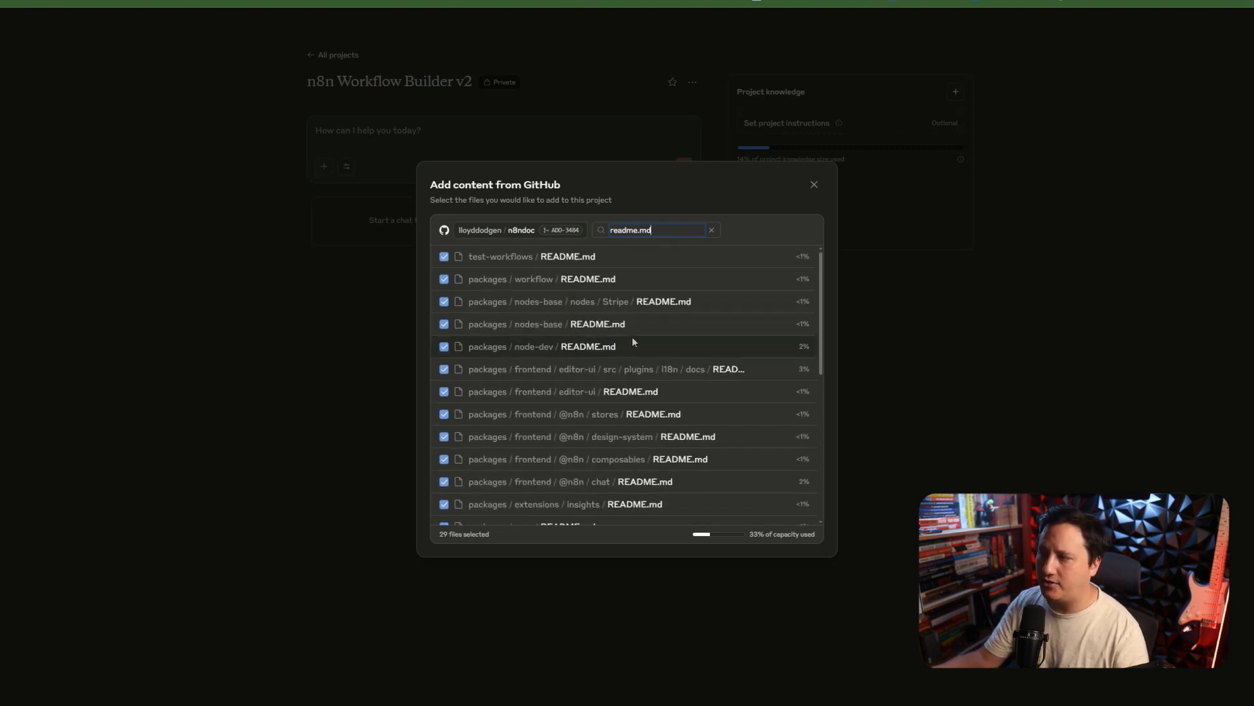
mouse_move(831, 200)
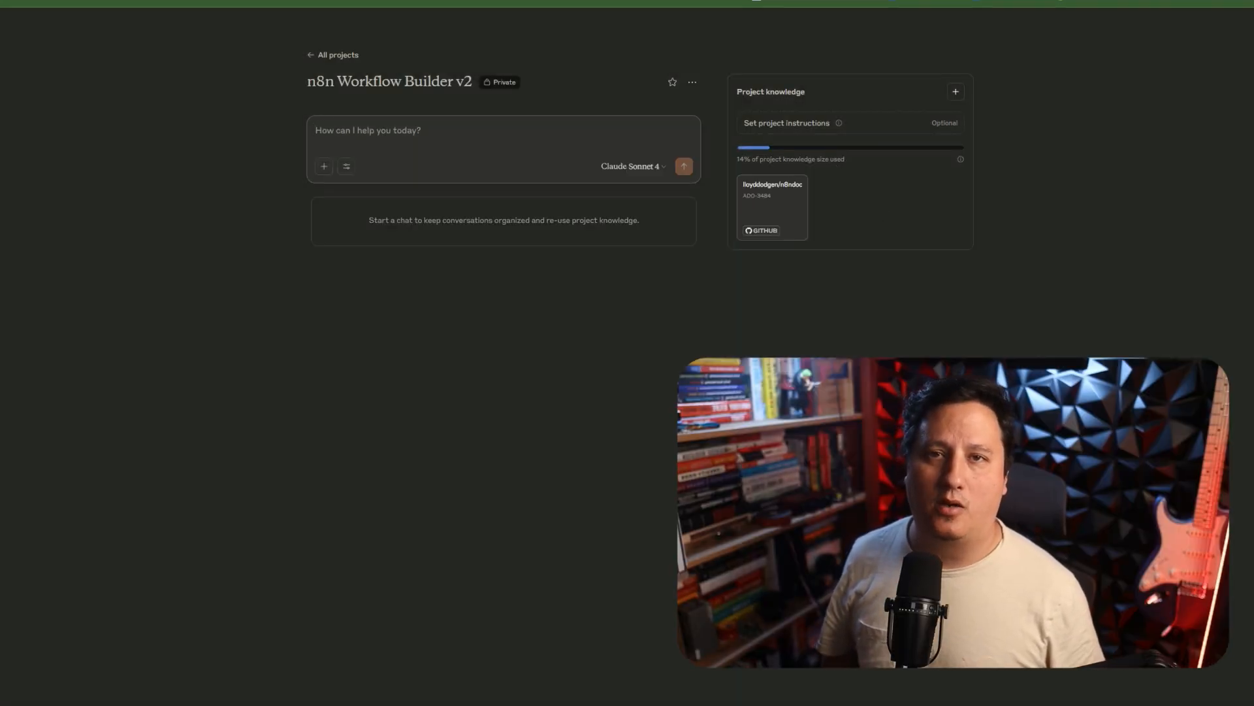
Step: Write a chat request for an acronym-based n8n prompt-writing framework
left_click(503, 131)
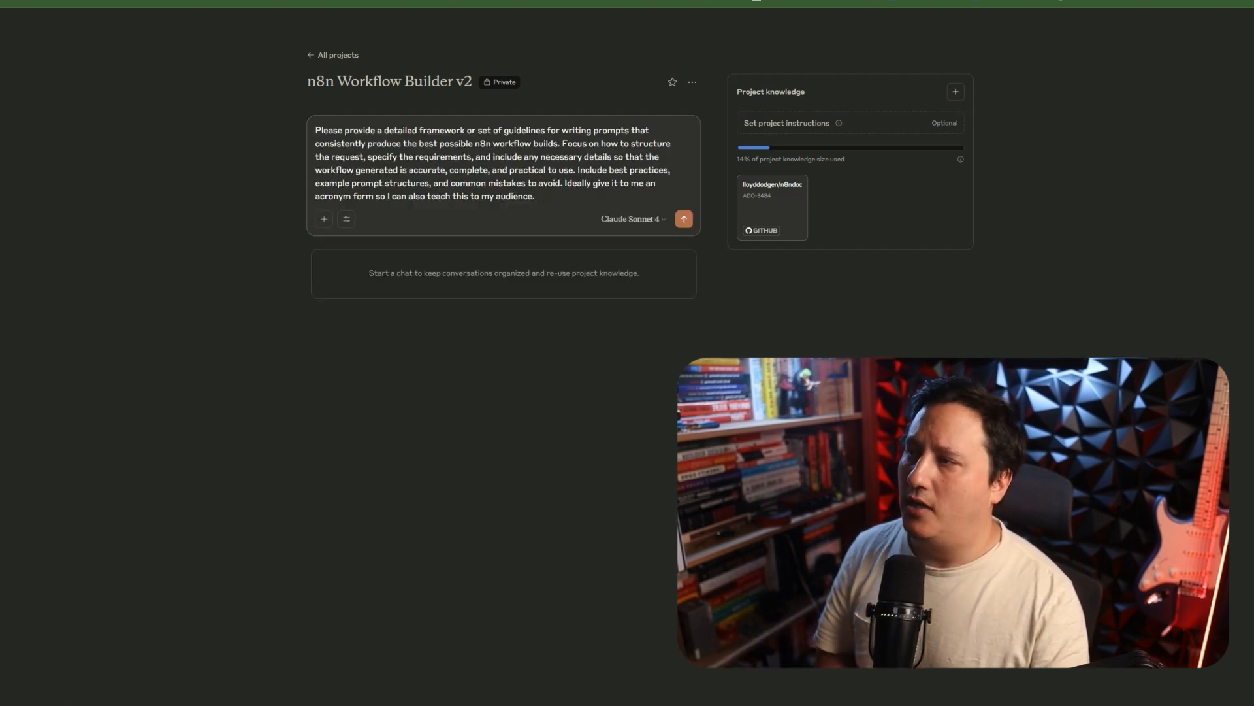
left_click(534, 196)
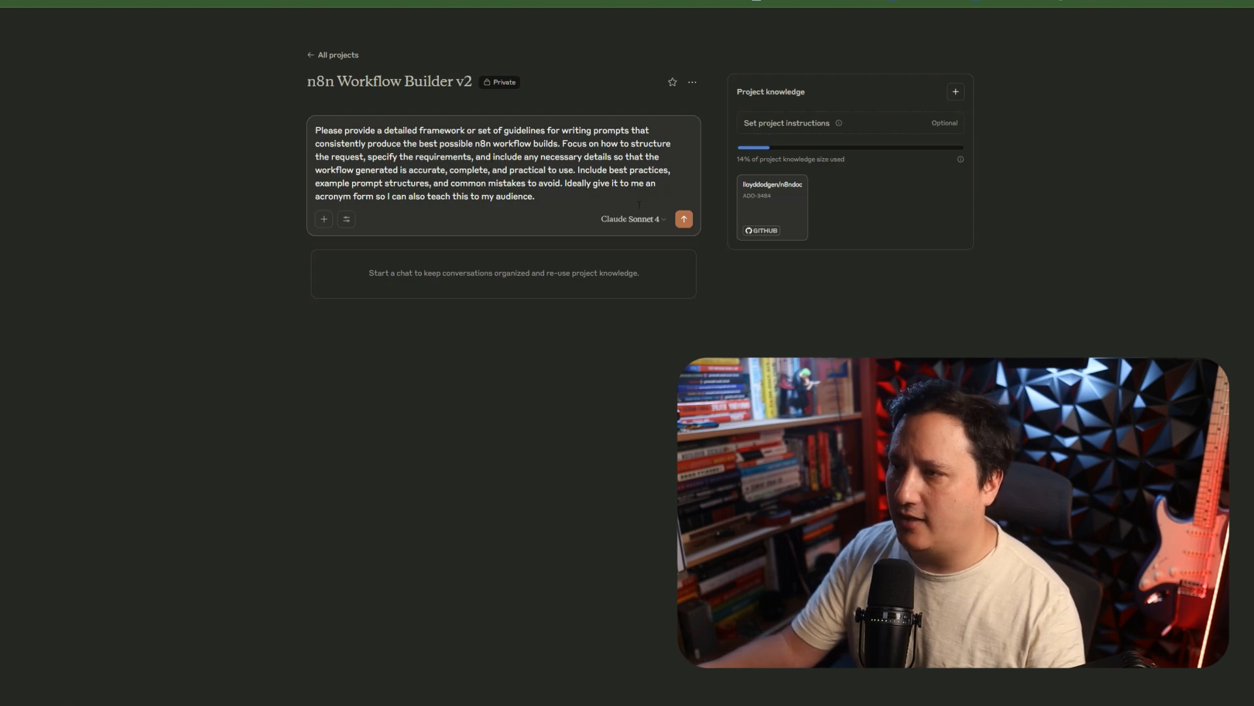
Step: Pick the model from the selector and send the framework request
left_click(631, 218)
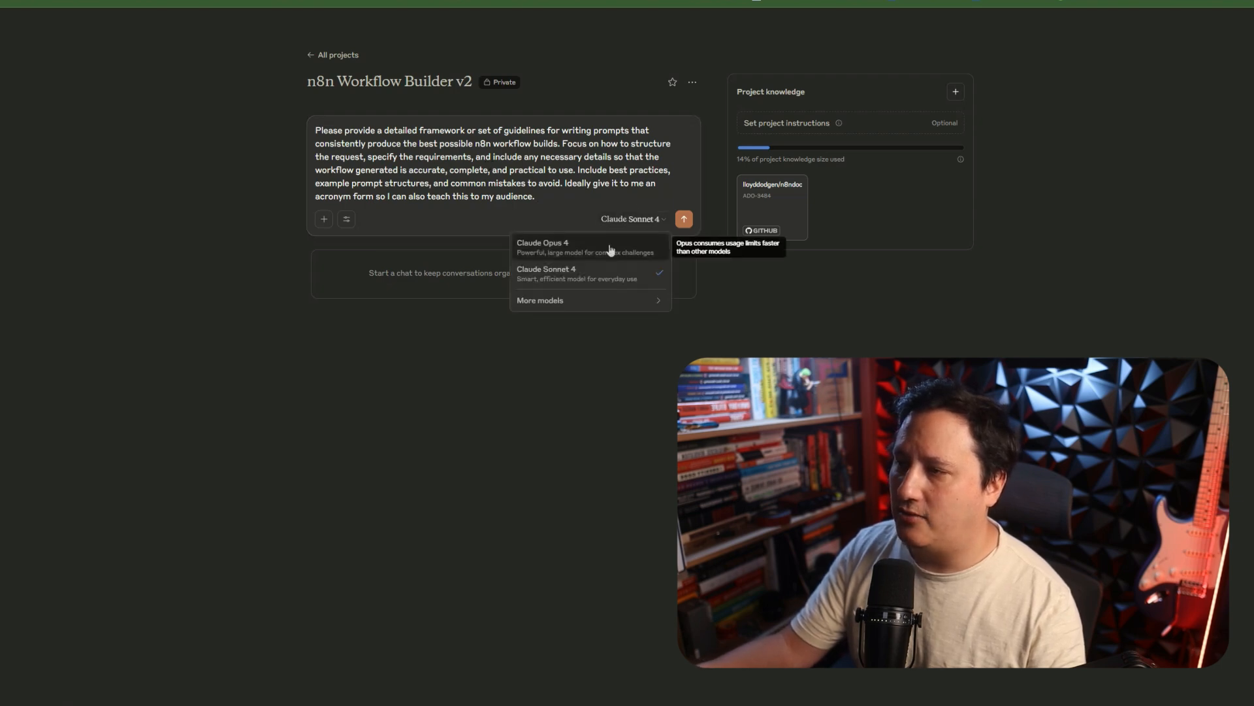
left_click(542, 246)
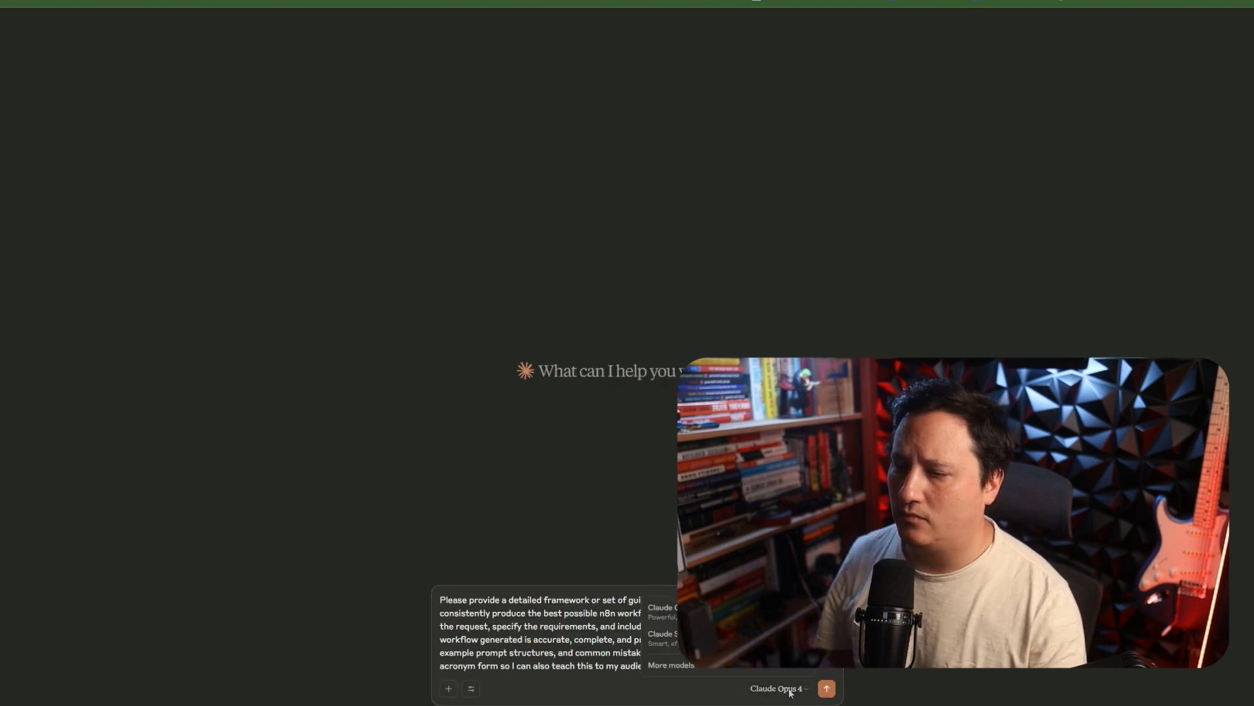
left_click(660, 633)
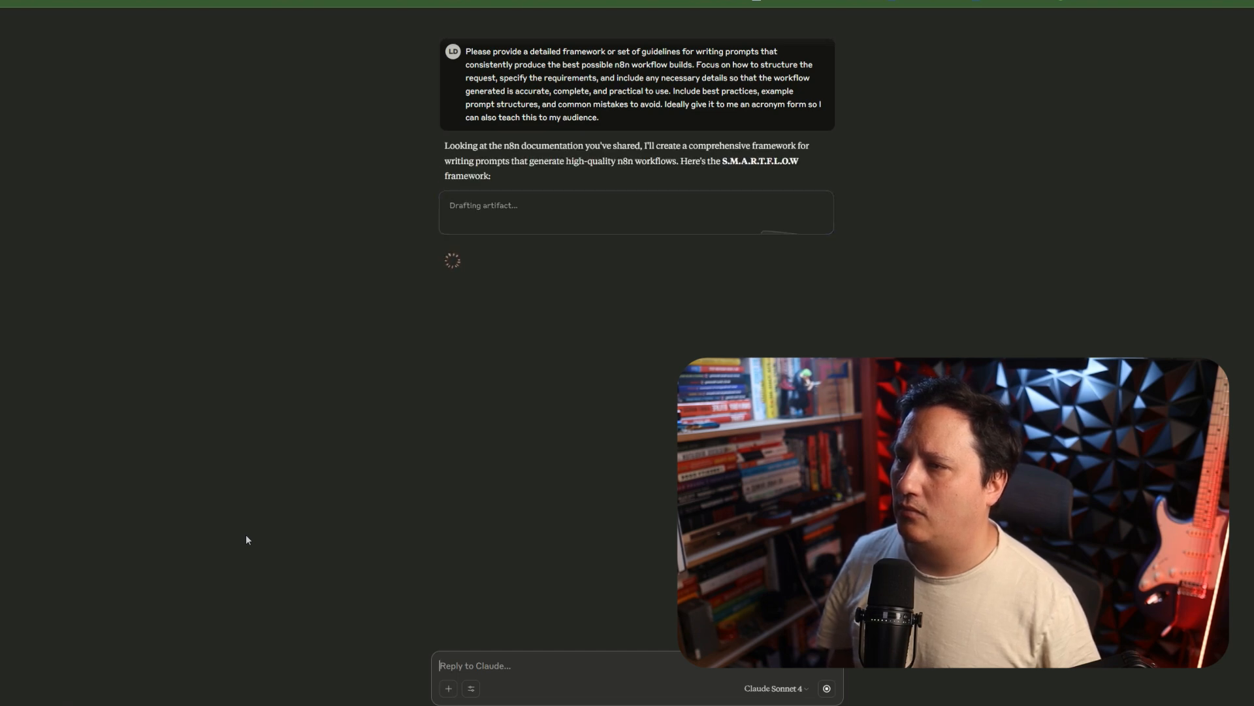
Step: Read the S.M.A.R.T.F.L.O.W framework artifact in the side panel
left_click(636, 212)
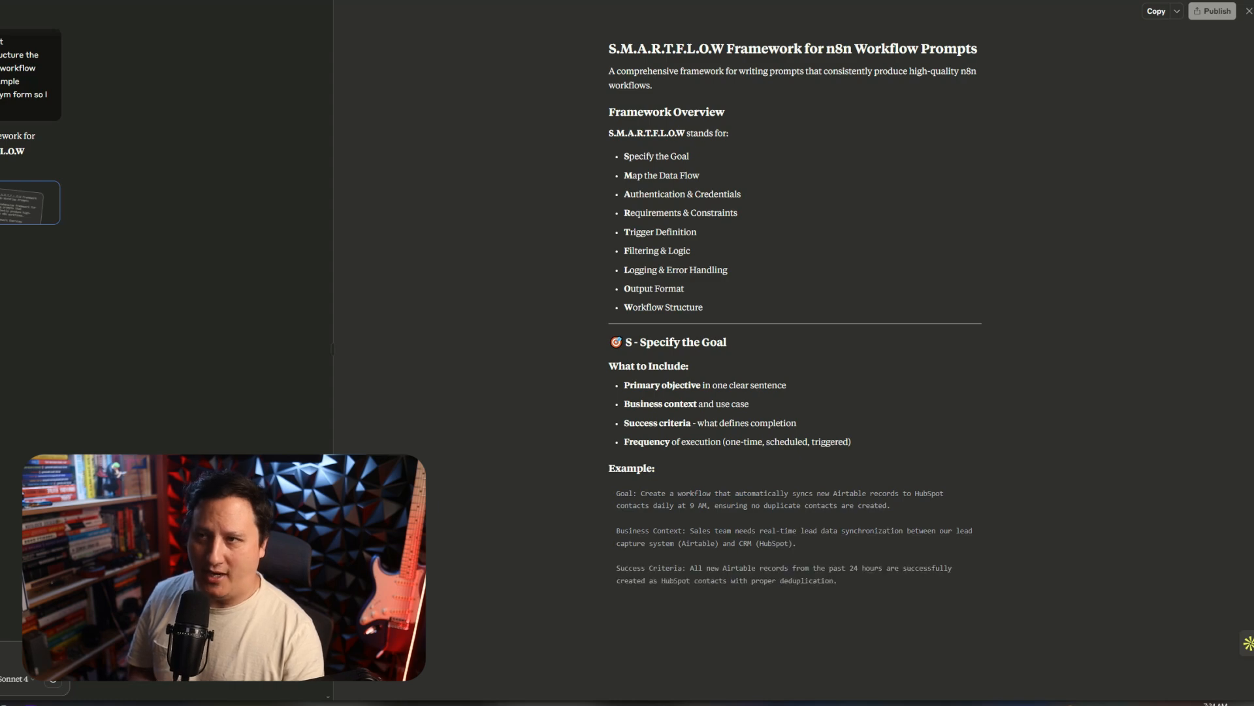
scroll("down", 3)
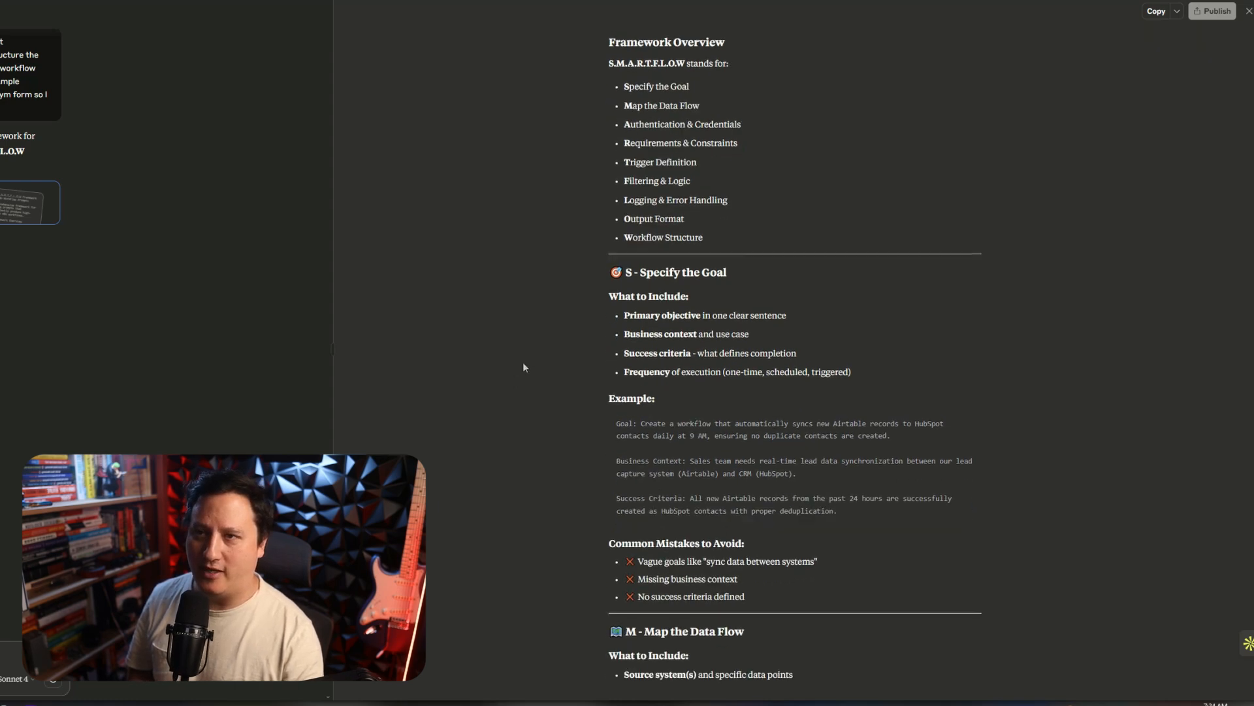
scroll("up", 3)
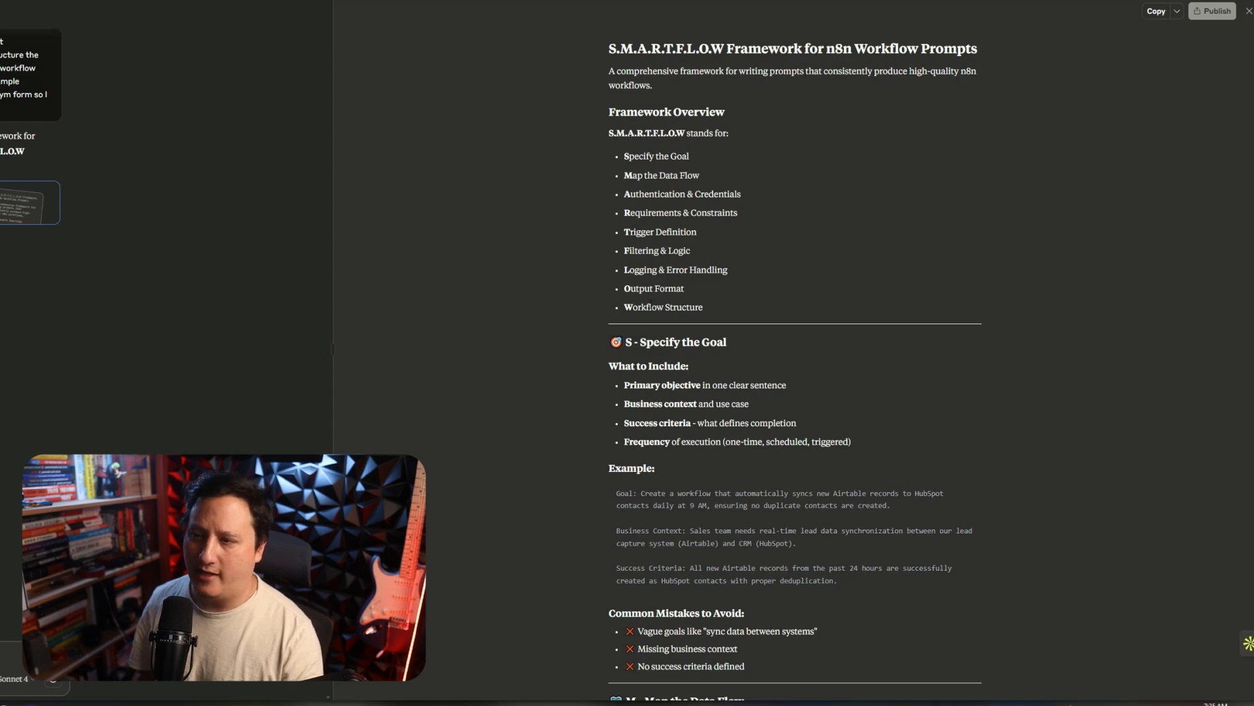
scroll("down", 3)
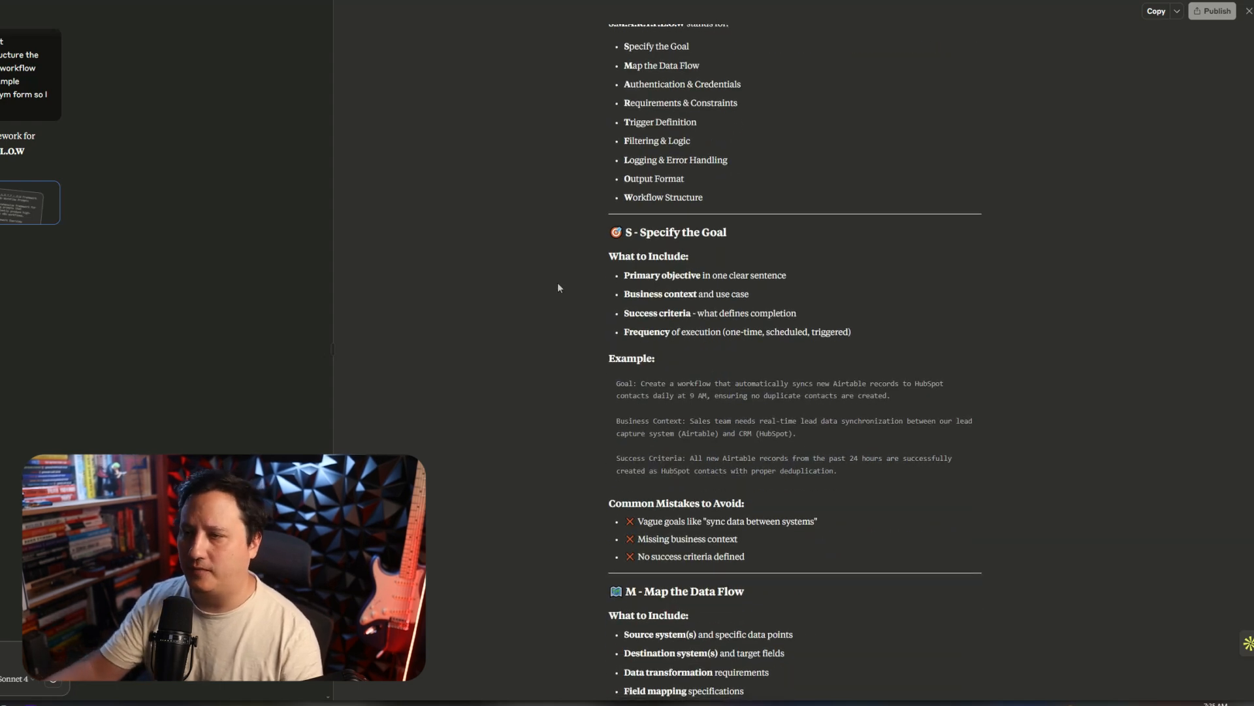
scroll("down", 3)
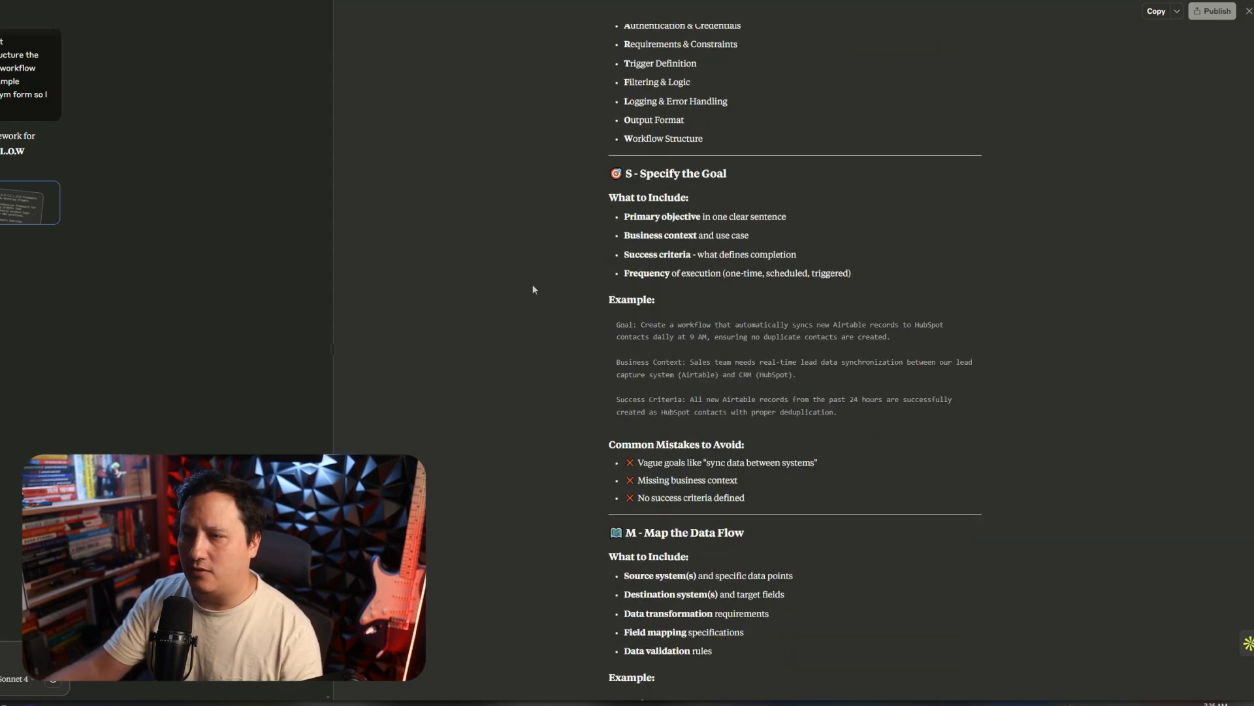
scroll("down", 3)
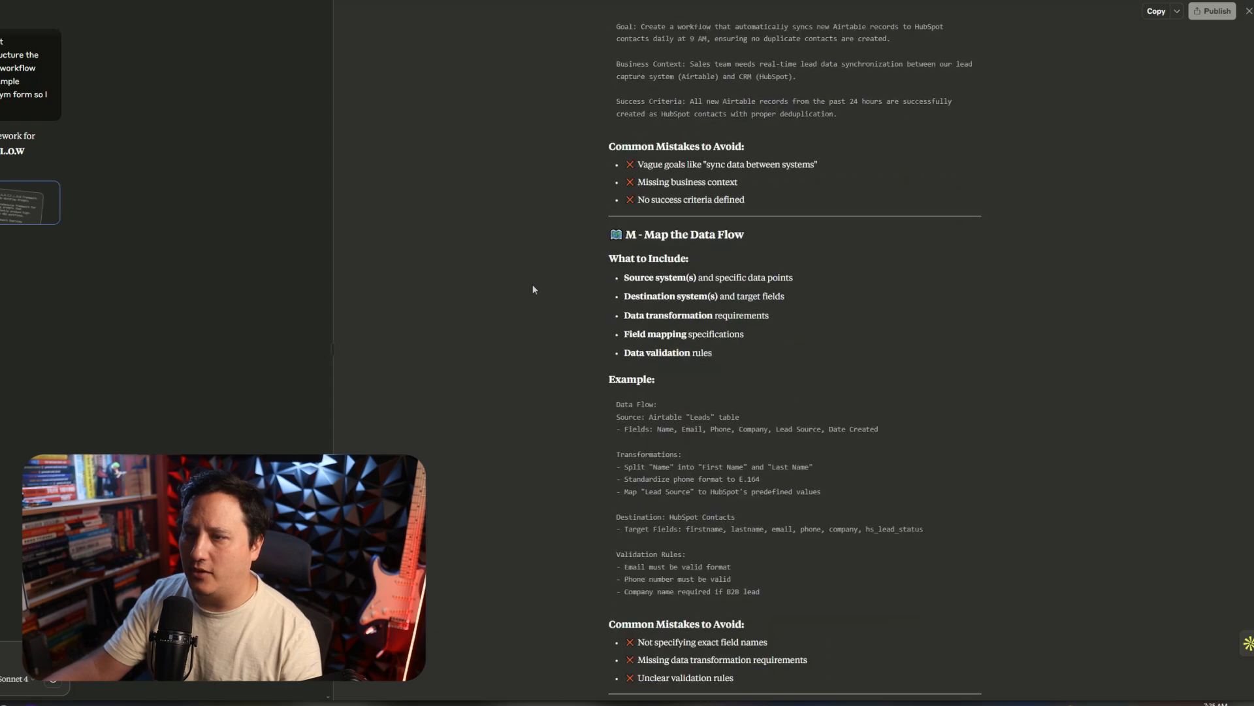
scroll("down", 3)
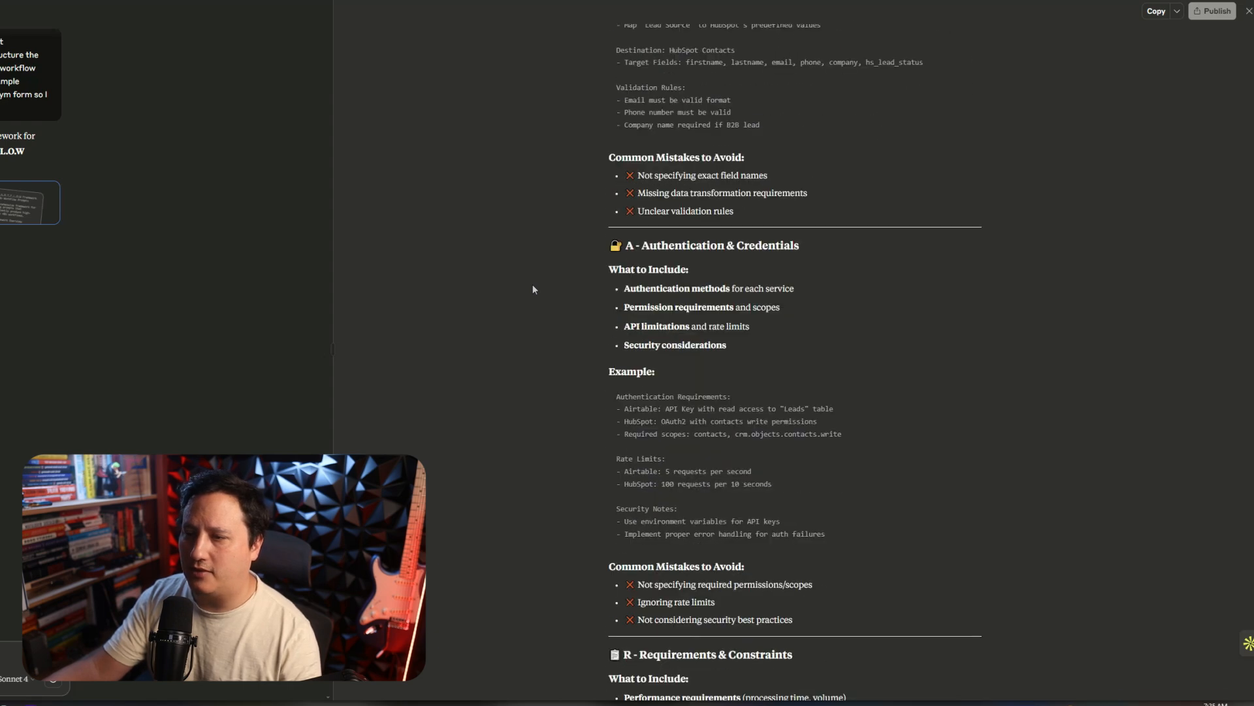
scroll("down", 3)
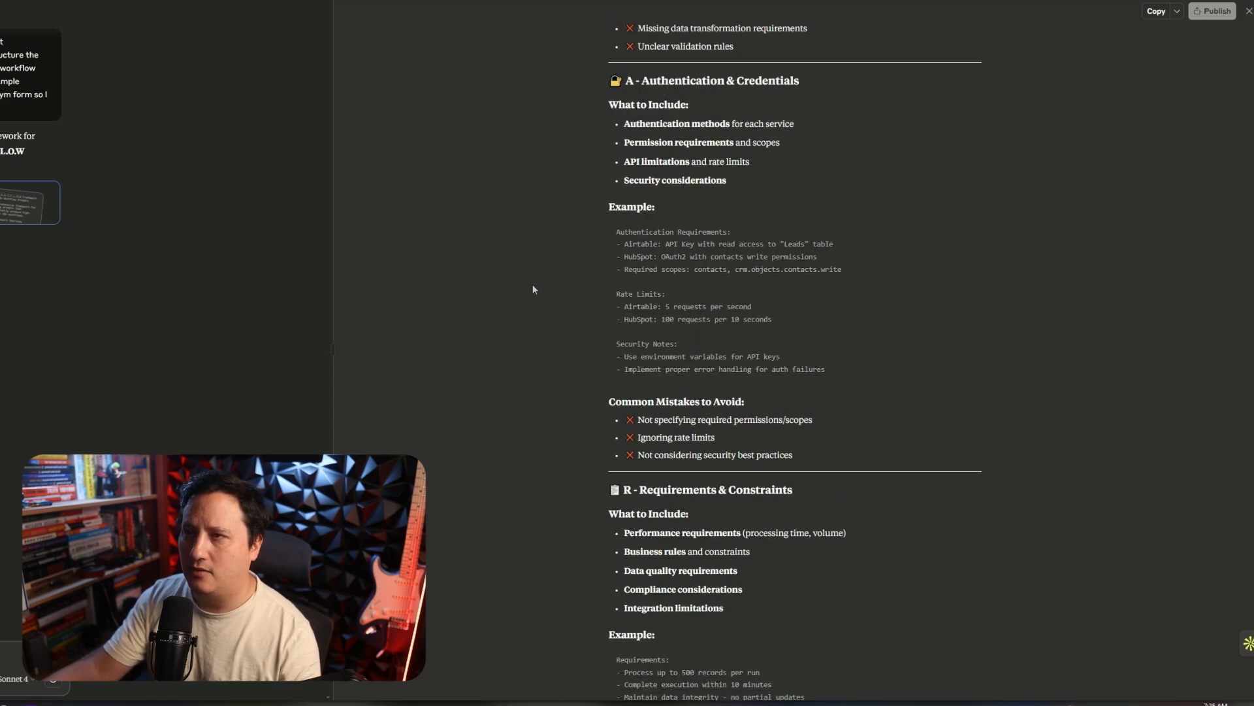
scroll("down", 3)
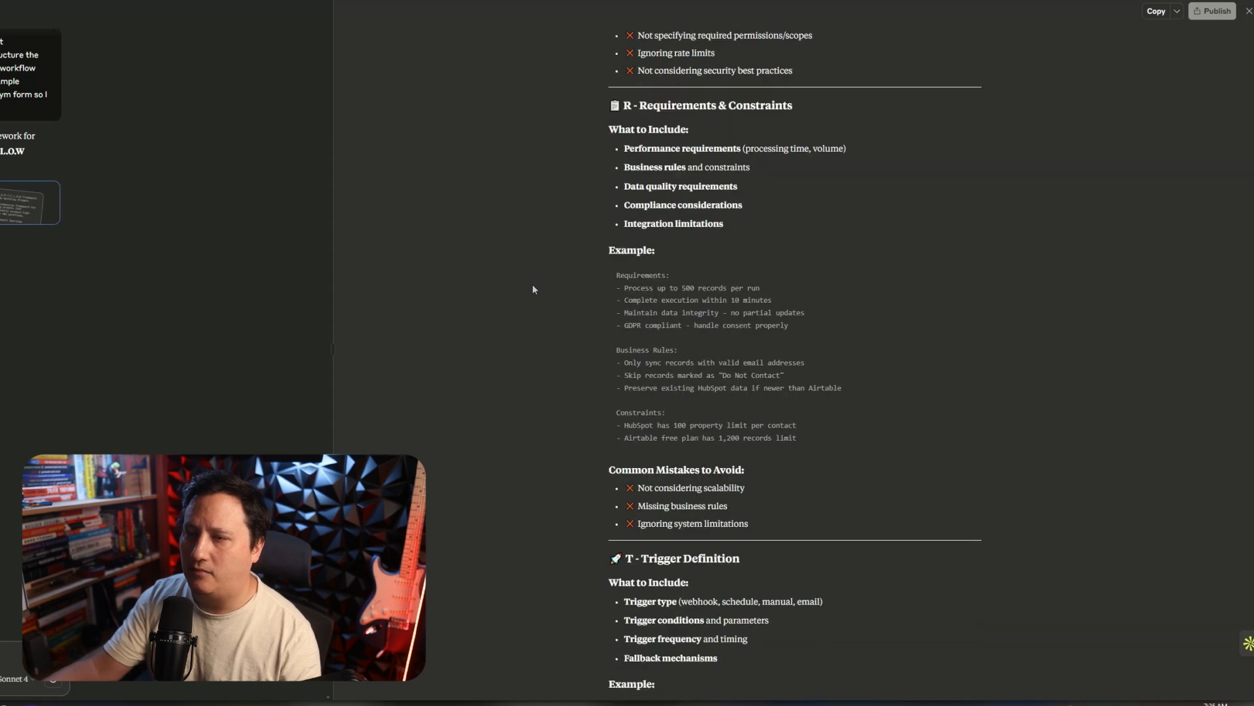
scroll("down", 3)
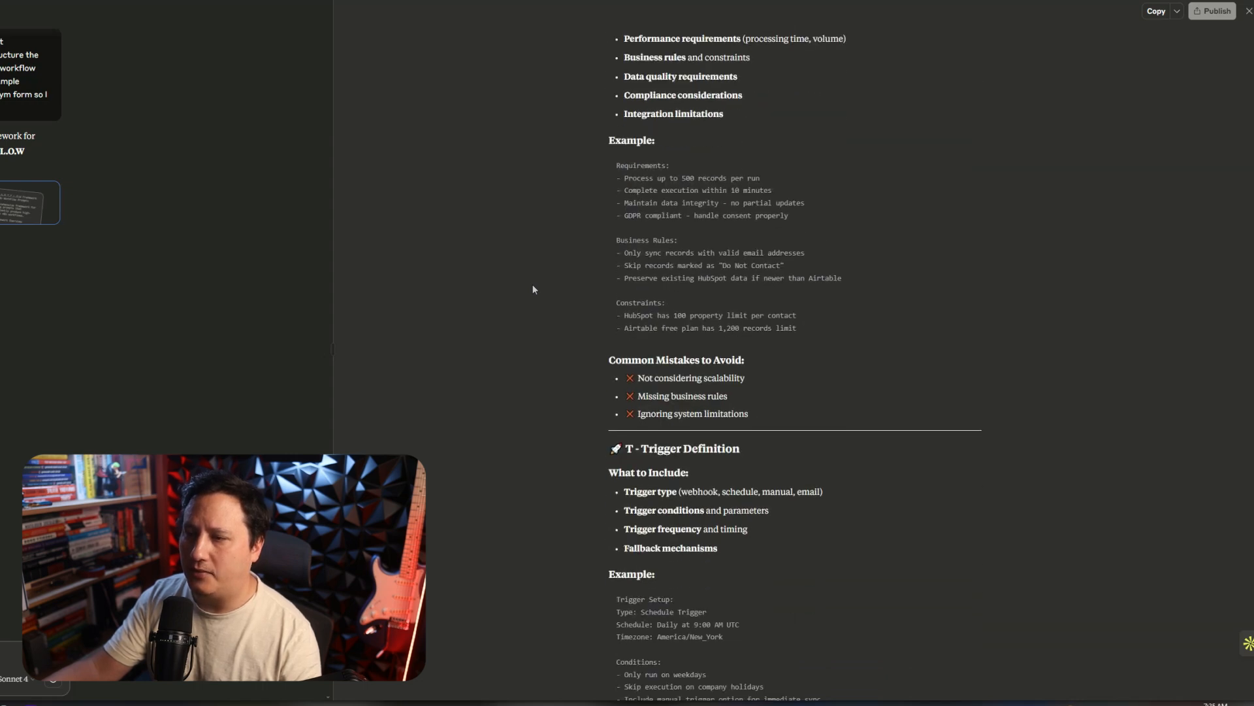
scroll("down", 3)
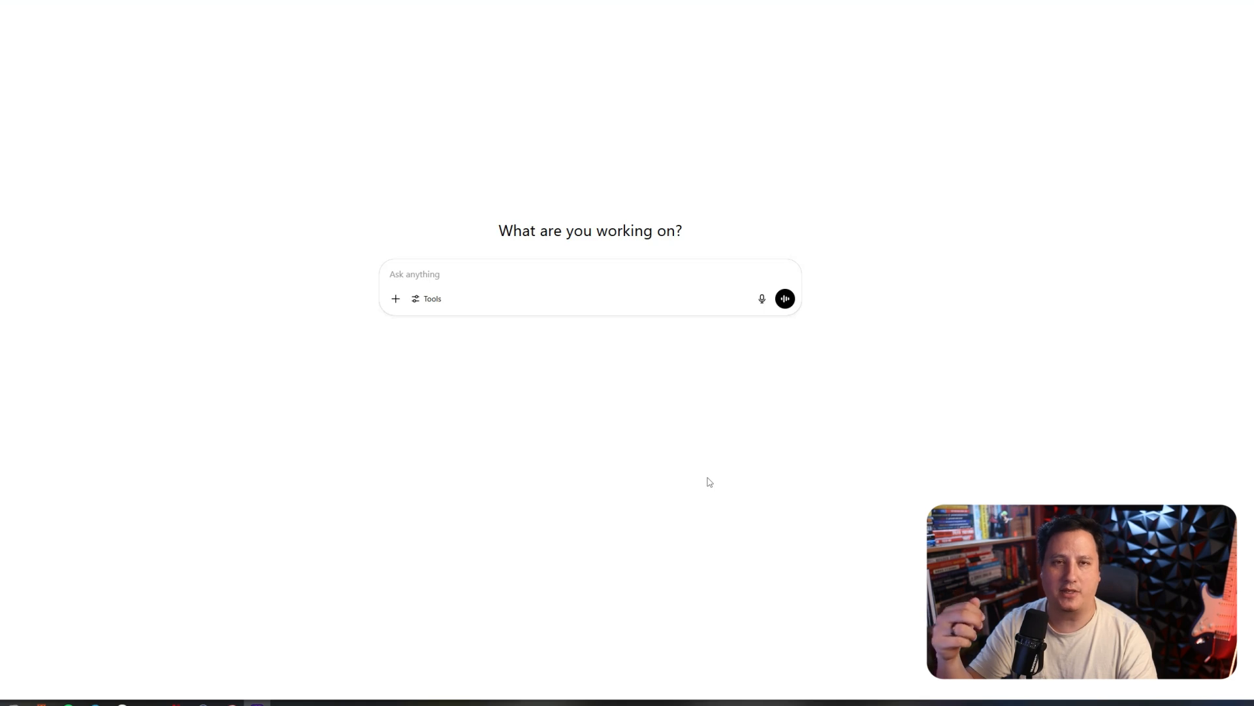
mouse_move(428, 278)
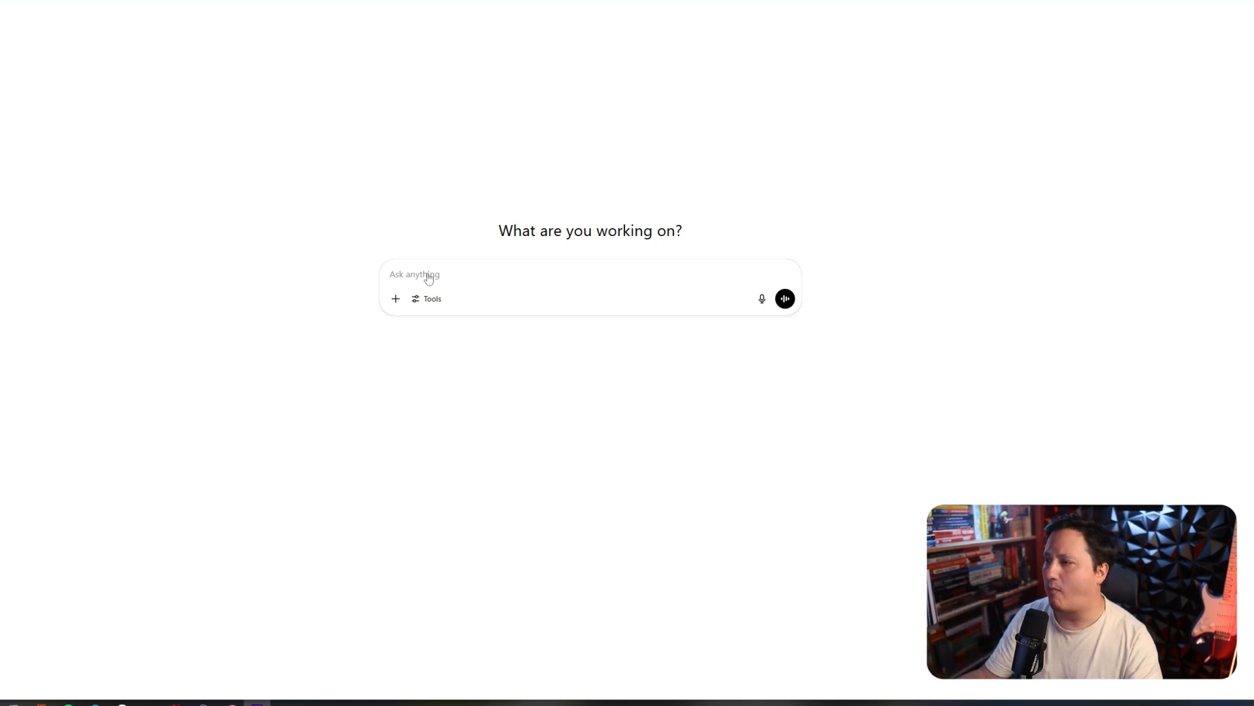
Step: Attach the framework PDF and send the viral YouTube discovery workflow request
left_click(395, 299)
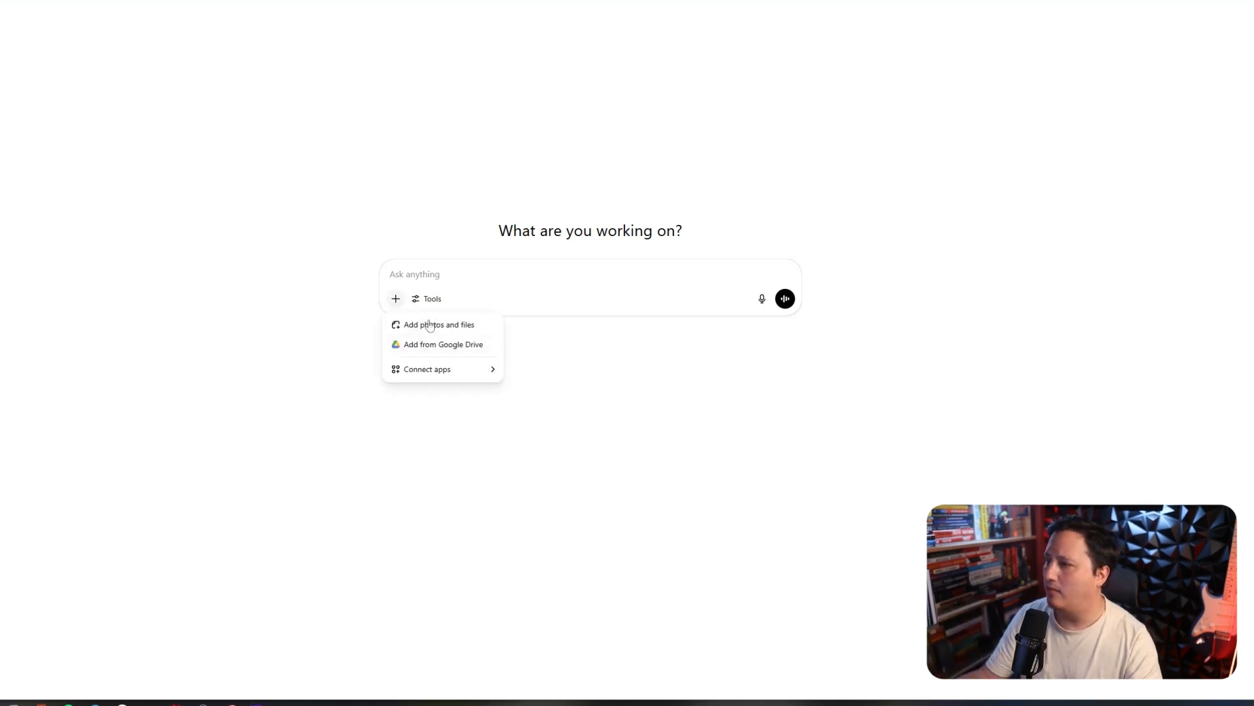
left_click(438, 324)
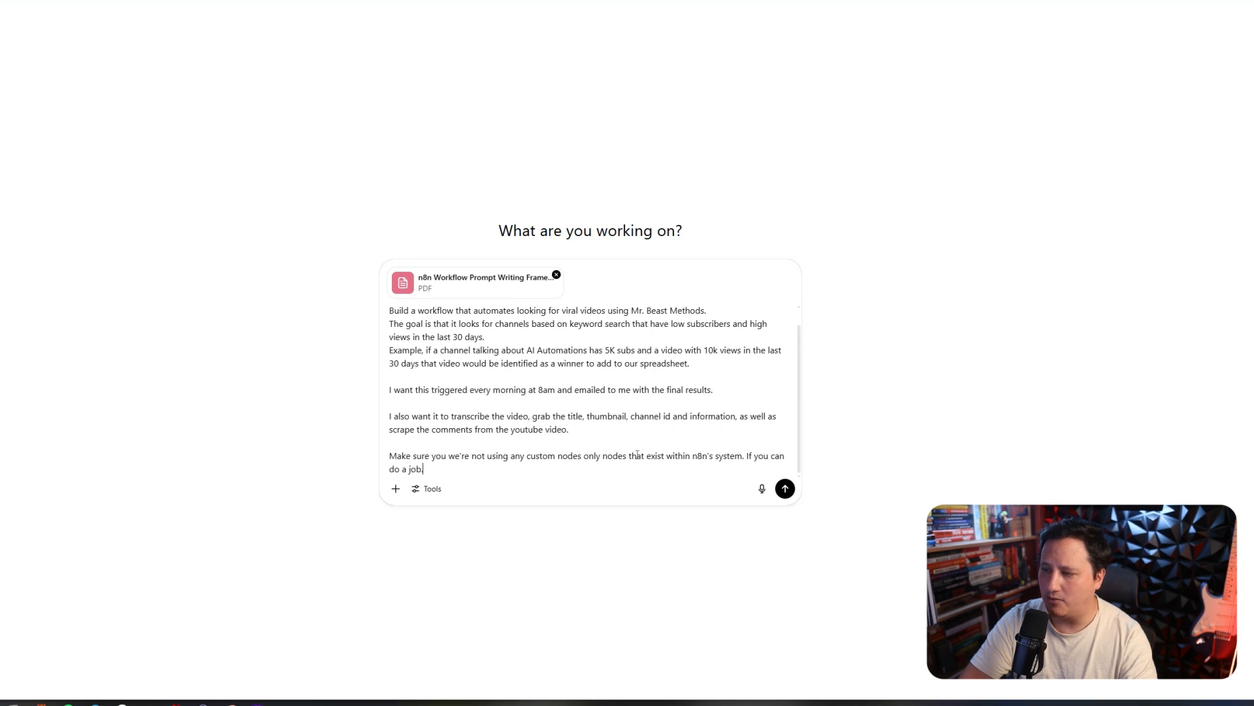
mouse_move(664, 466)
type("Generate a prompt for my workflow builder agent in Claude 4 Opus.")
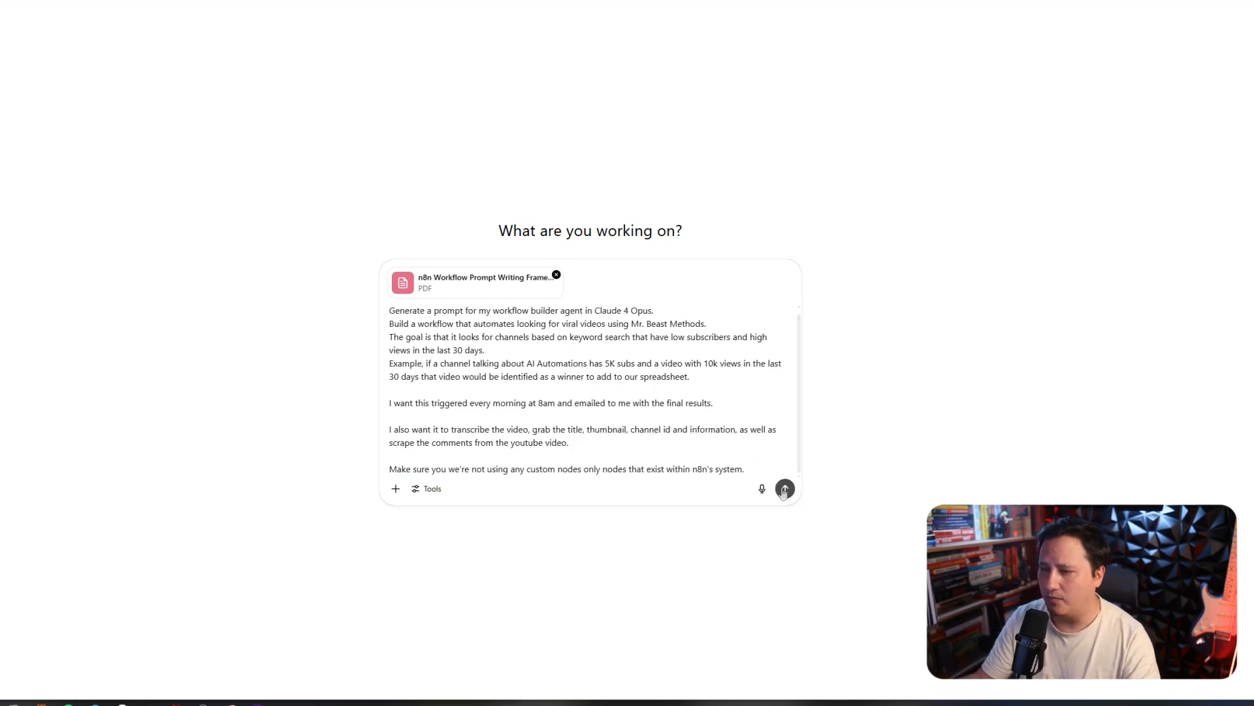
left_click(785, 489)
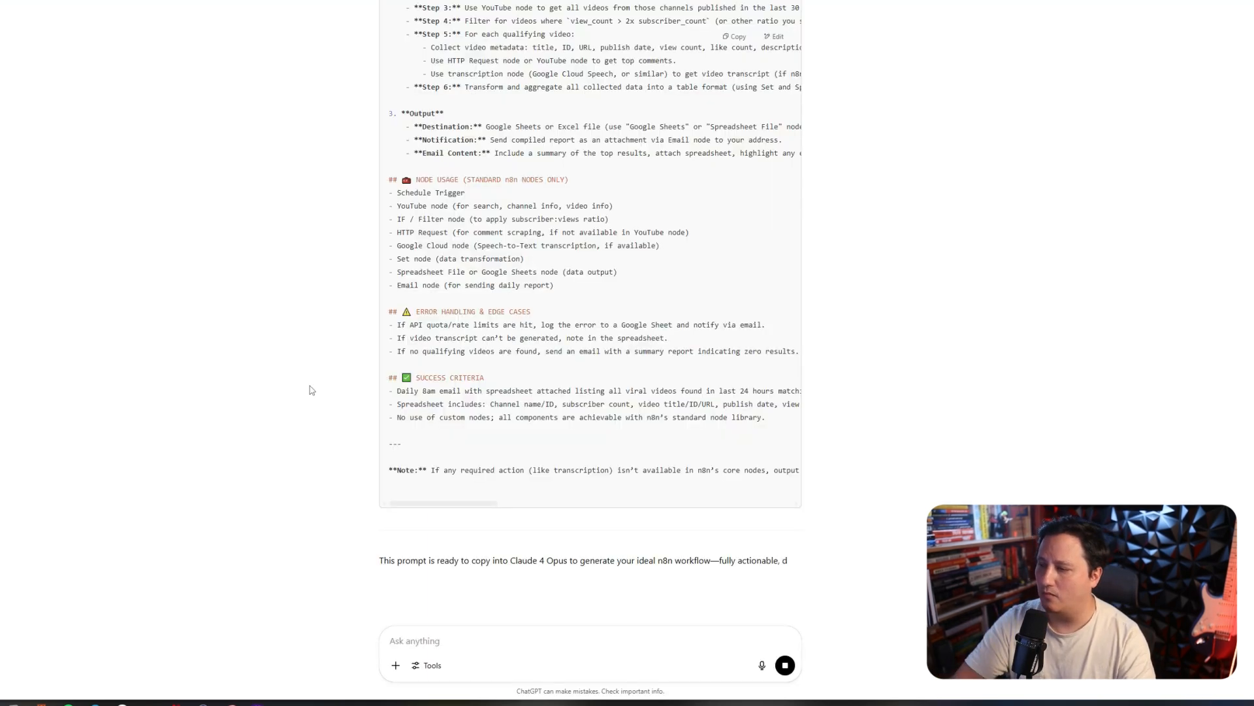
scroll("up", 3)
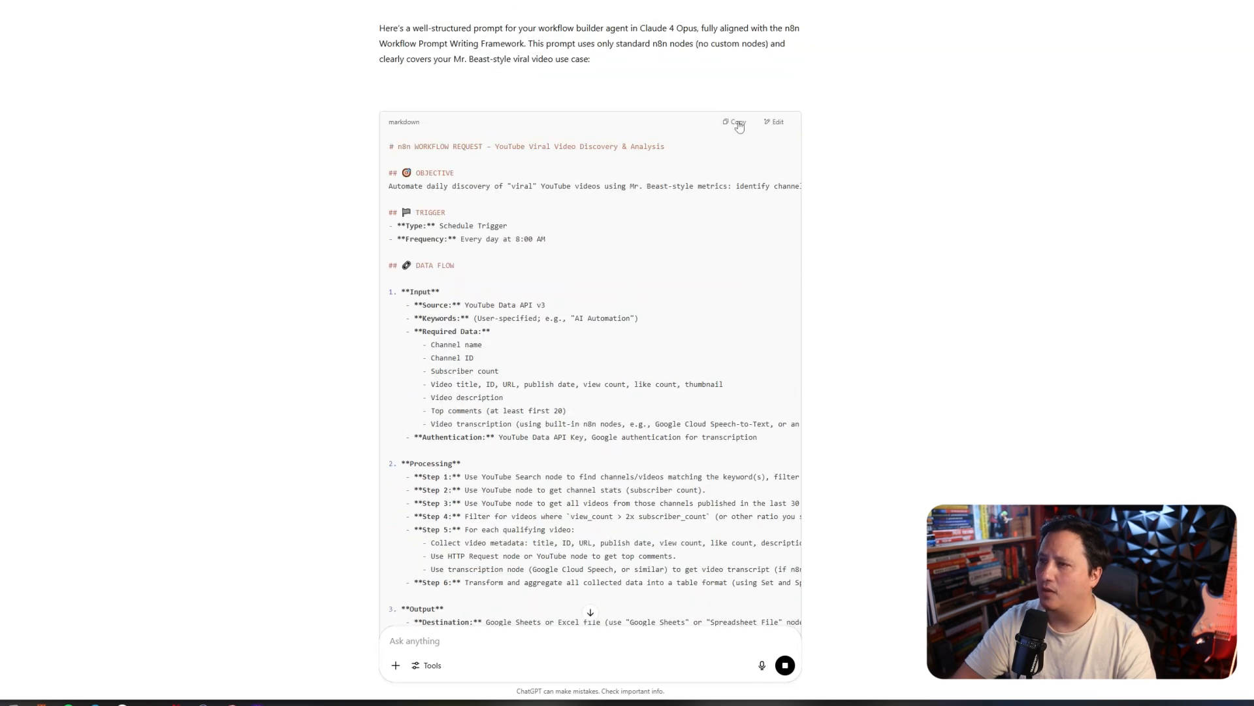
left_click(734, 121)
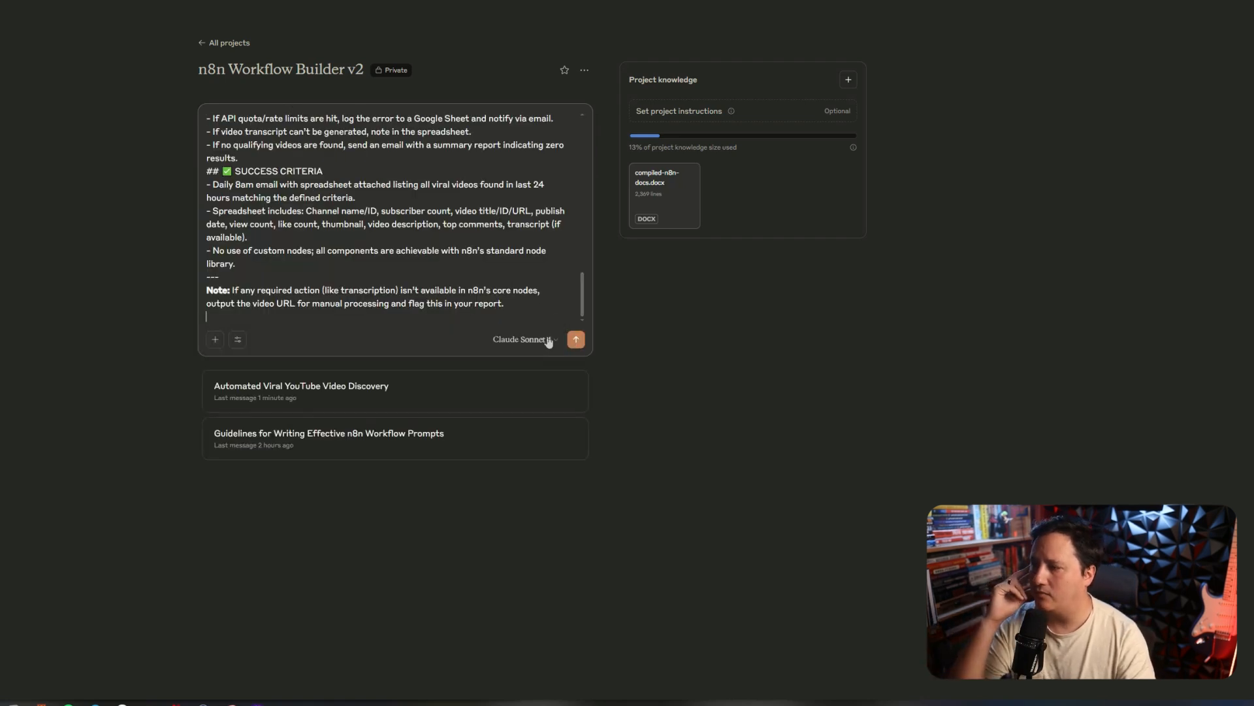
Step: Bring up the generated YouTube Viral Video Discovery Workflow response and its JSON code
left_click(524, 339)
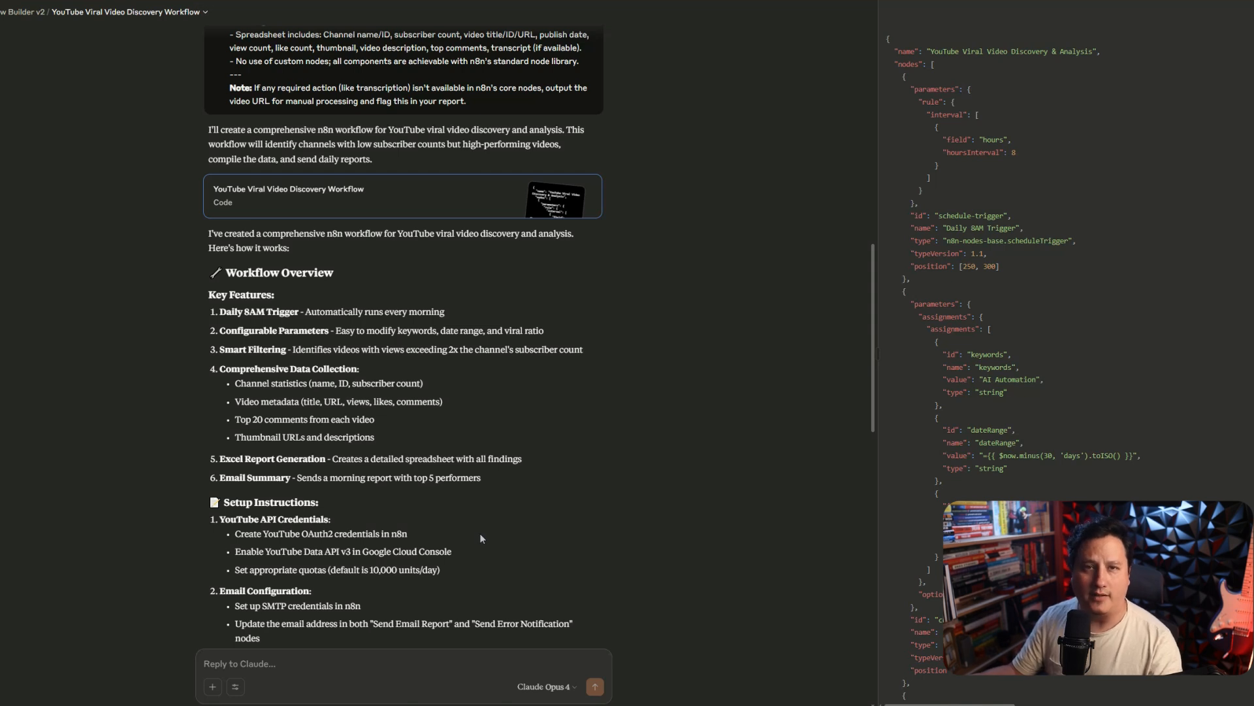
mouse_move(577, 403)
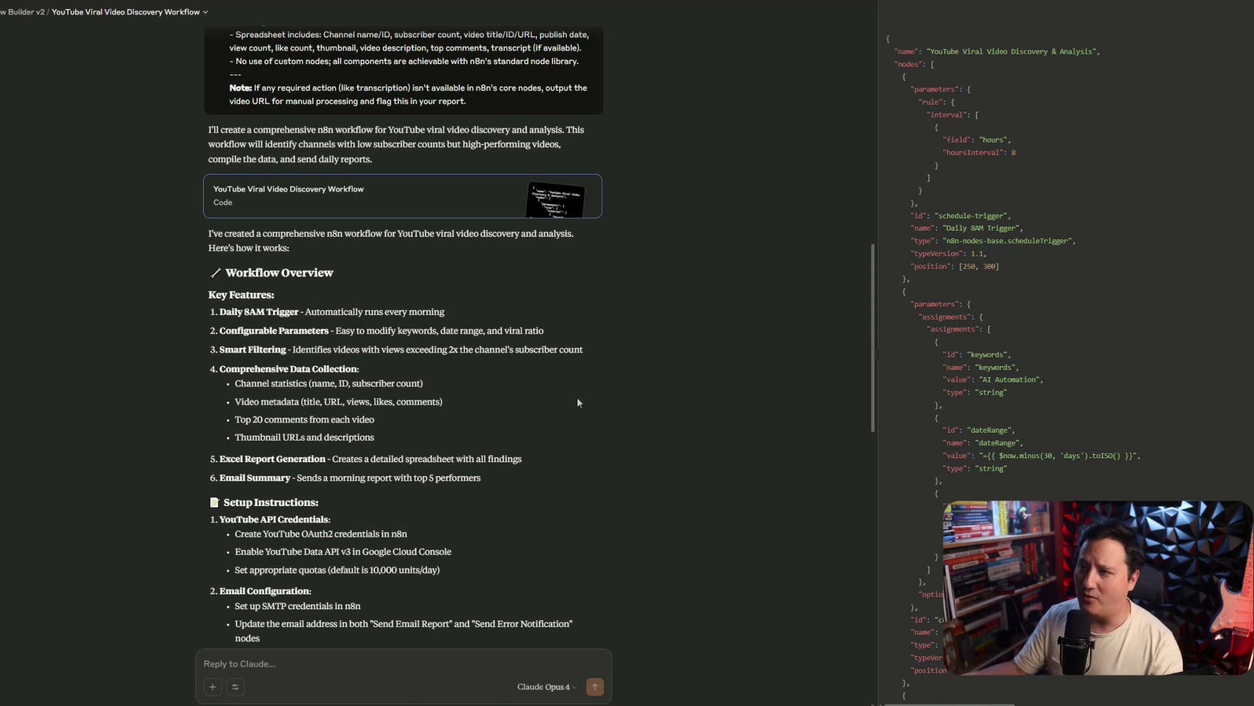
mouse_move(1062, 245)
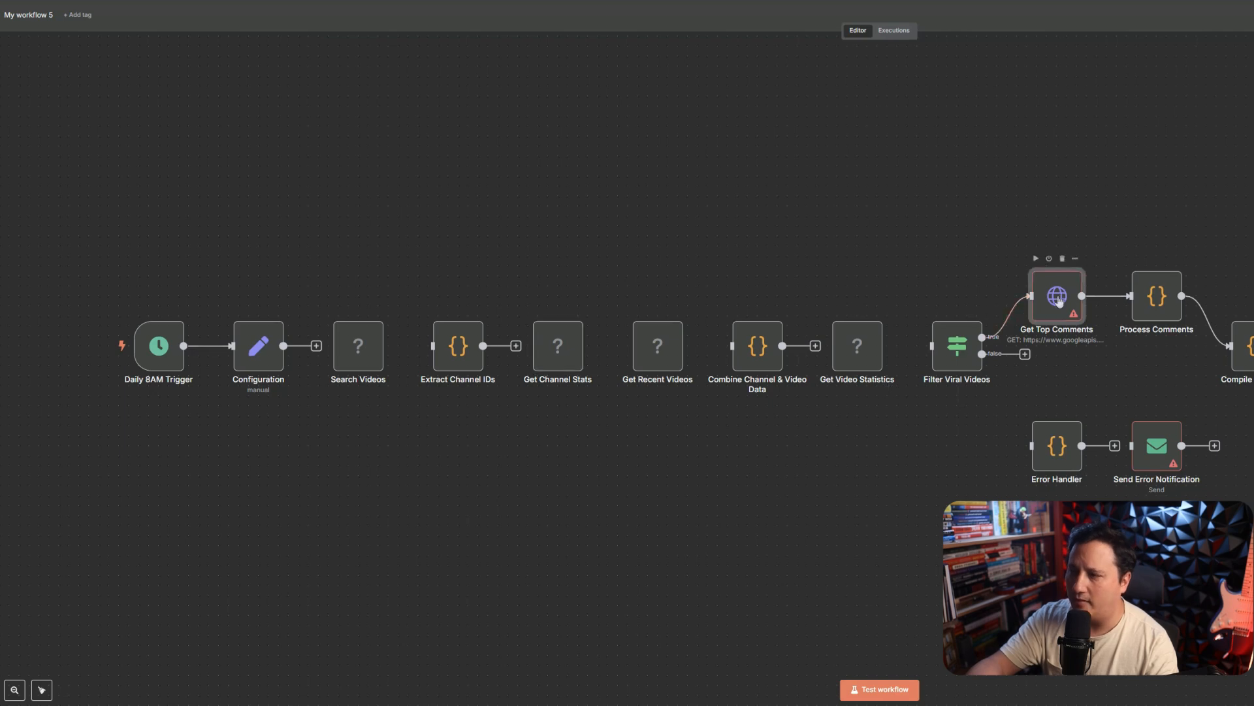
mouse_move(1045, 235)
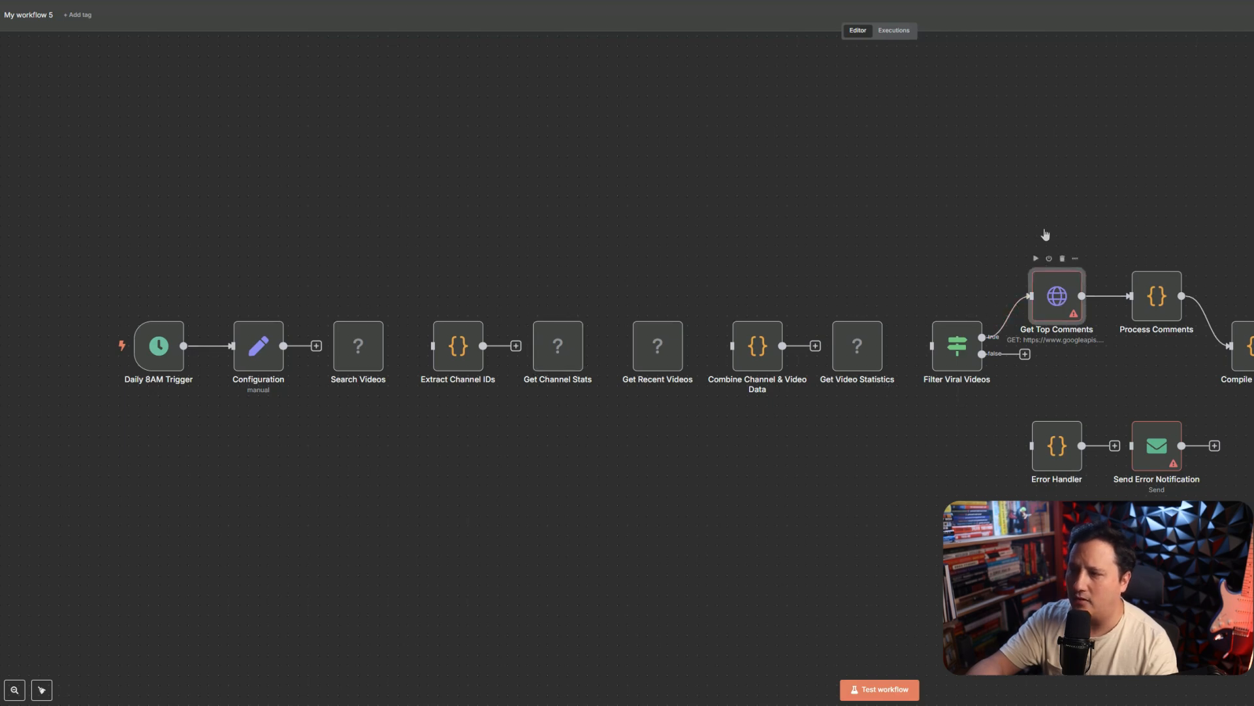
mouse_move(1136, 171)
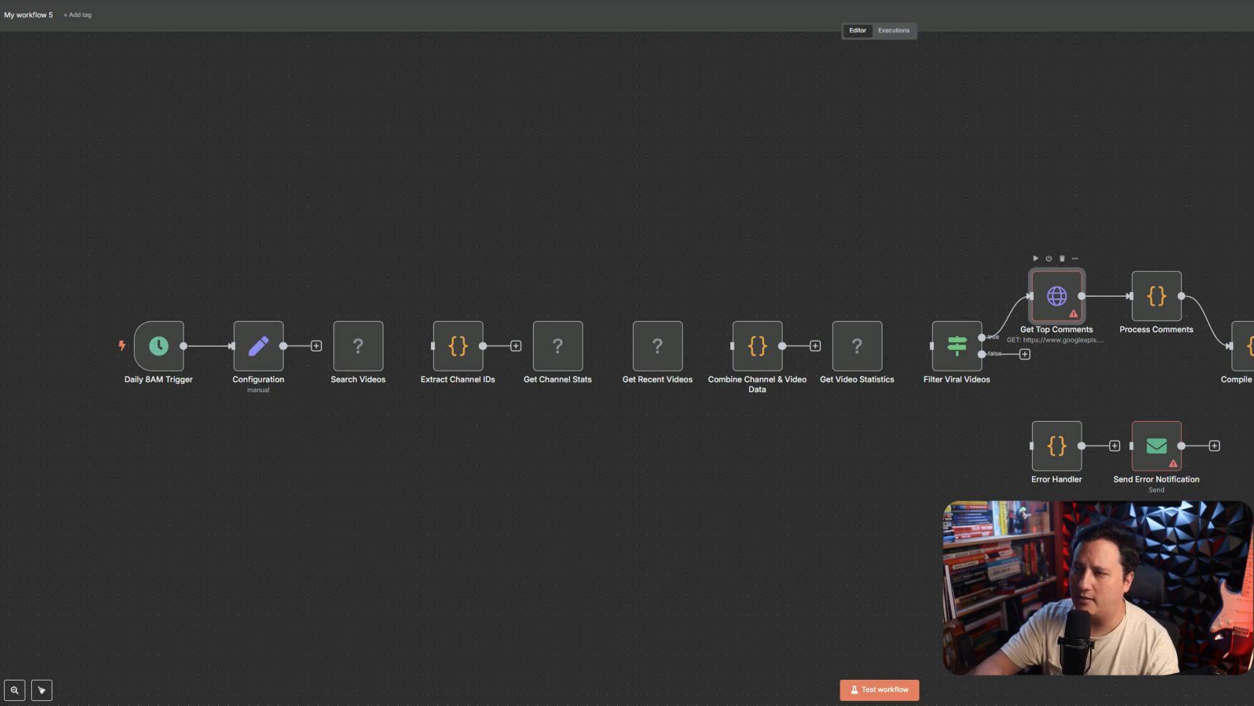
mouse_move(1065, 310)
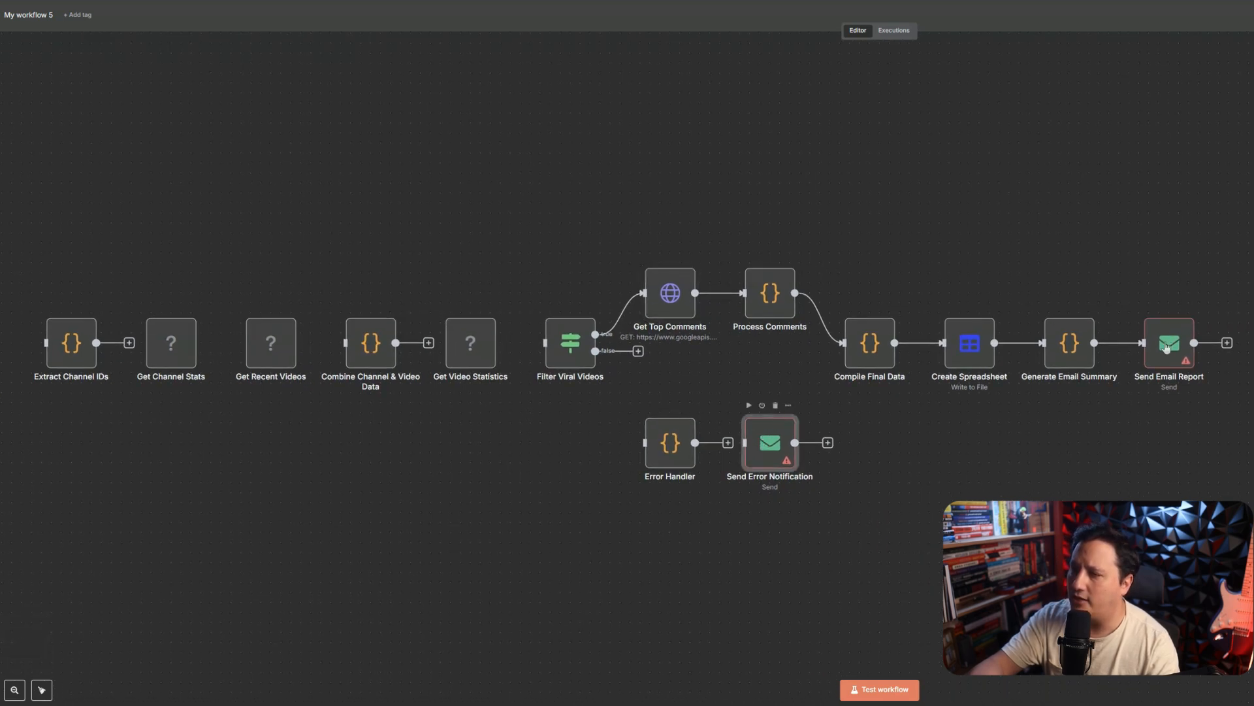
Step: Inspect the Send Email Report node, then read through the Generate Email Summary JavaScript
double_click(770, 442)
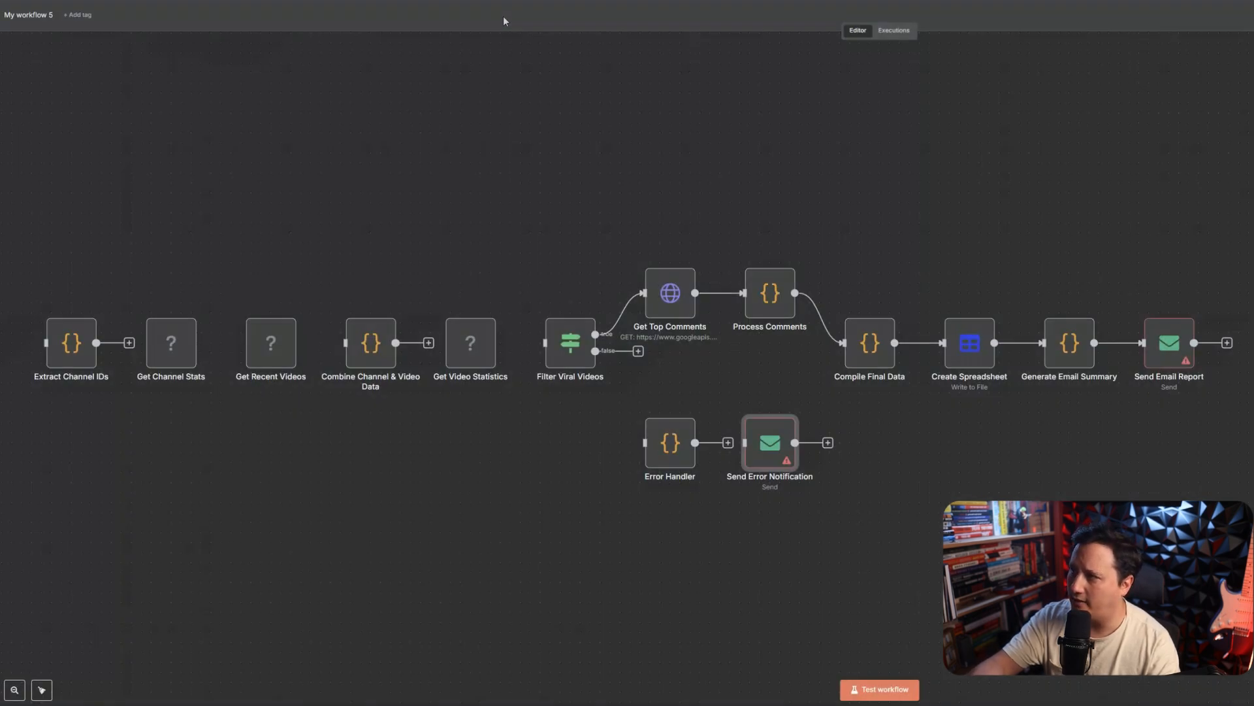
mouse_move(1069, 353)
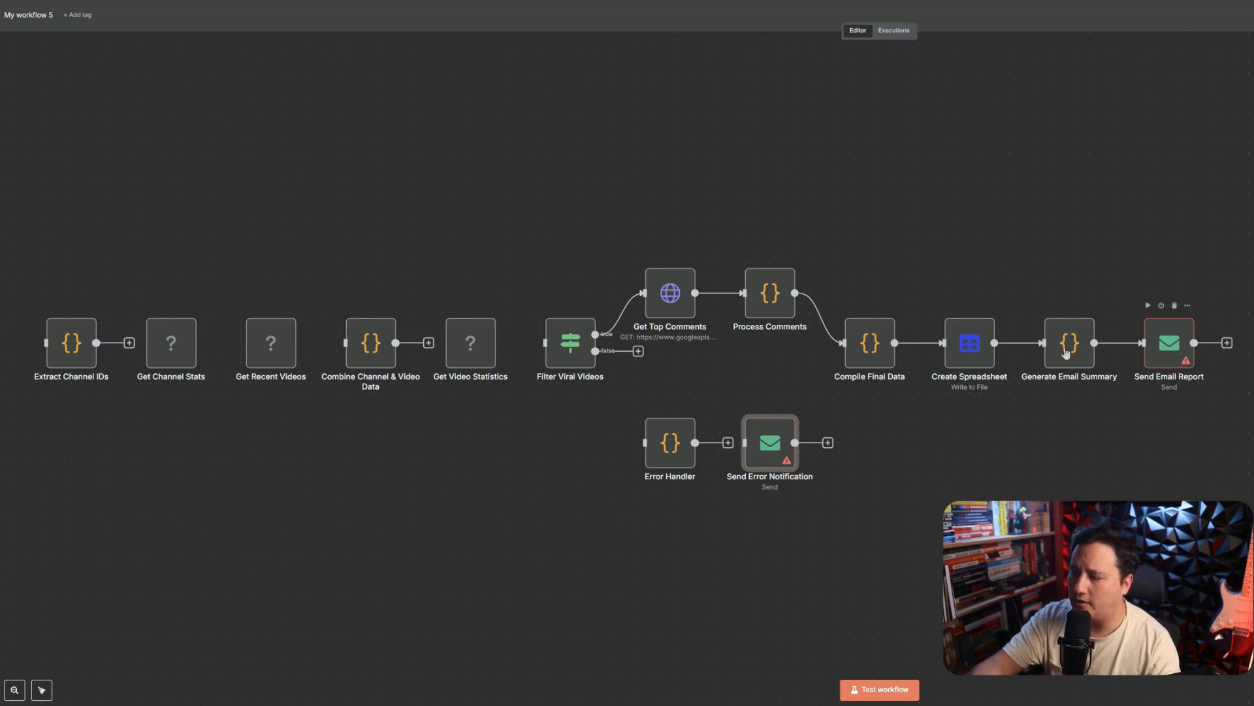
mouse_move(1048, 357)
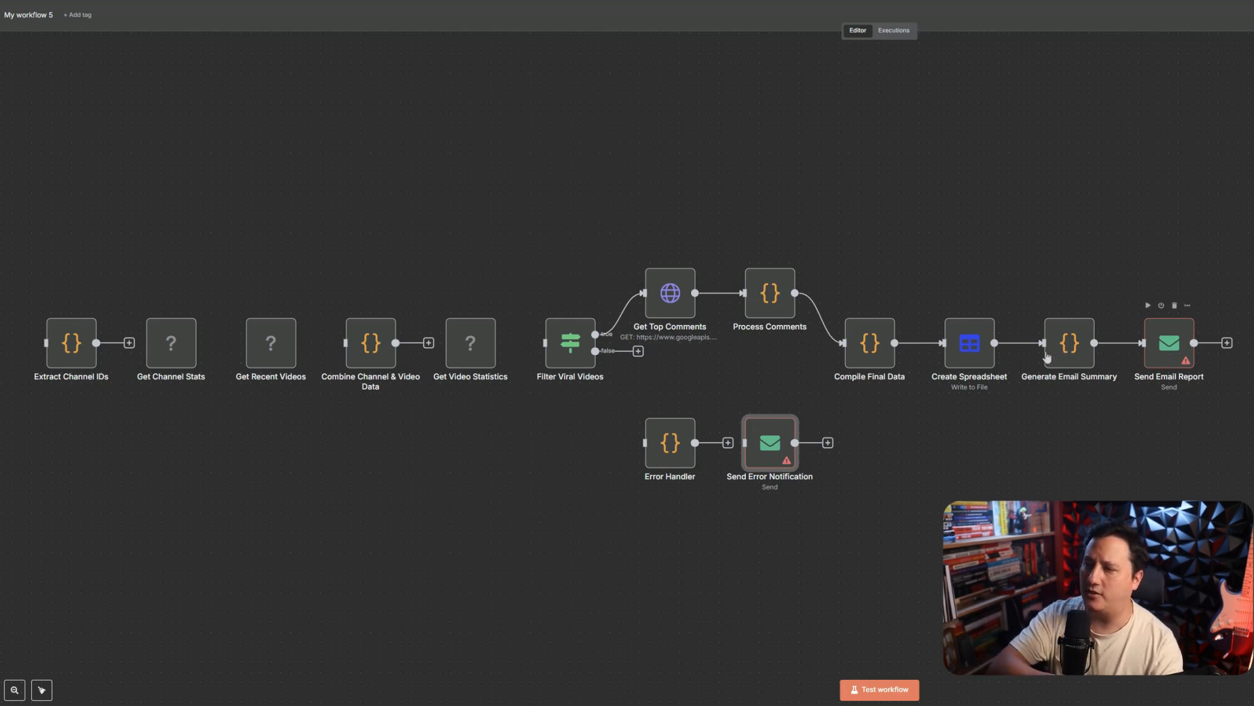
mouse_move(1085, 269)
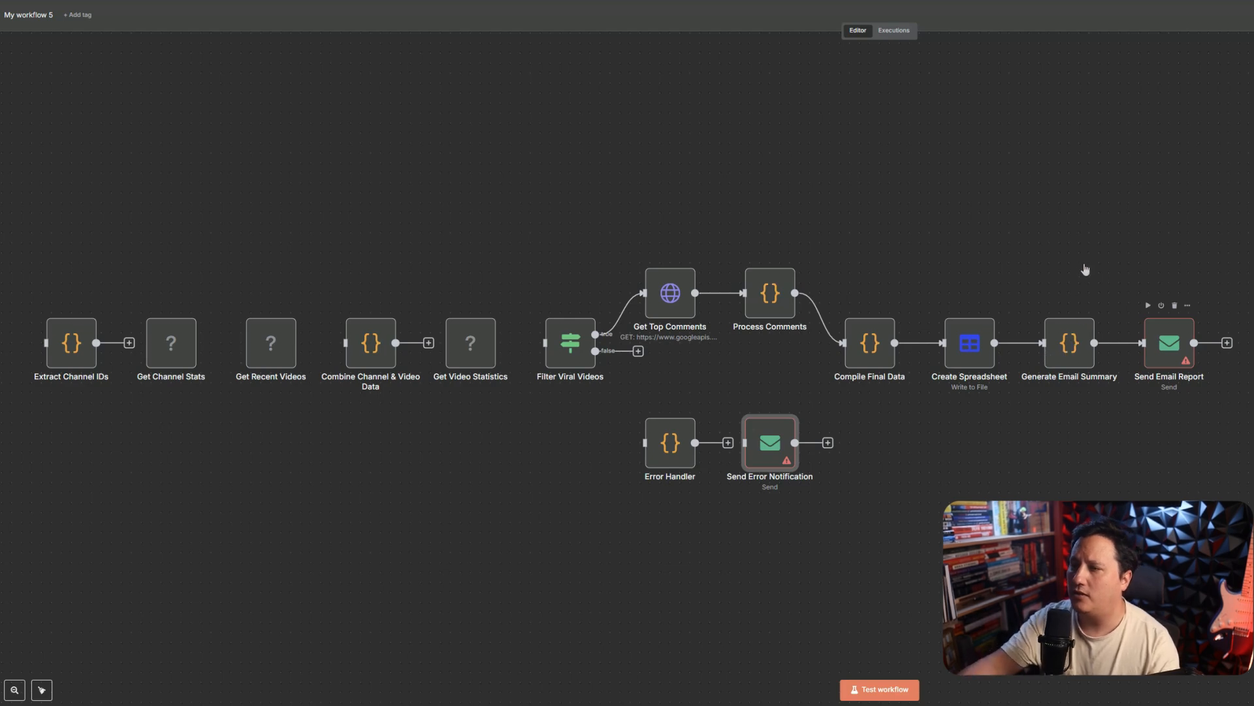
double_click(1068, 343)
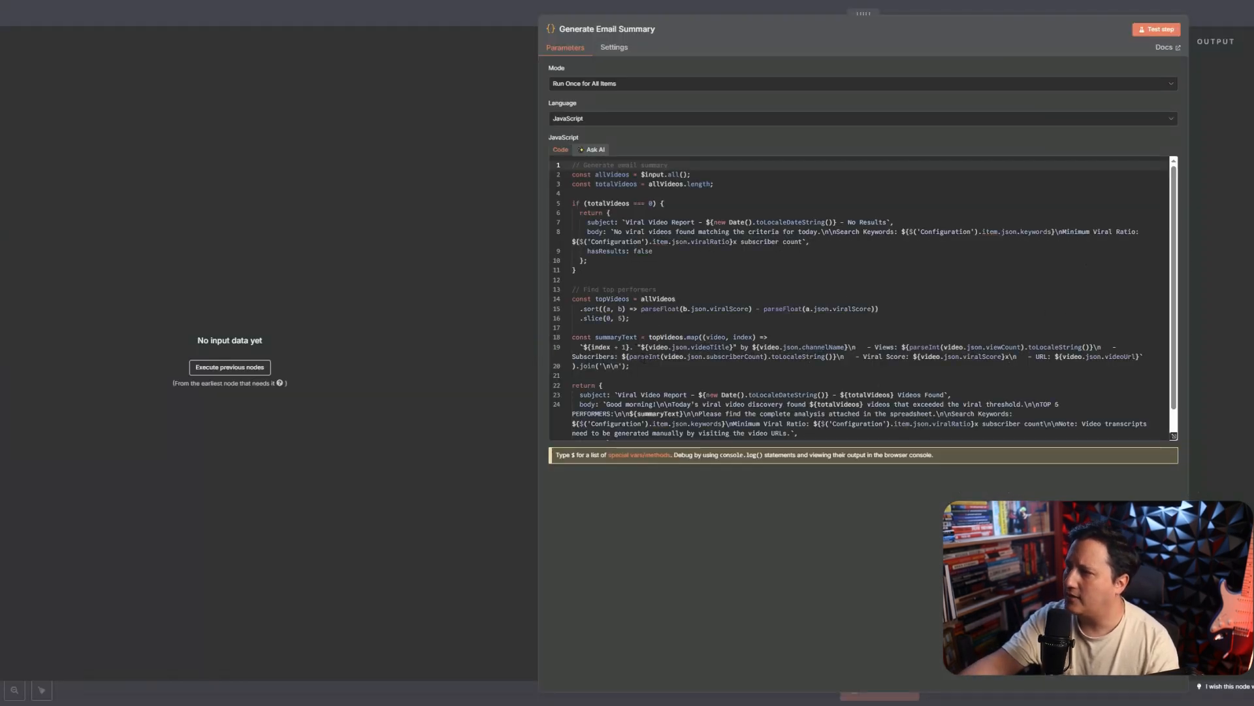
scroll("down", 3)
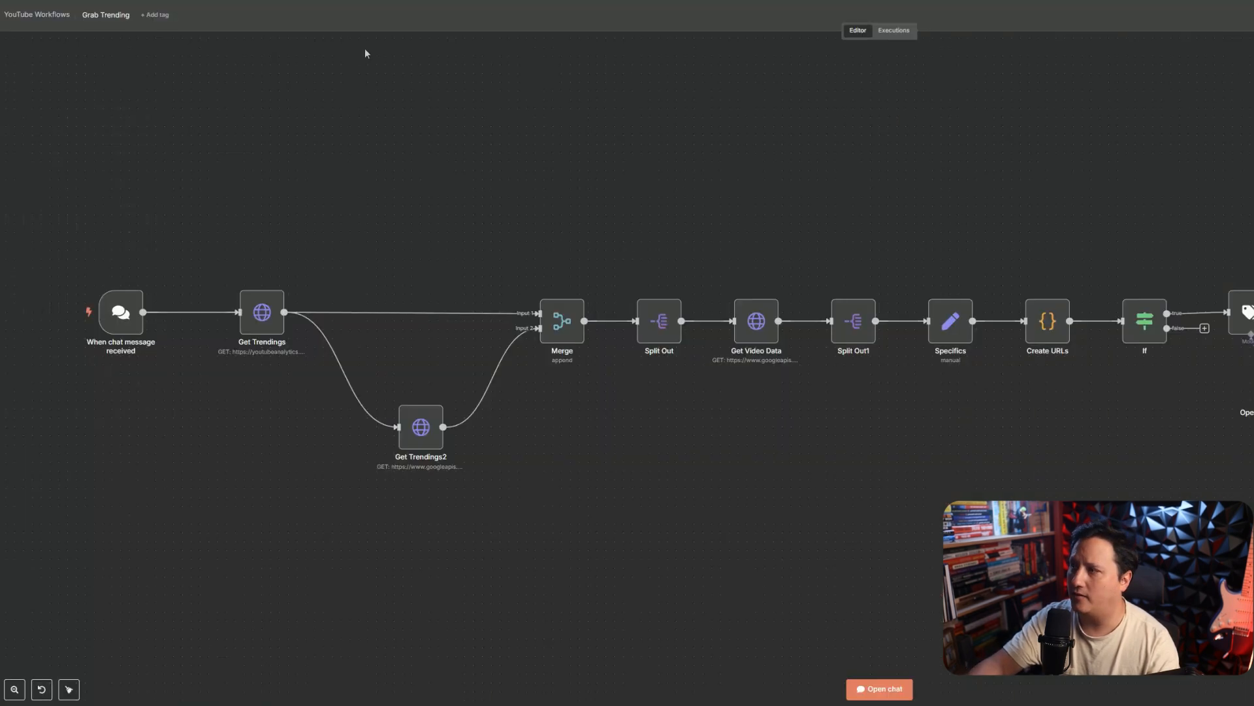
mouse_move(511, 85)
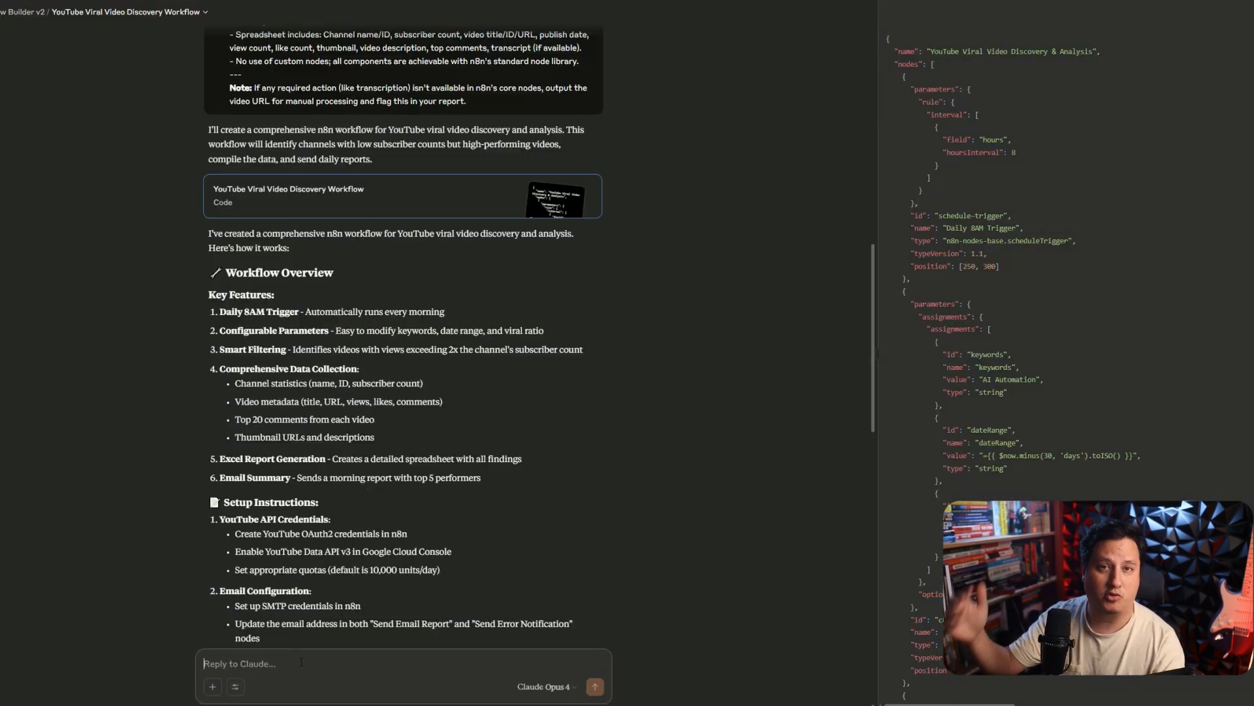
Step: Send Claude the feedback about useless custom nodes with the pasted Grab Trending workflow attached
type("That had a lot of custom nodes that did nothing. HEre is a tool I built that does a similar function. Also, make sure we use google sheets to upload and grab, and gmail as w")
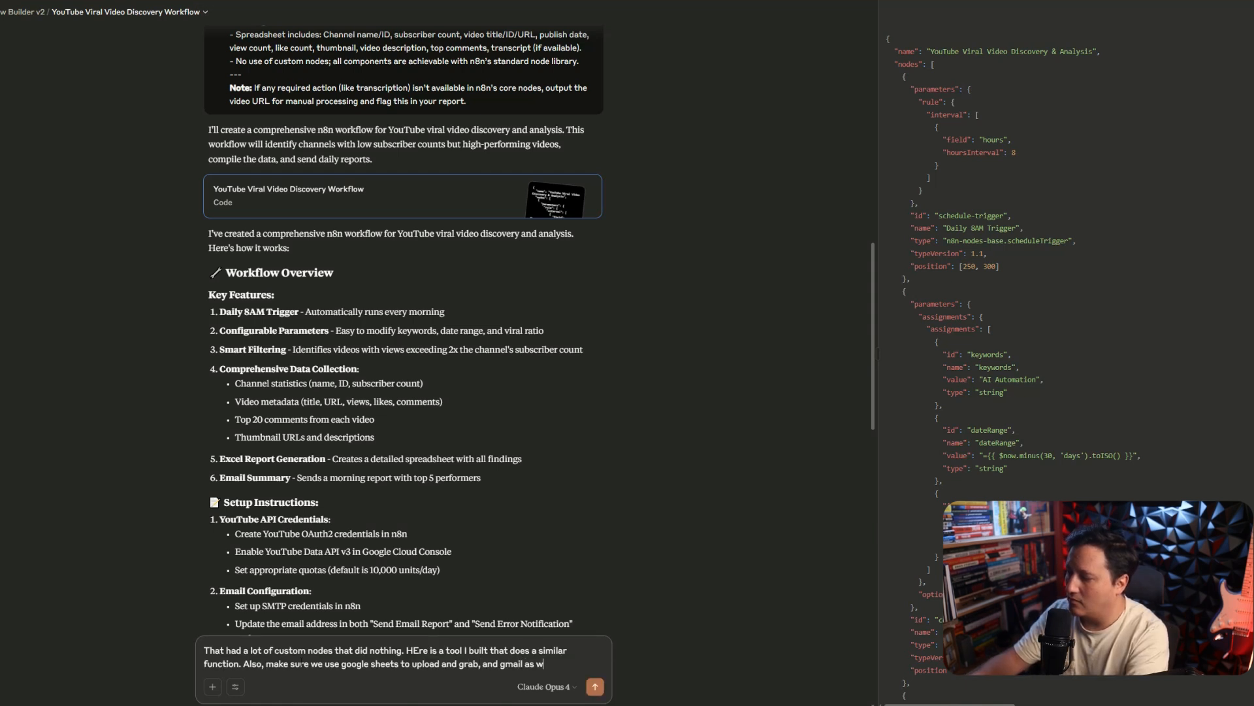
type("ell.")
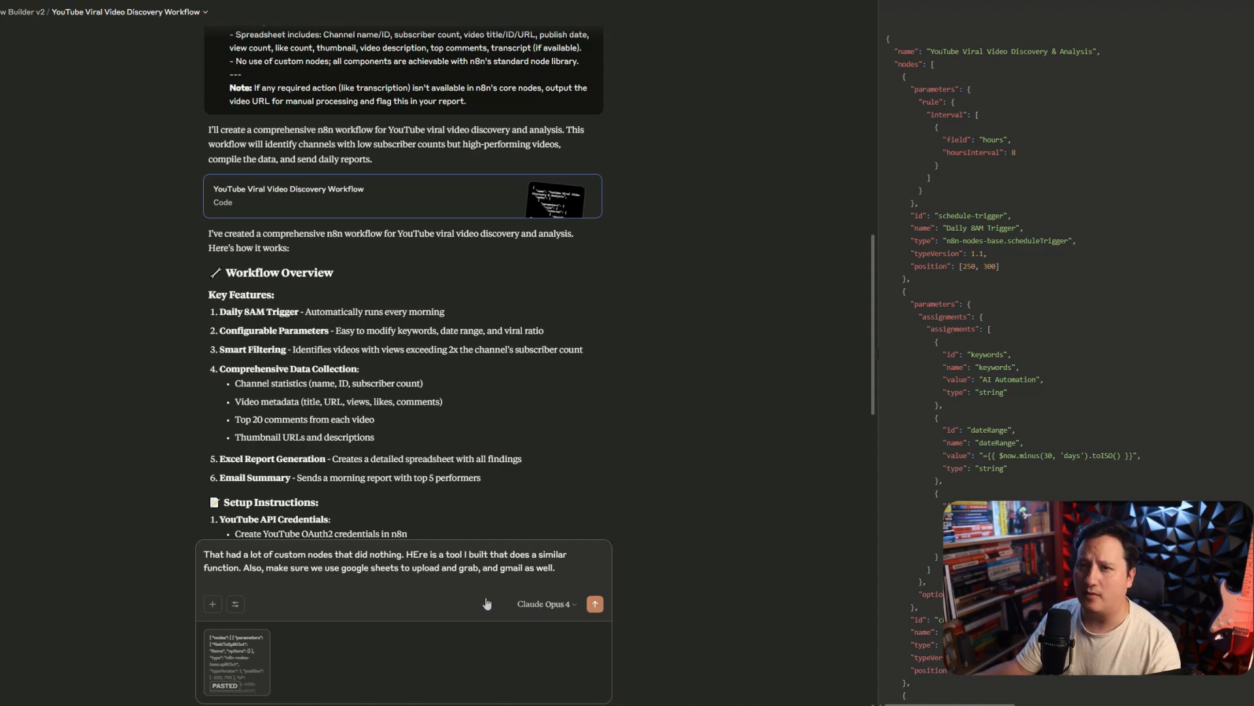
left_click(595, 603)
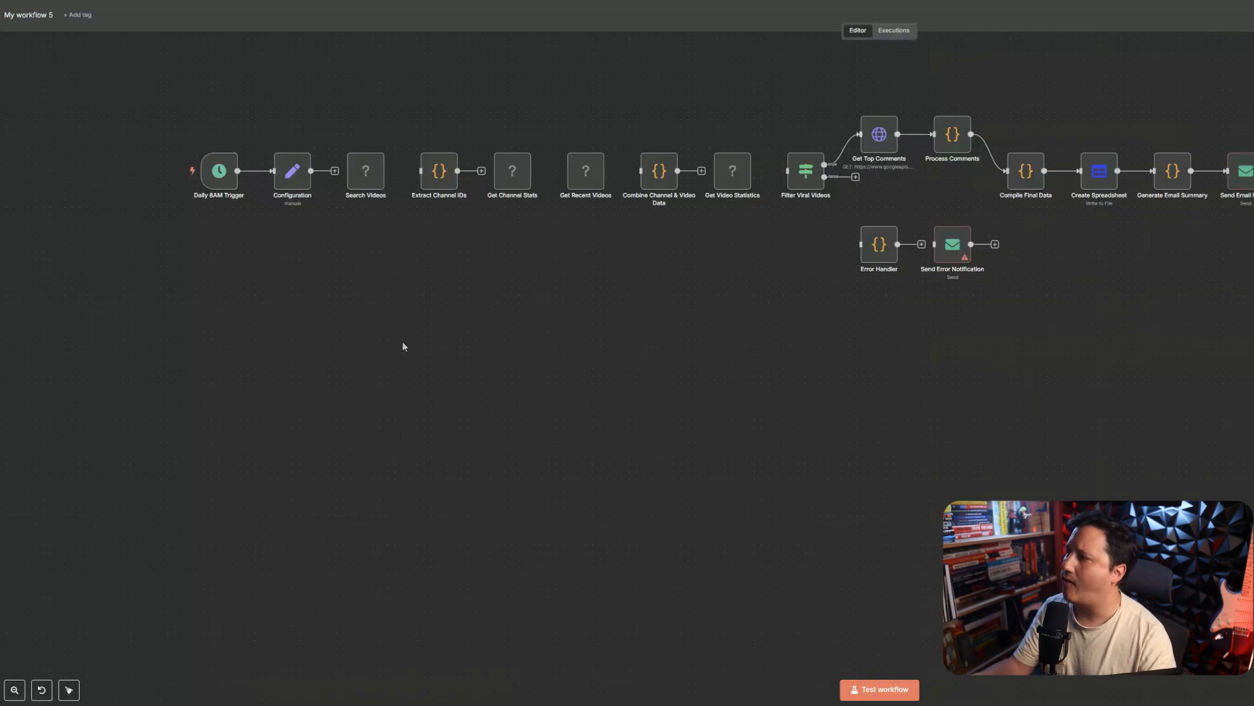
mouse_move(398, 344)
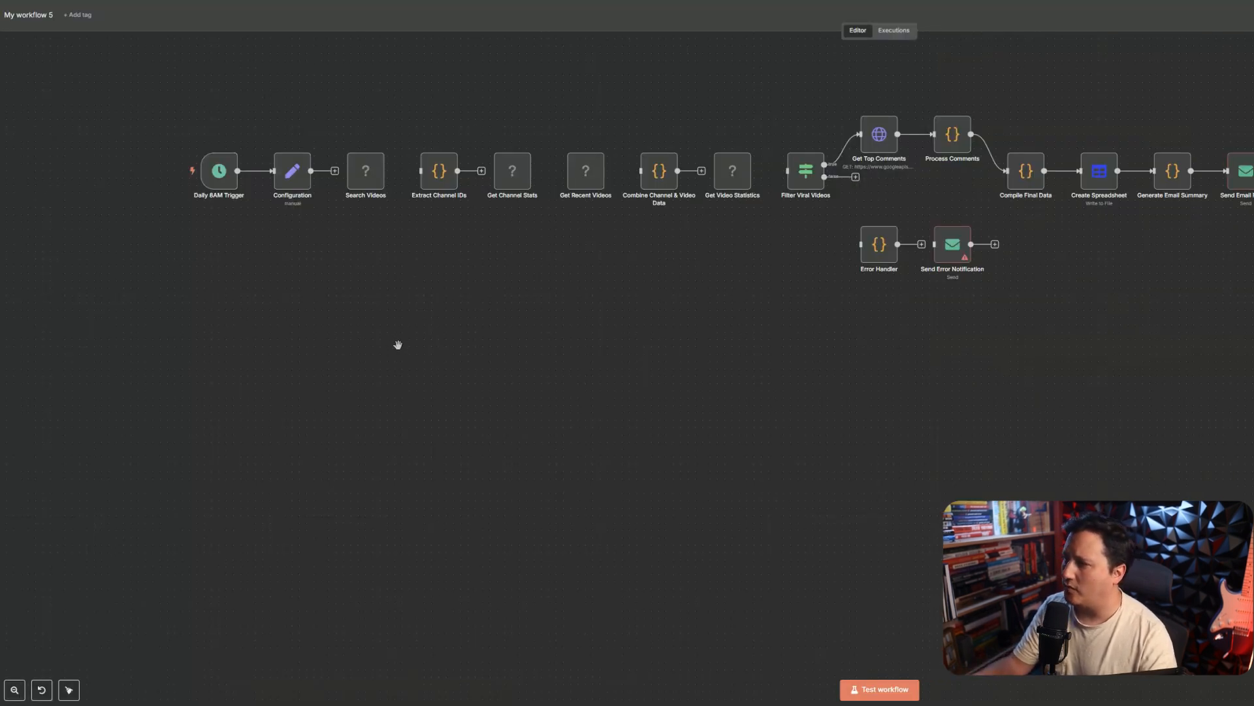
mouse_move(404, 352)
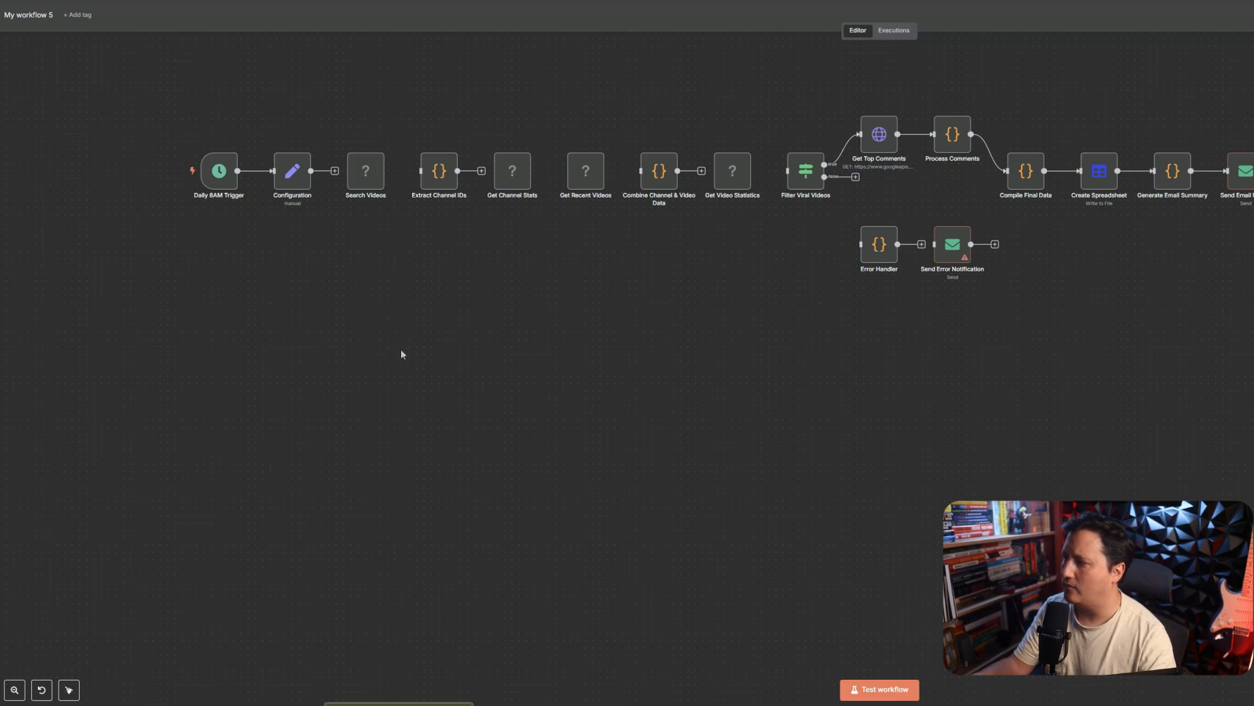
mouse_move(214, 446)
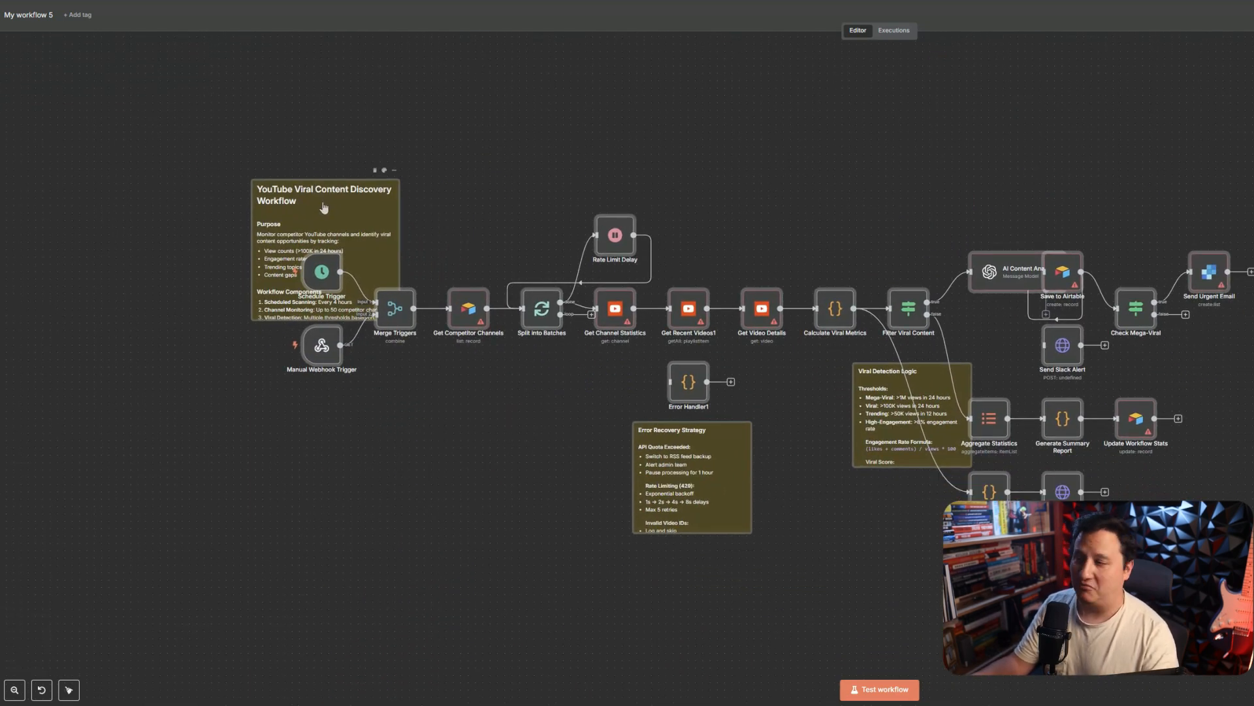
Step: Drag the overview sticky note off the trigger nodes and open the node beneath it
left_click_drag(324, 195, 222, 107)
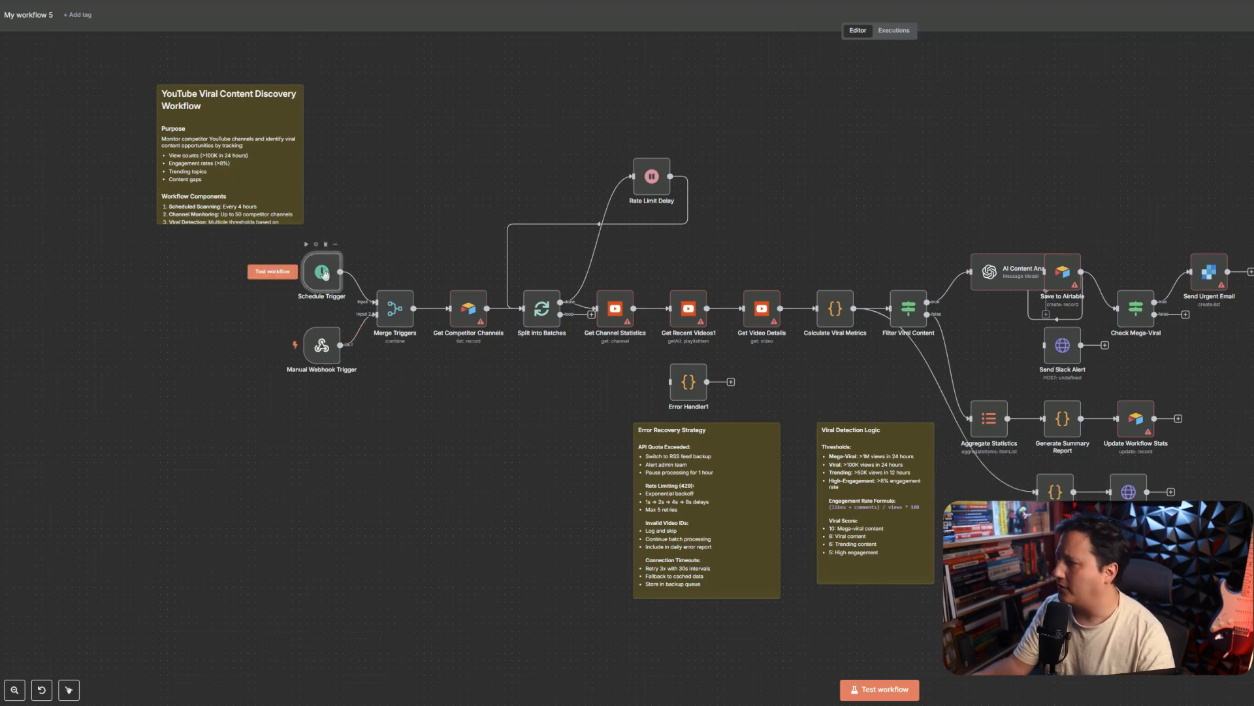
double_click(322, 272)
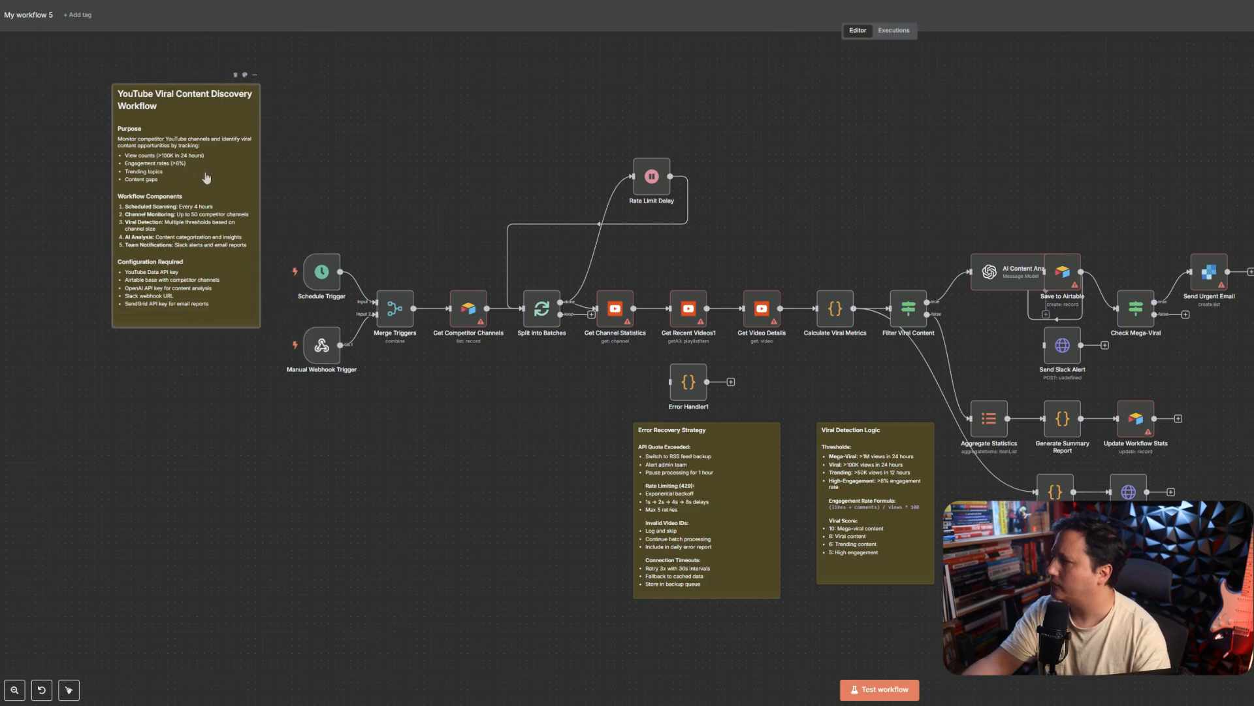
mouse_move(140, 163)
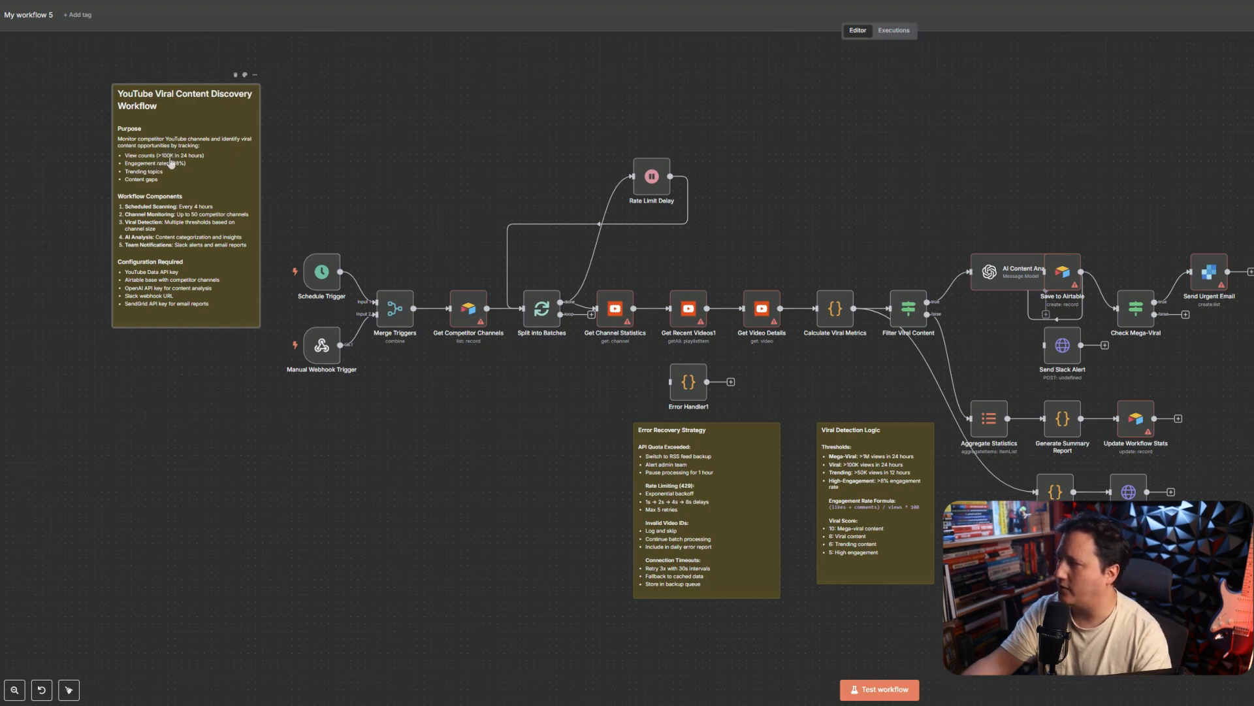
mouse_move(148, 174)
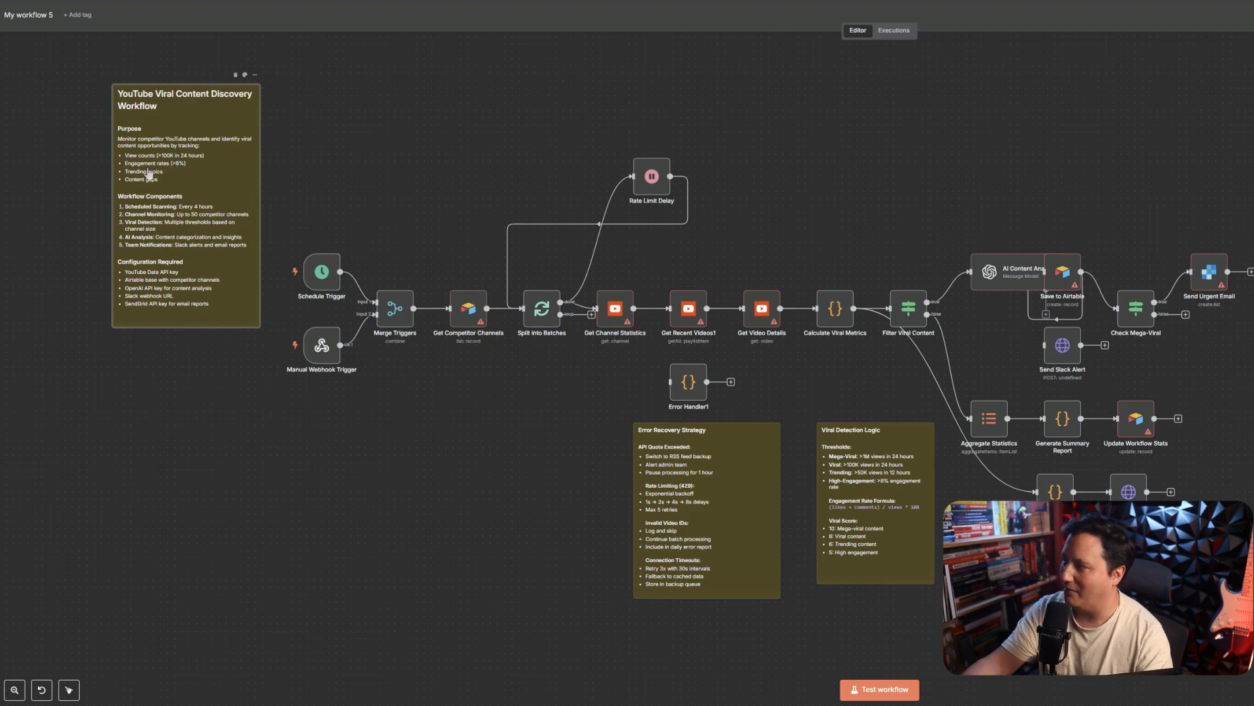
mouse_move(149, 173)
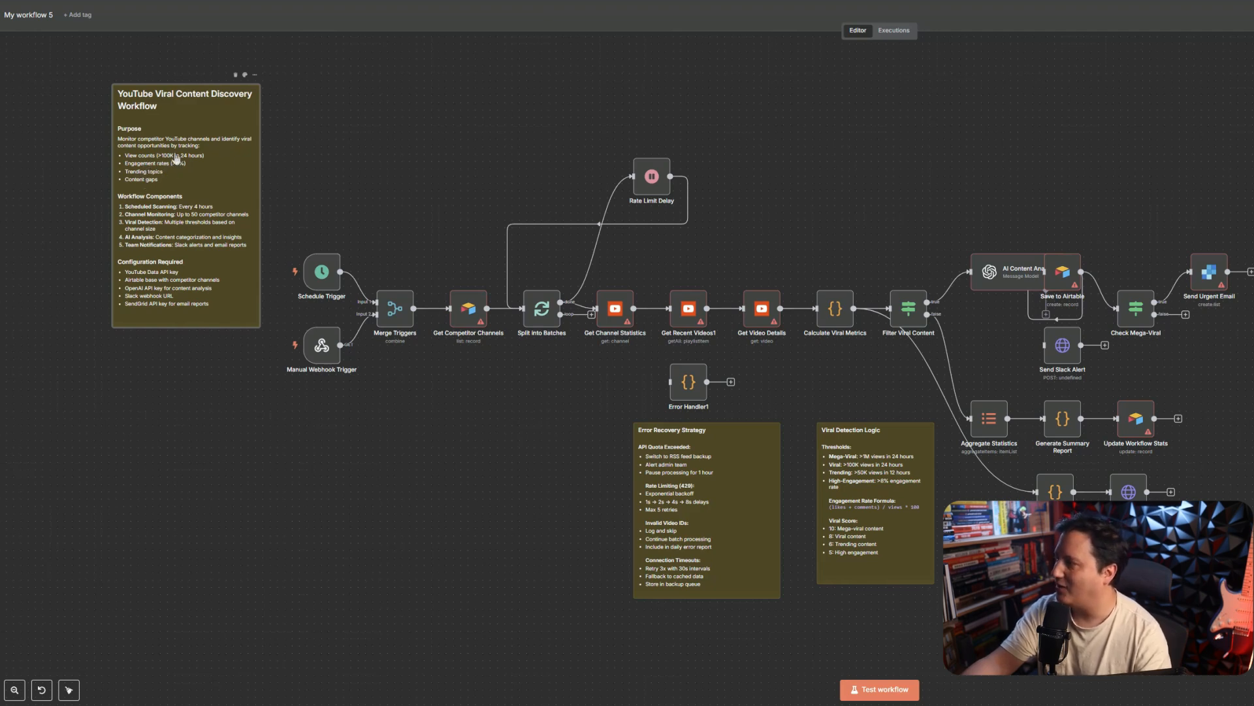
mouse_move(143, 216)
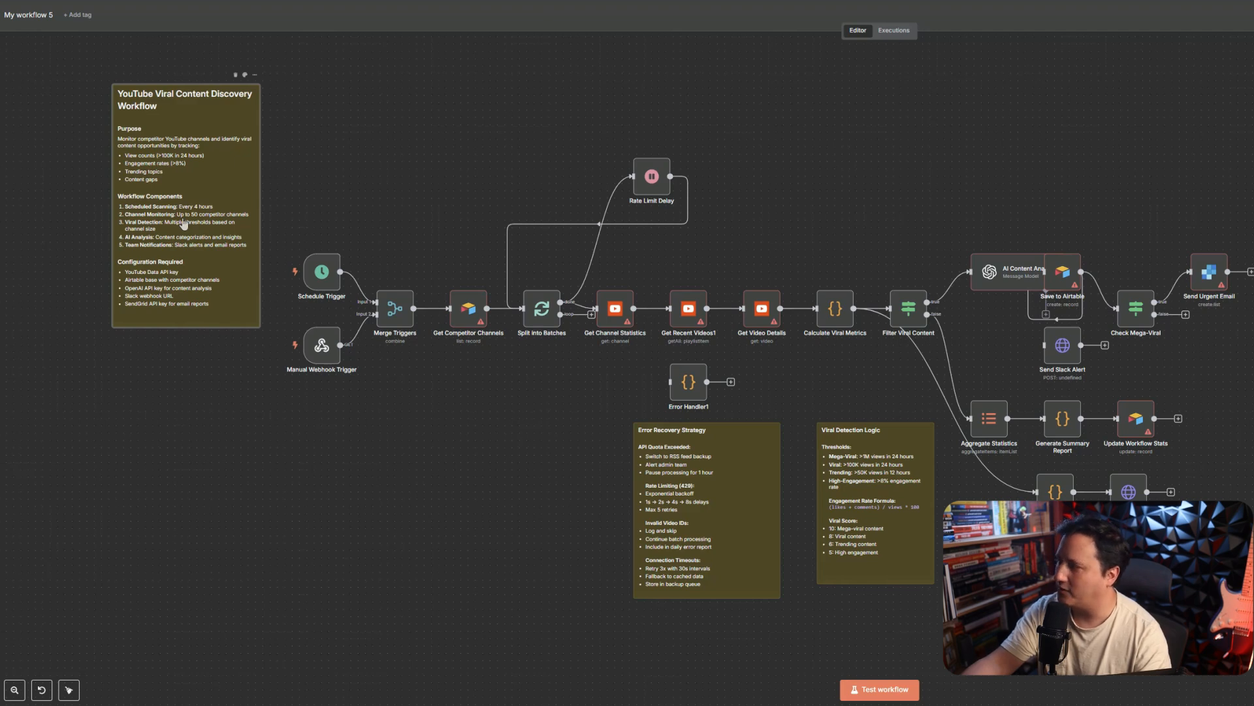
mouse_move(192, 224)
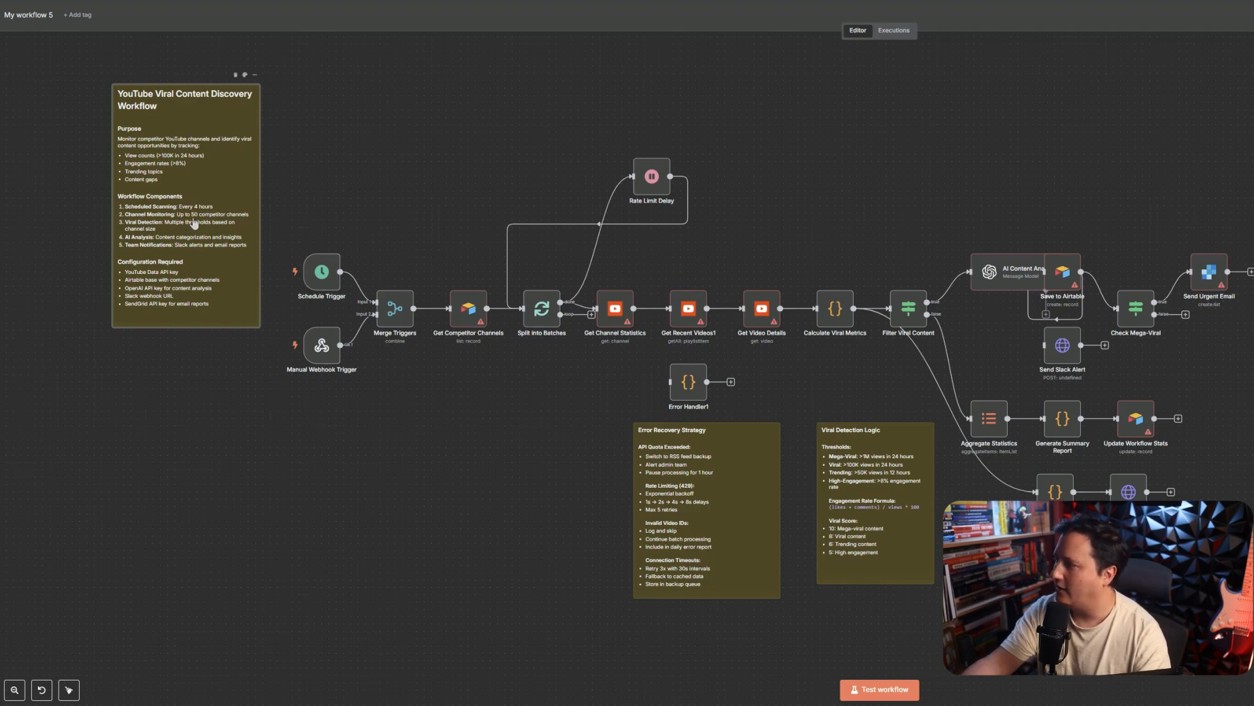
mouse_move(154, 232)
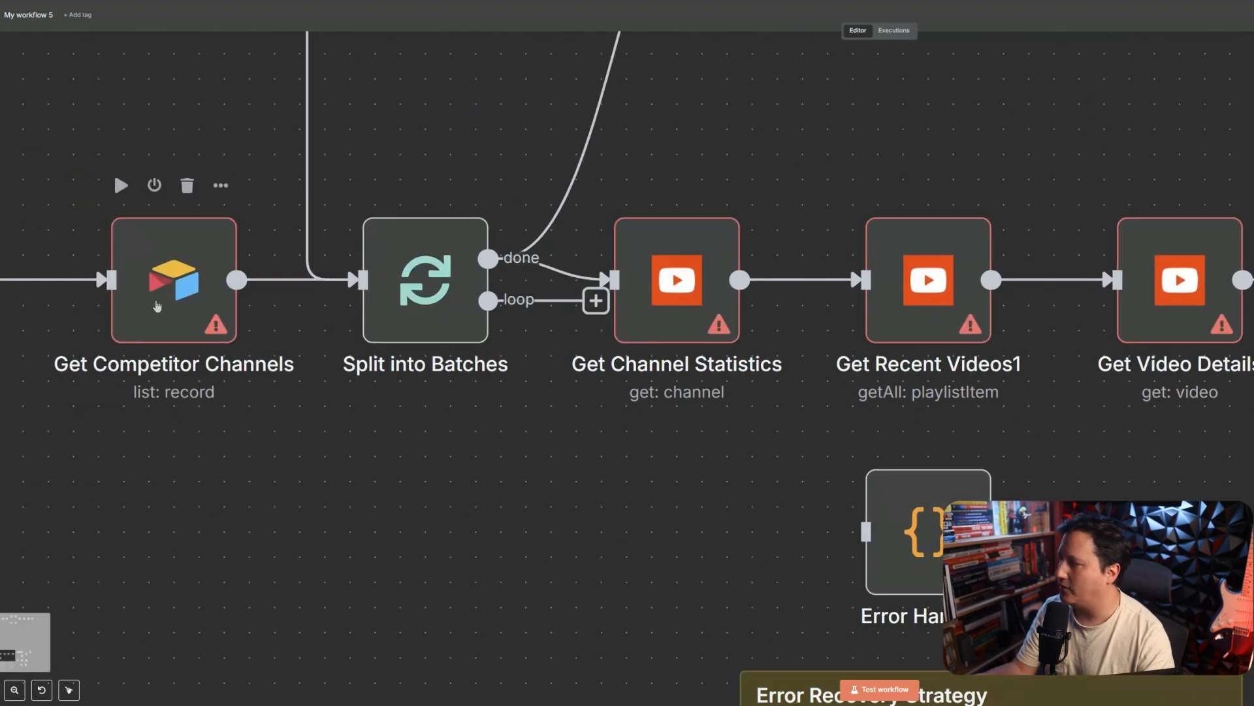
Step: Inspect Get Competitor Channels and Rate Limit Delay and shift the Aggregate Statistics branch right
double_click(172, 279)
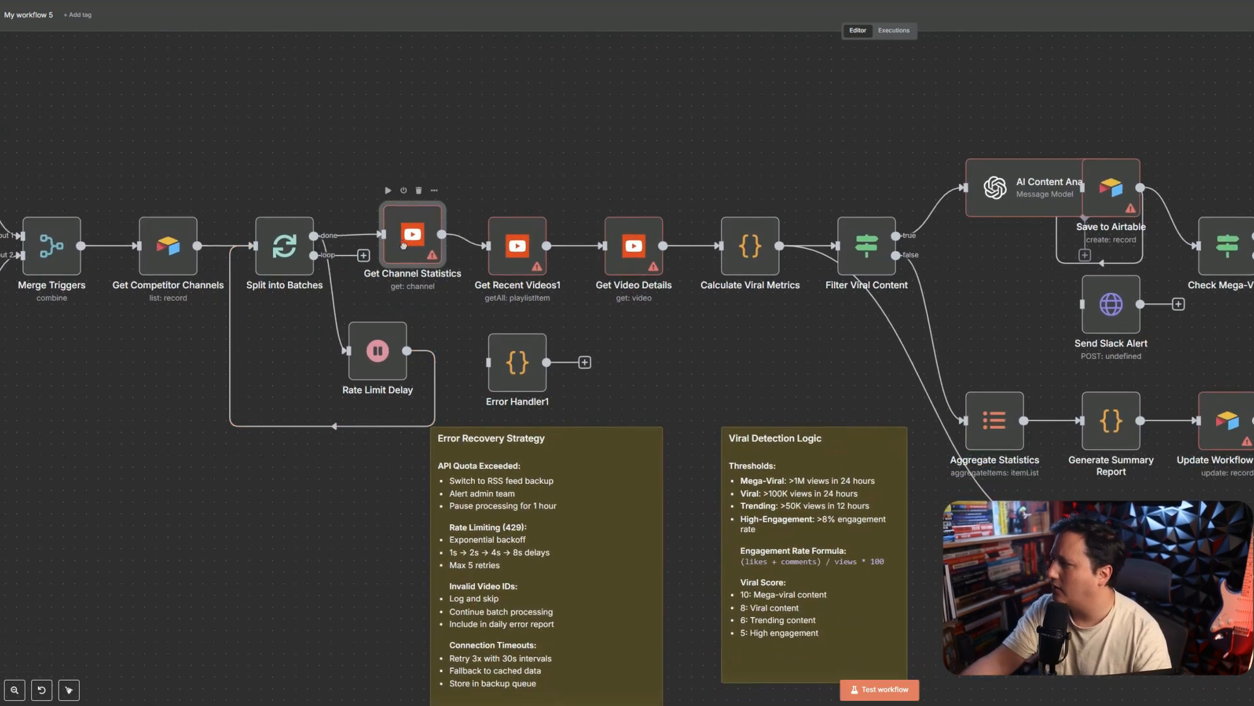
mouse_move(166, 252)
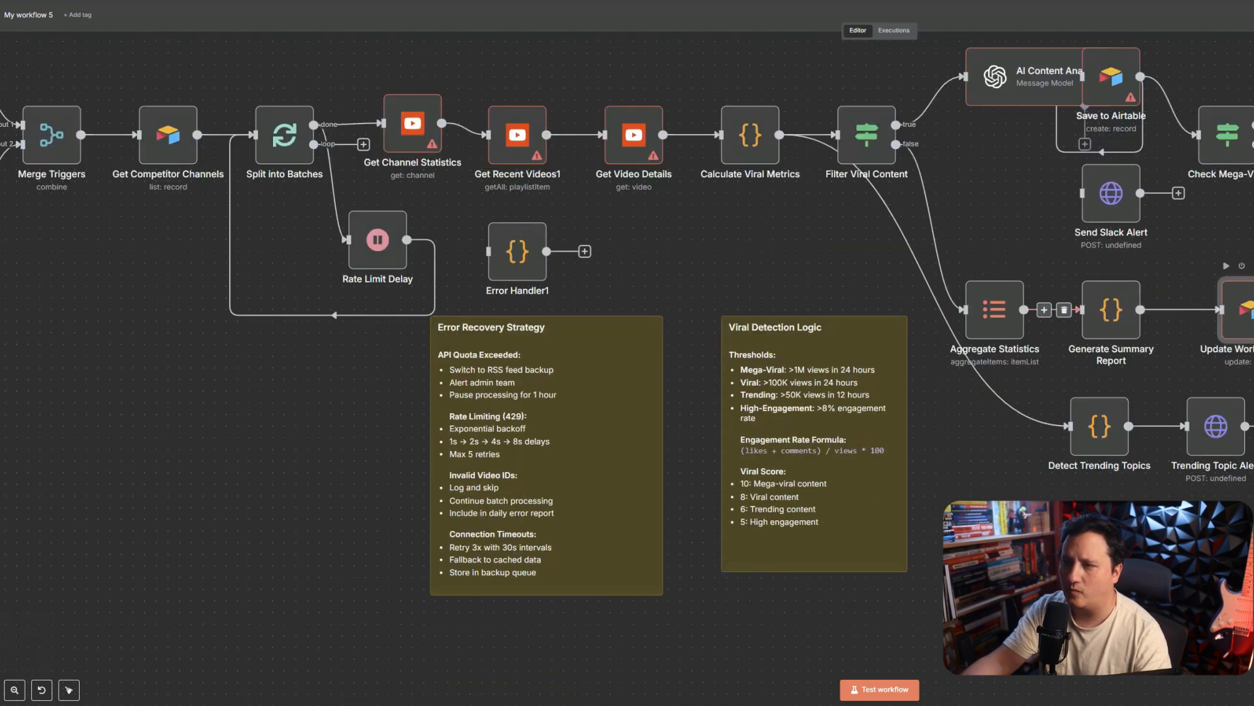
left_click(993, 310)
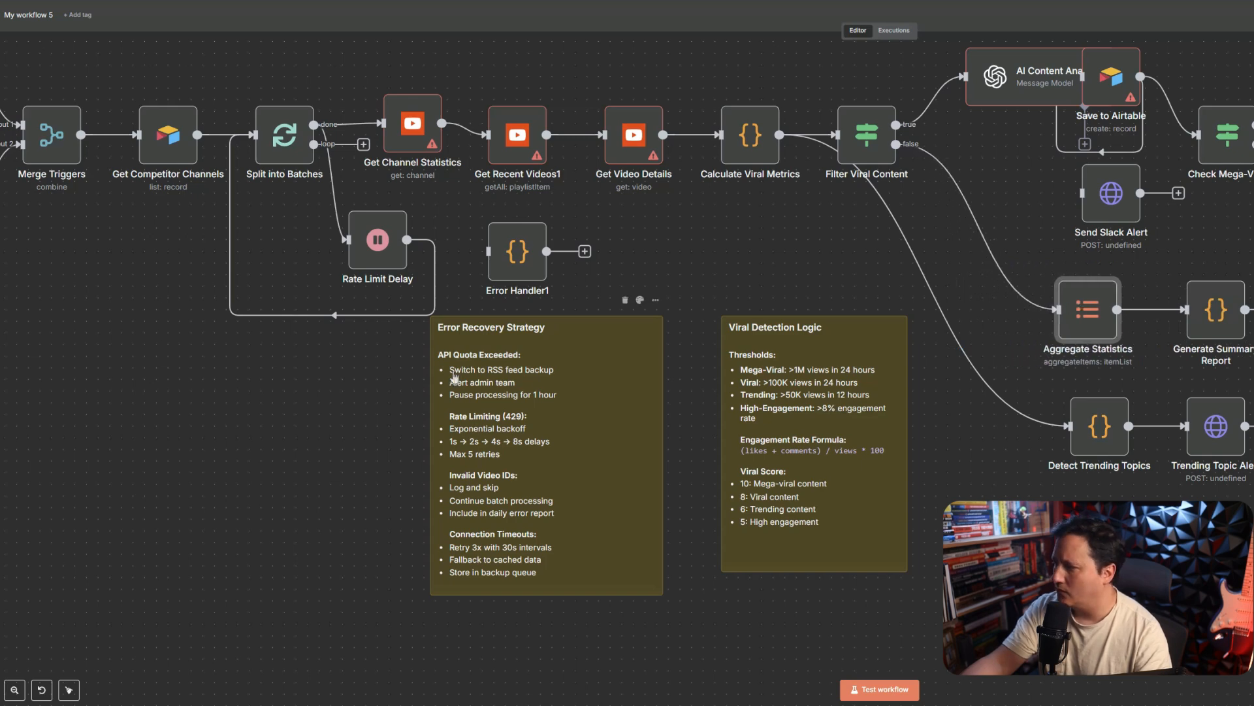
mouse_move(482, 346)
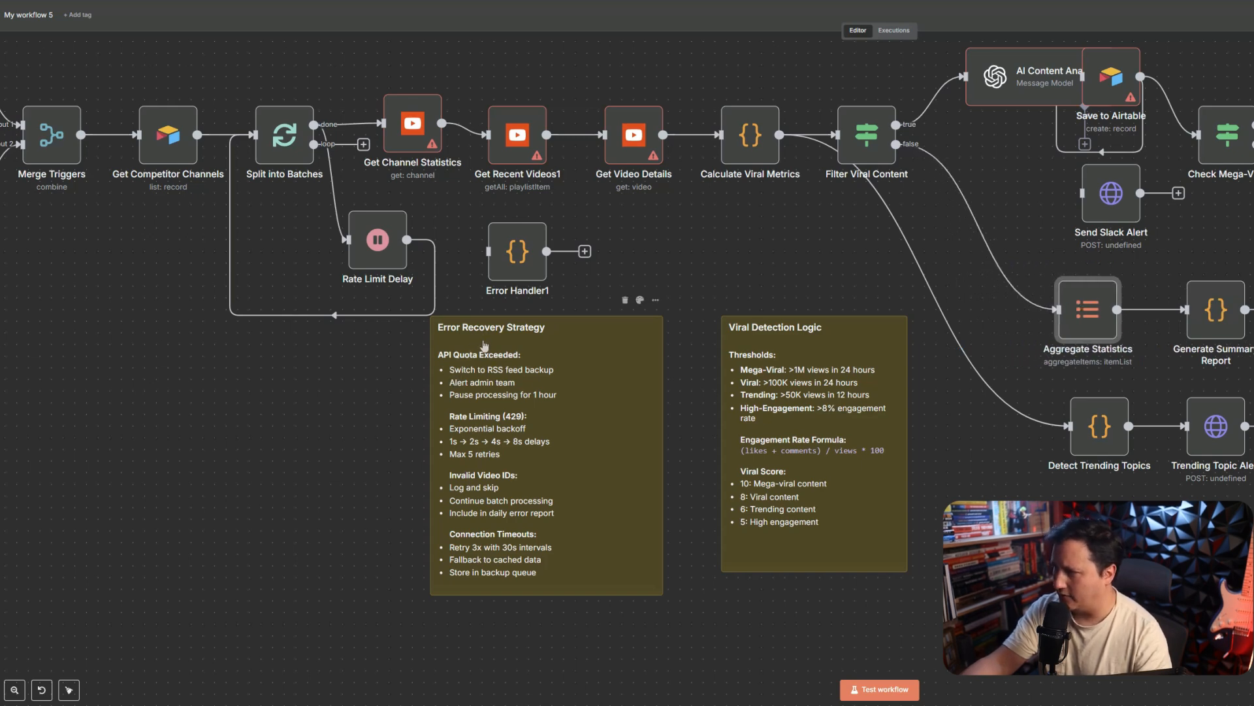
mouse_move(471, 374)
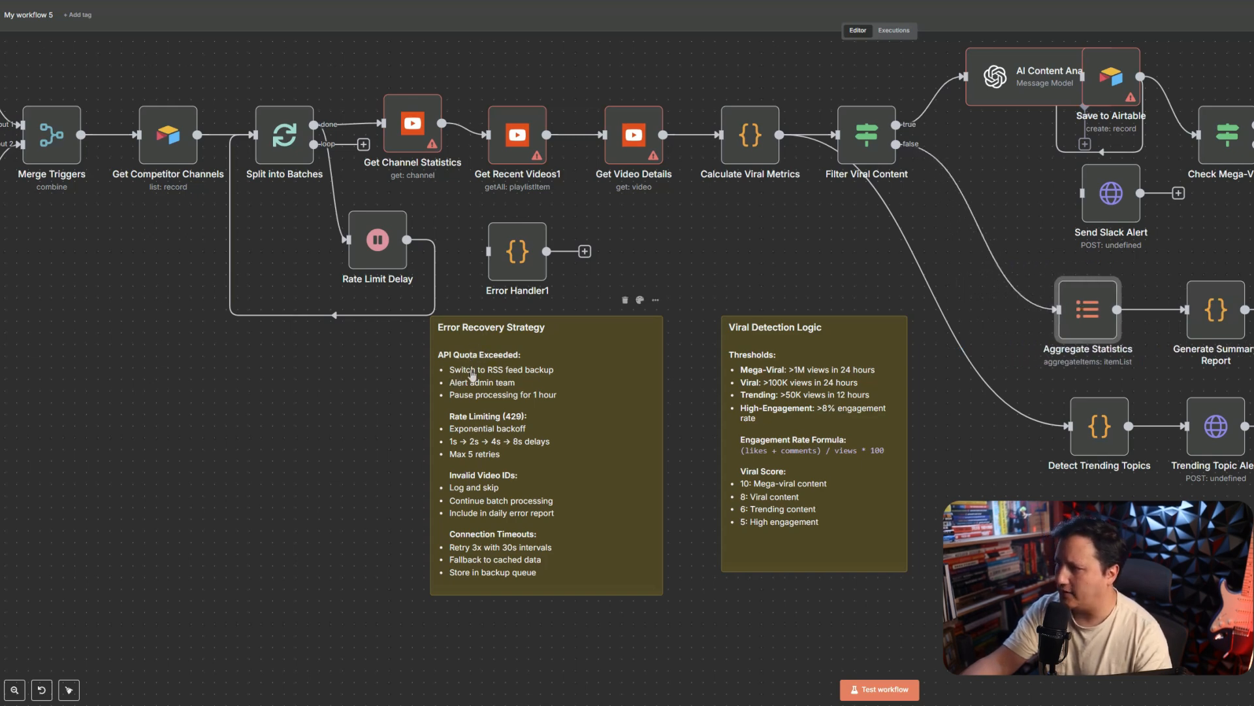
mouse_move(496, 381)
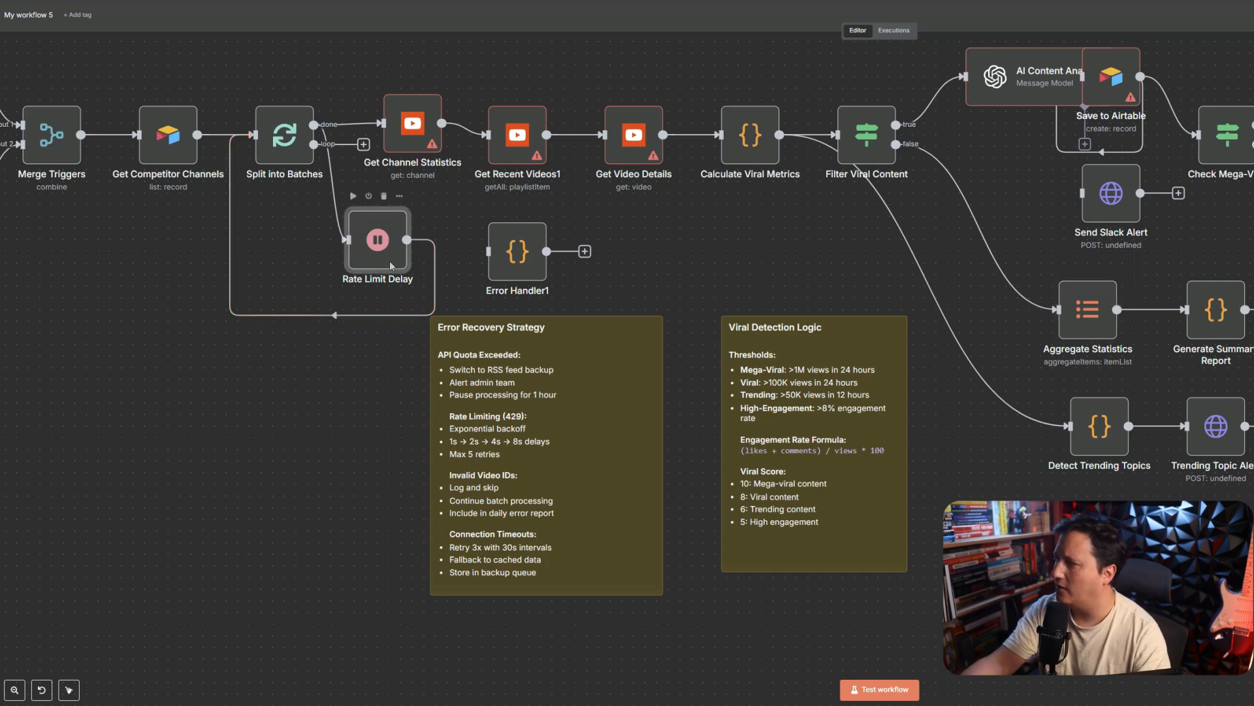
double_click(377, 240)
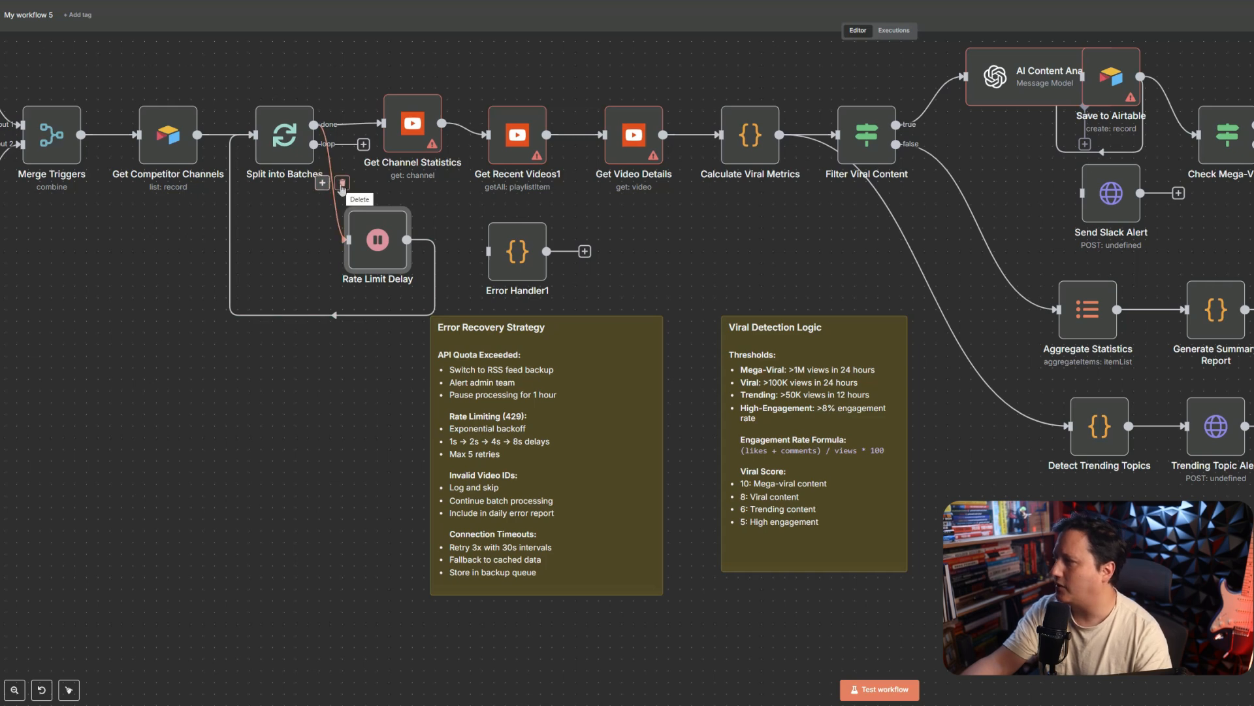
mouse_move(377, 239)
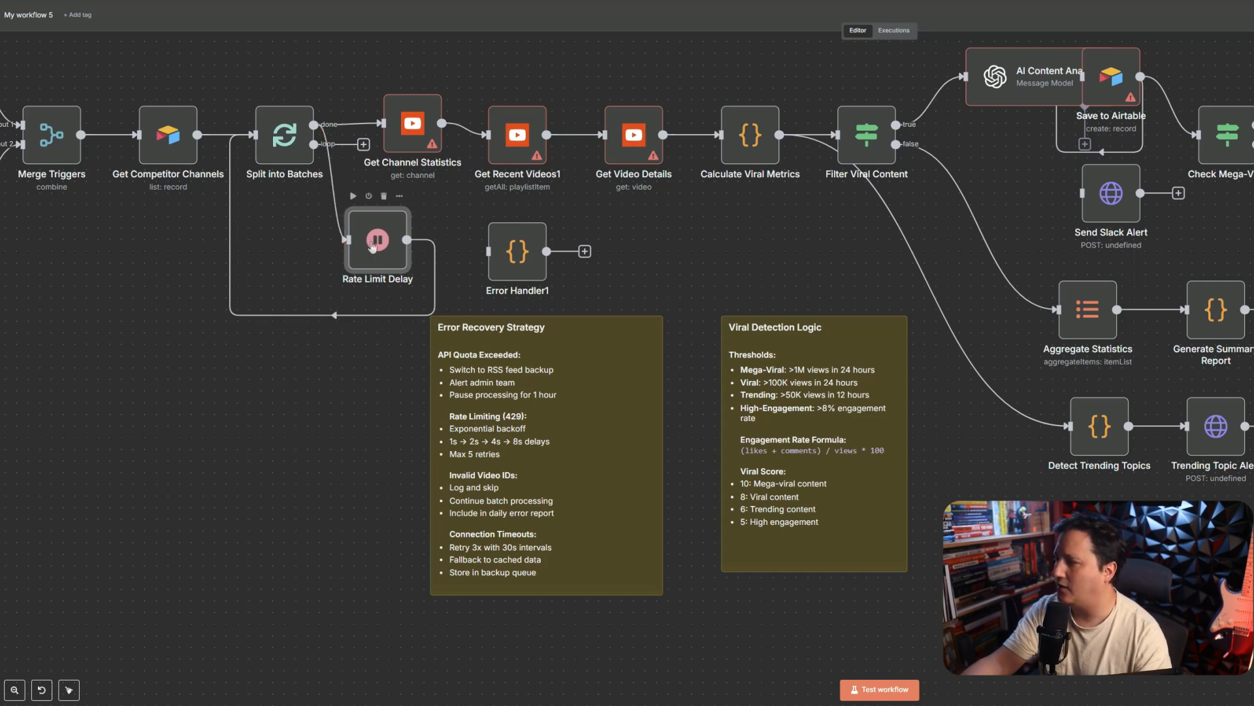
mouse_move(535, 544)
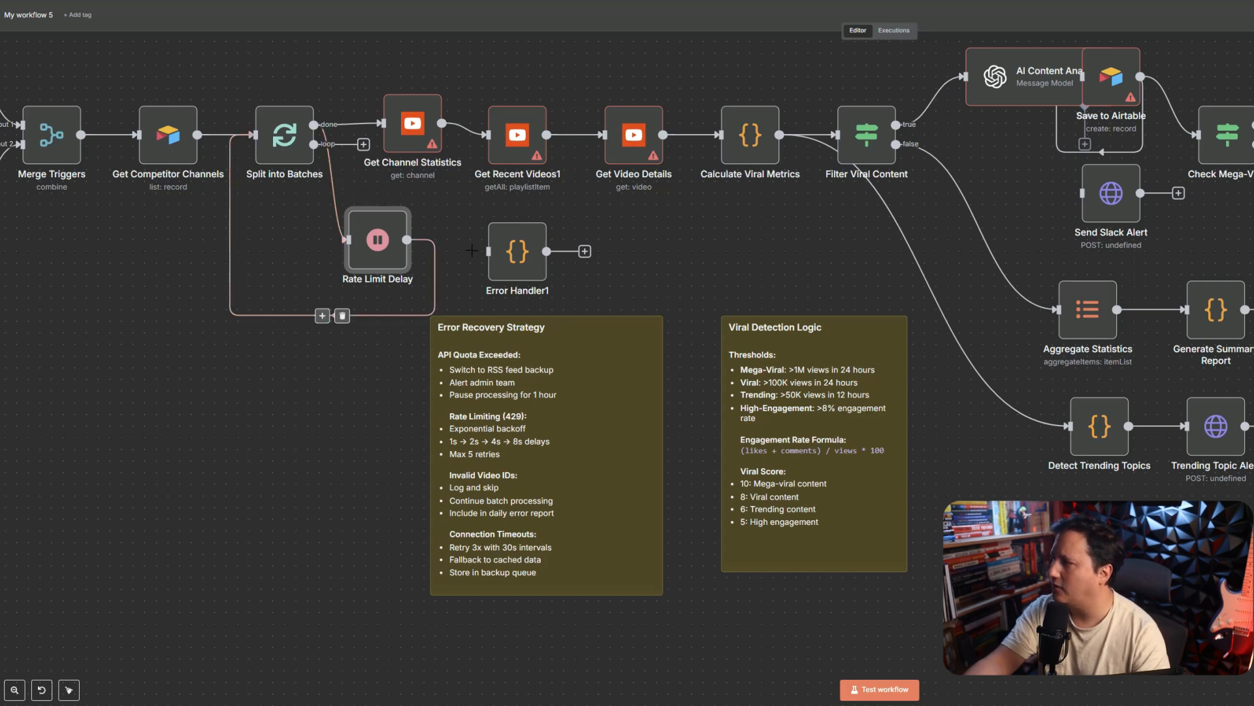
double_click(517, 251)
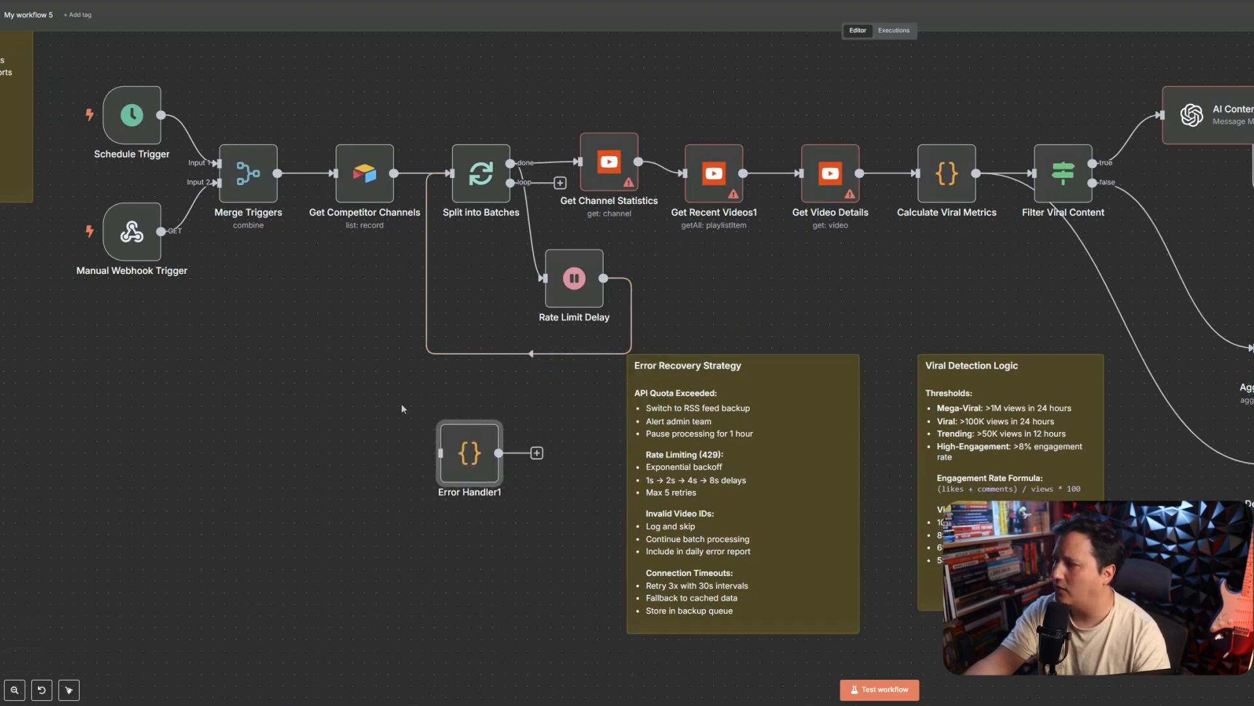
Step: Check Error Handler1, then review Get Channel Statistics and Get Recent Videos1 parameters and credentials
double_click(470, 452)
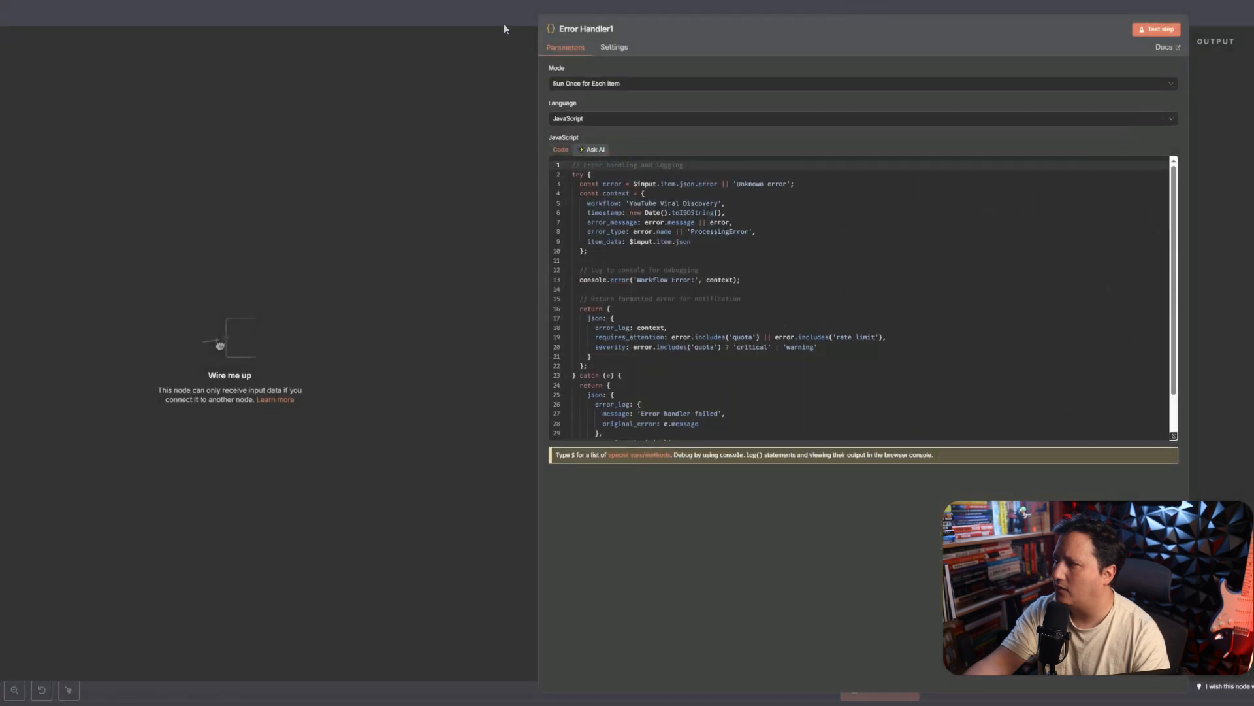
key("Escape")
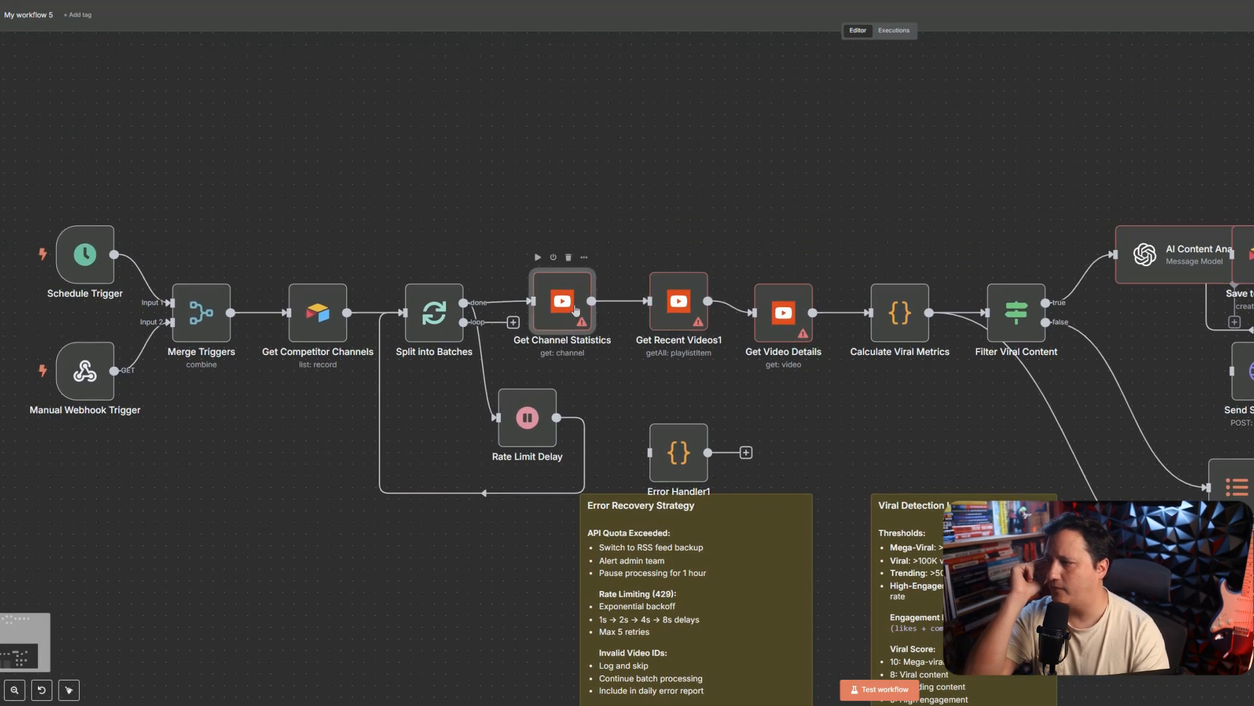
double_click(561, 302)
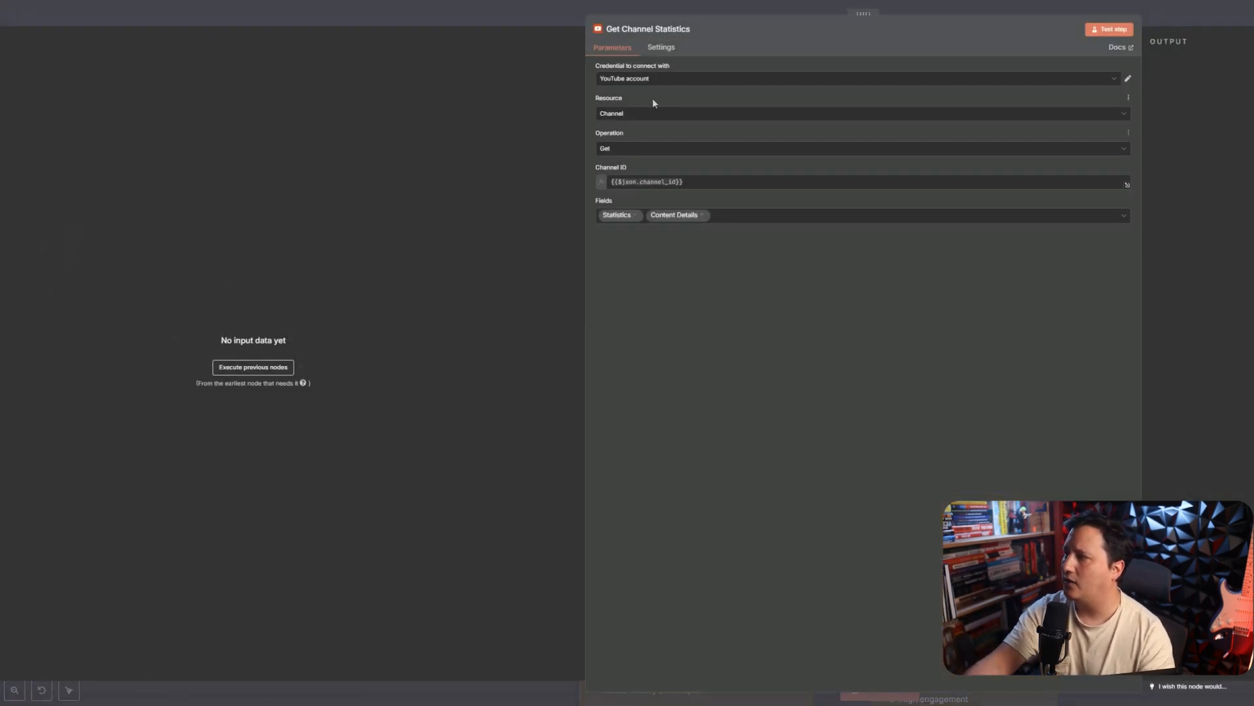
mouse_move(651, 107)
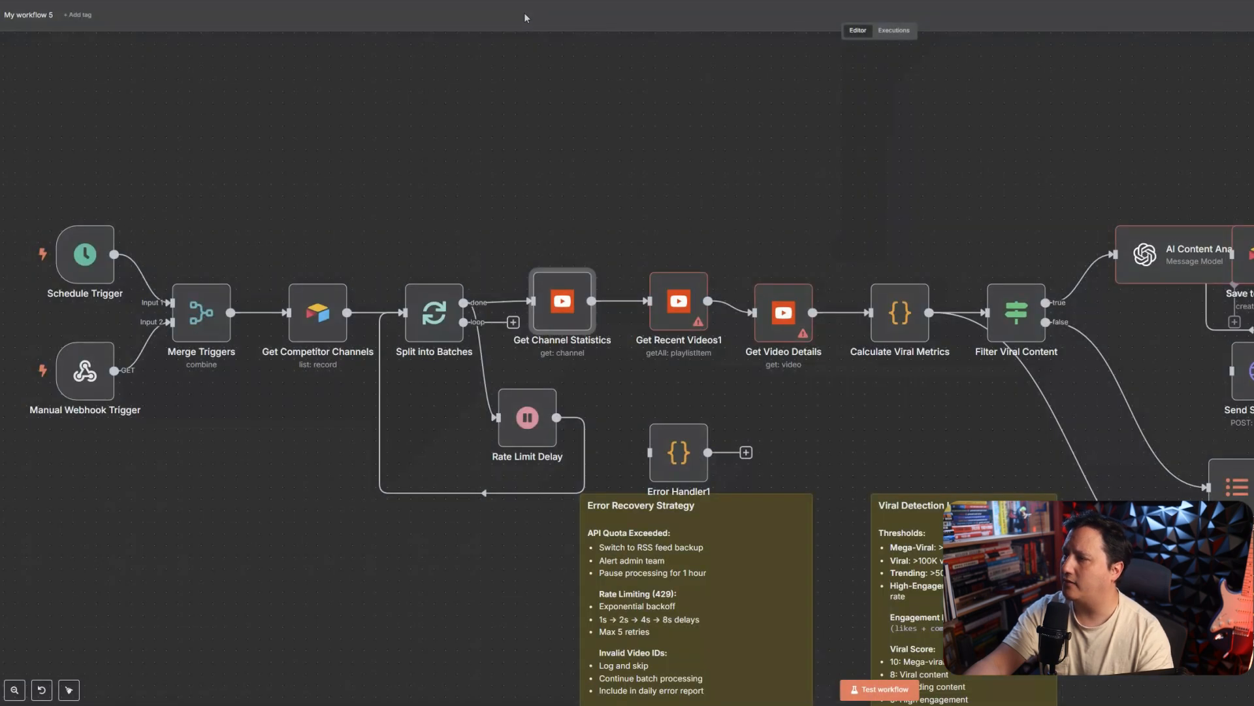
left_click(678, 302)
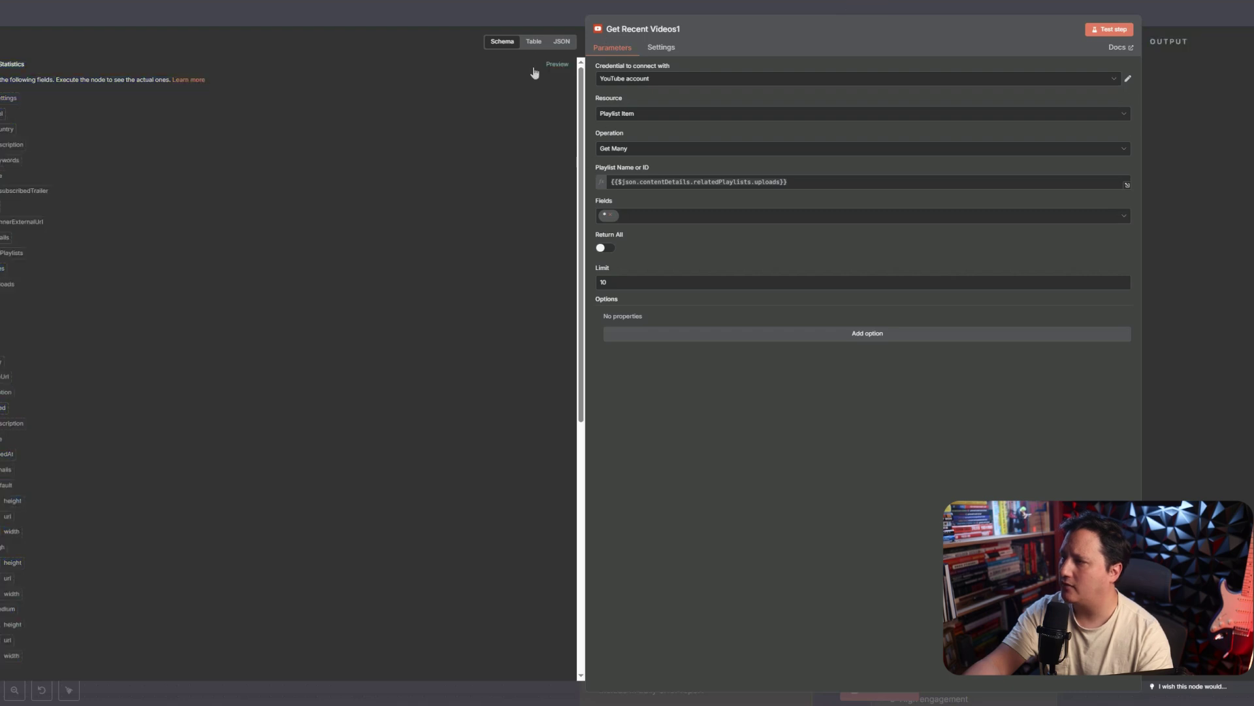
mouse_move(710, 241)
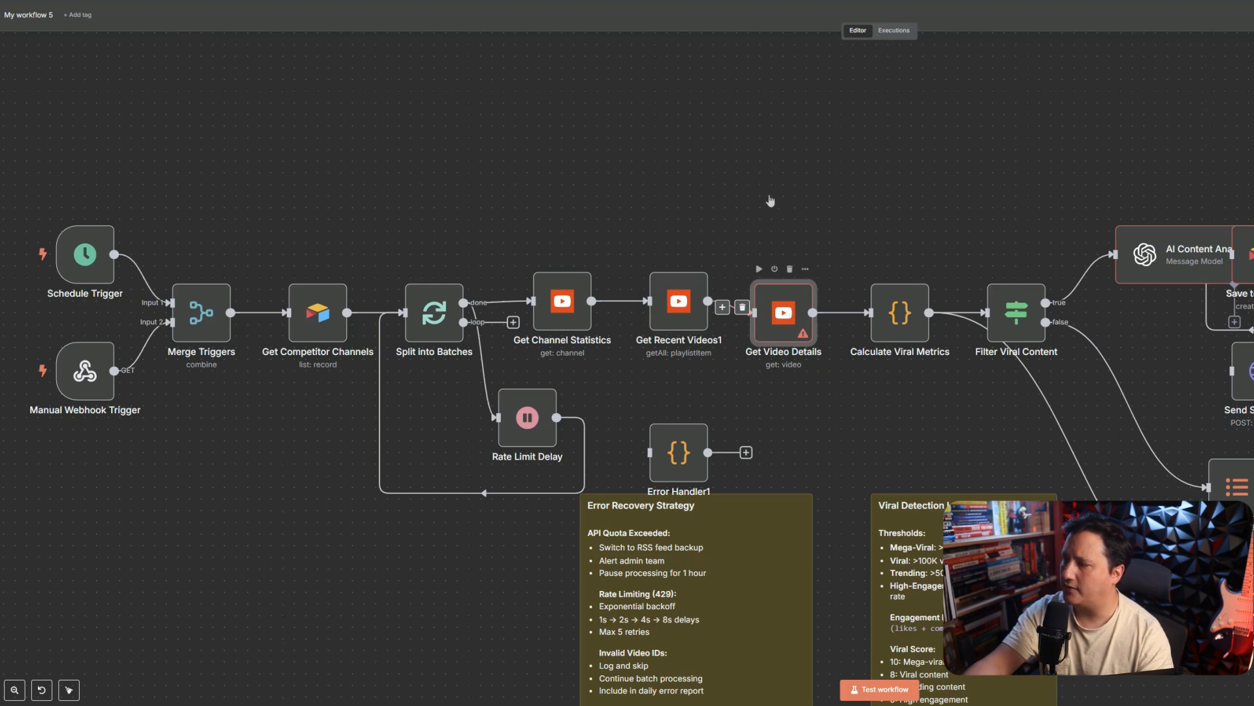
Step: Review the Get Video Details settings and scroll through the Calculate Viral Metrics code
double_click(783, 312)
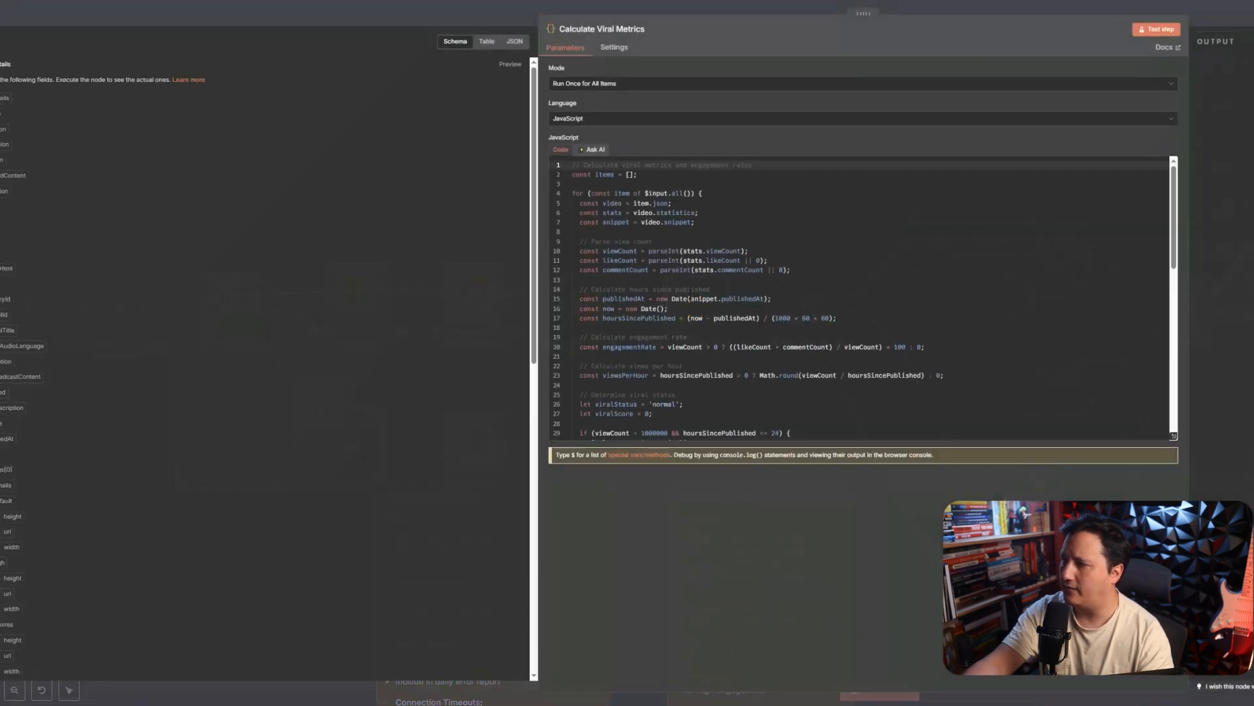
scroll("down", 3)
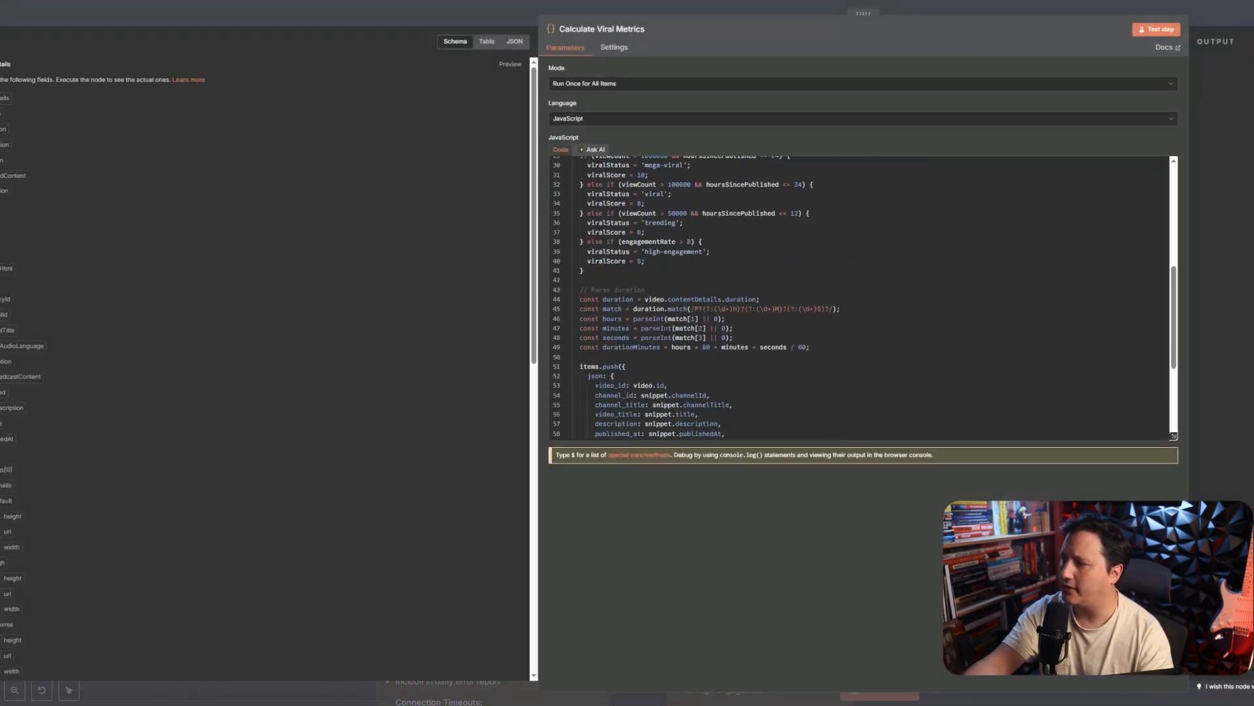
scroll("down", 3)
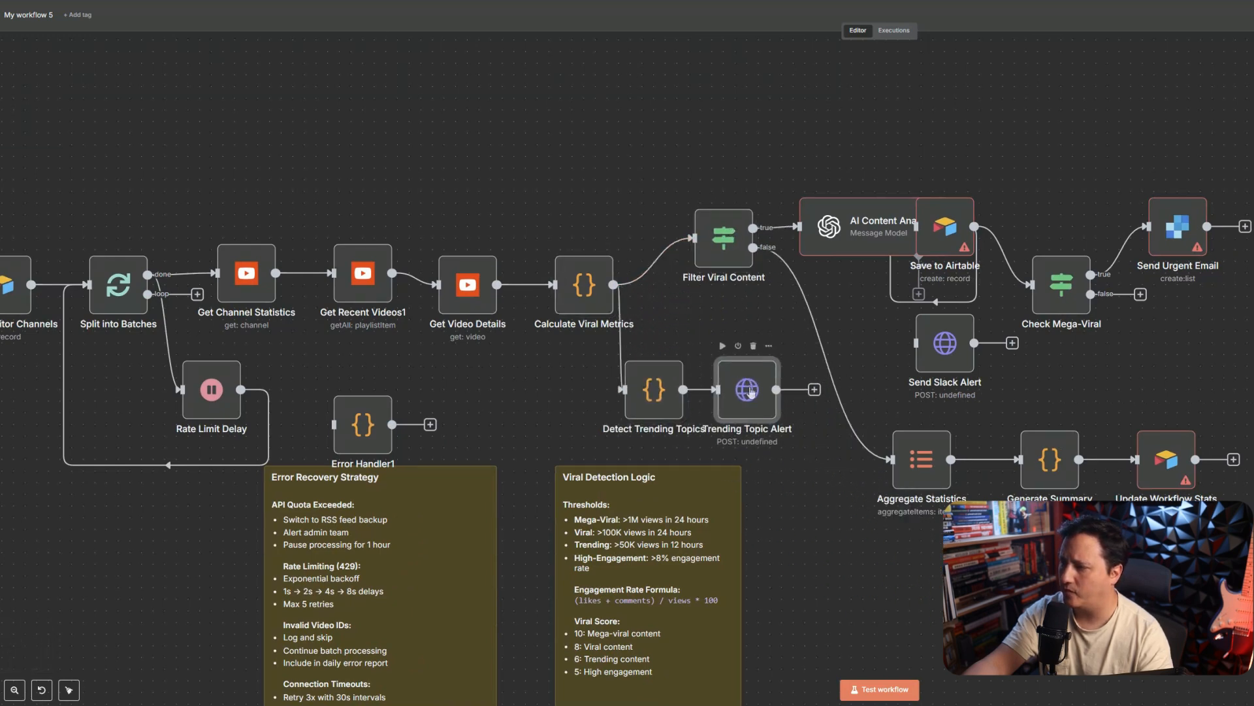
Step: Read through the Trending Topic Alert webhook request body
double_click(745, 390)
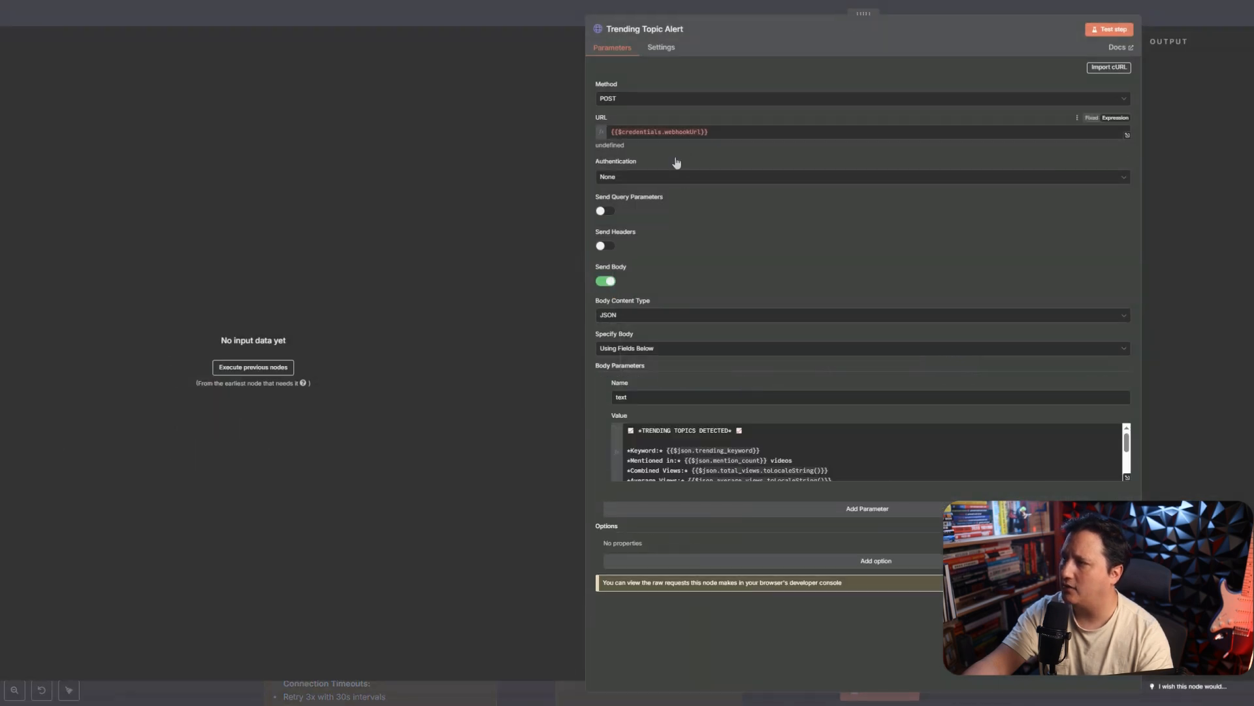
scroll("down", 3)
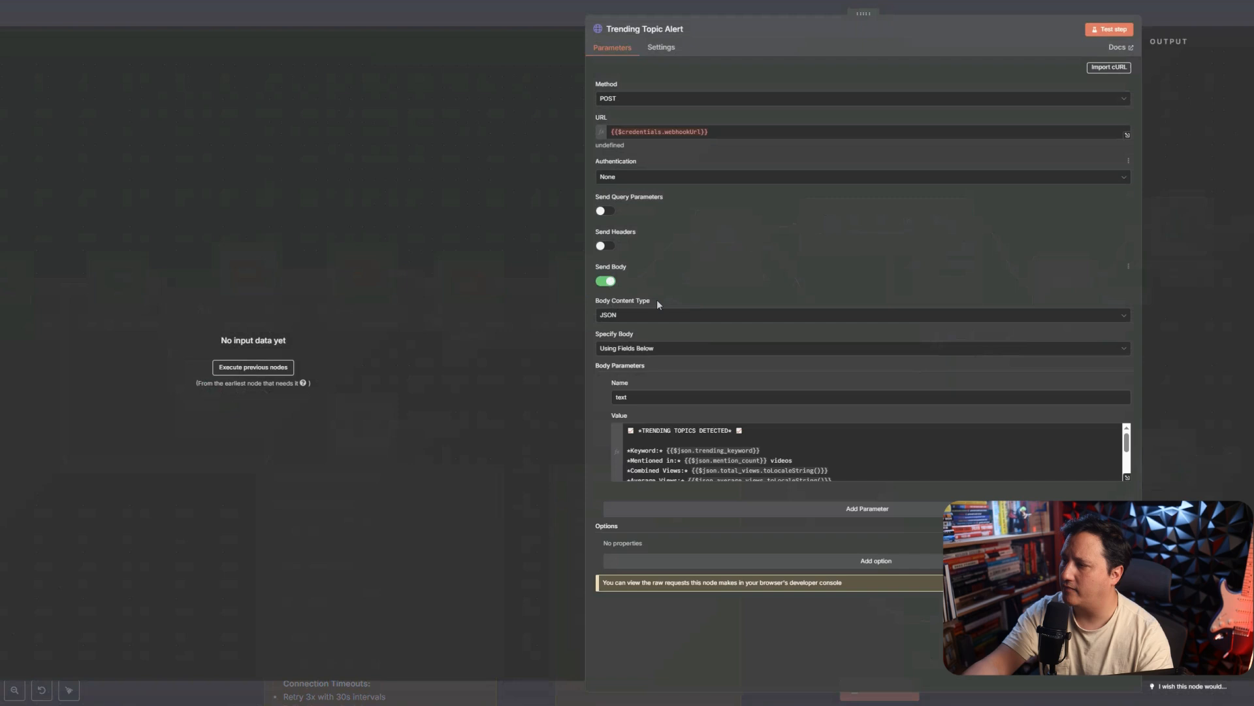
scroll("down", 3)
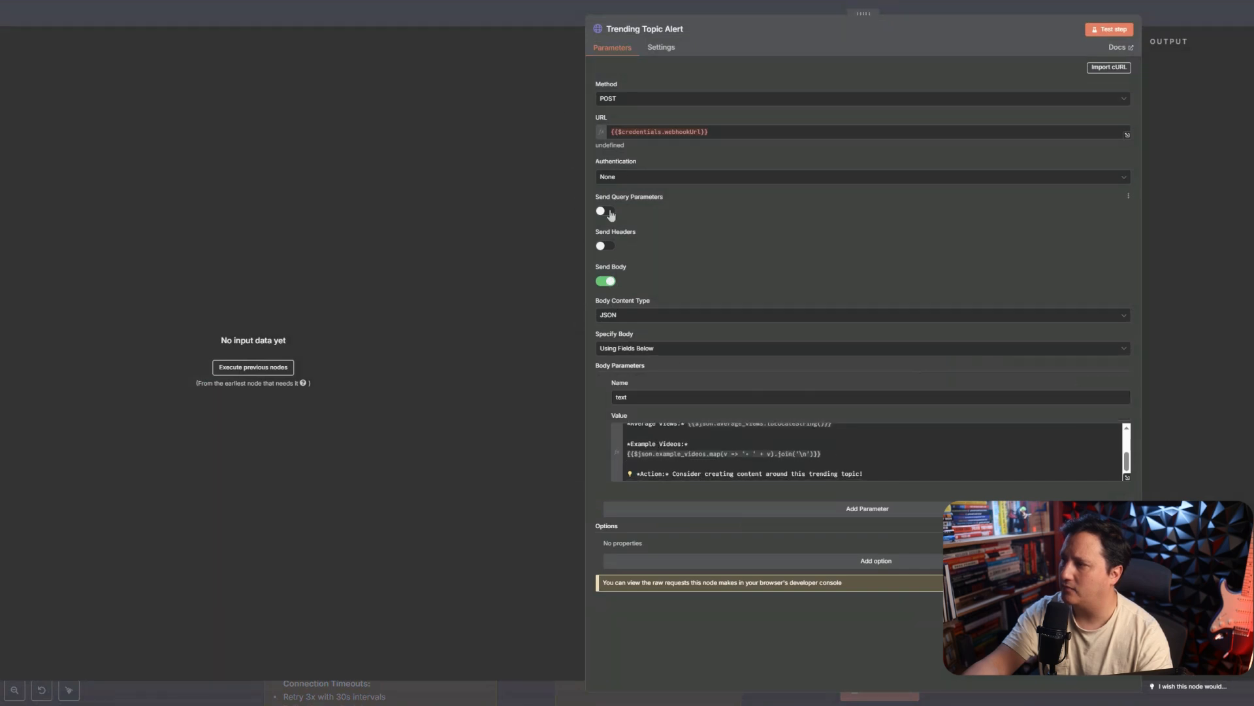
mouse_move(528, 10)
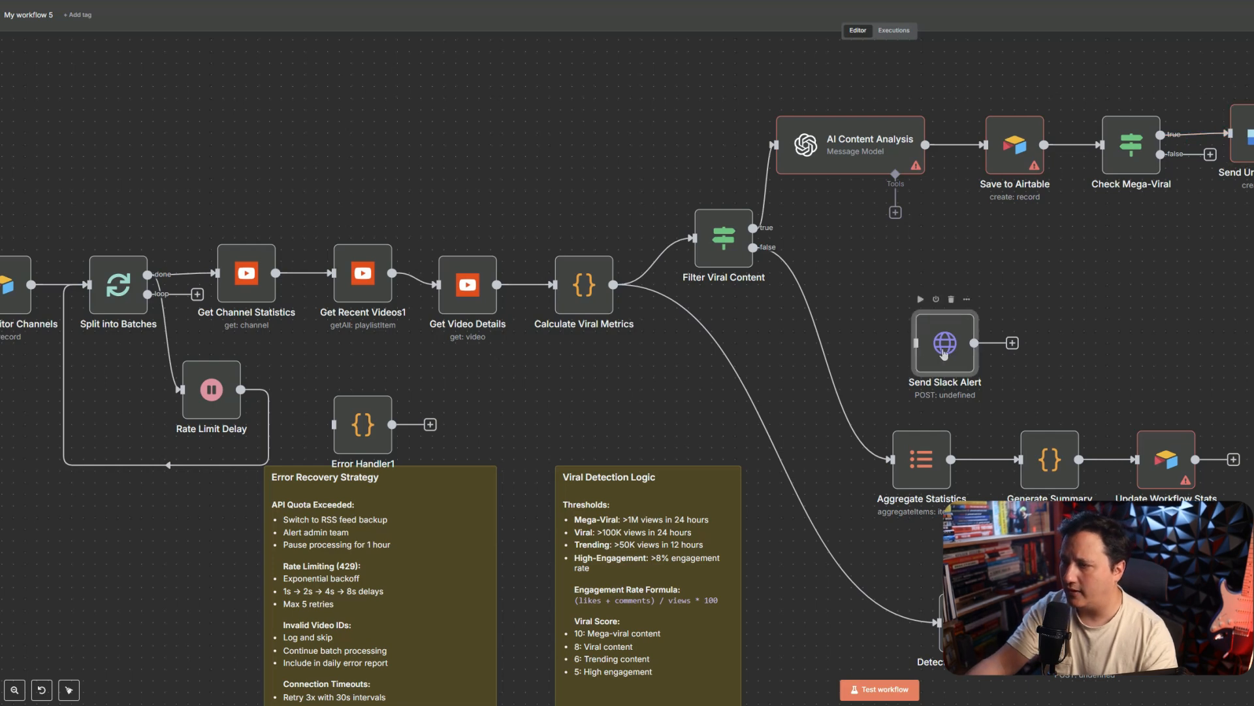
Step: Inspect the Send Slack Alert request settings and close them
double_click(944, 343)
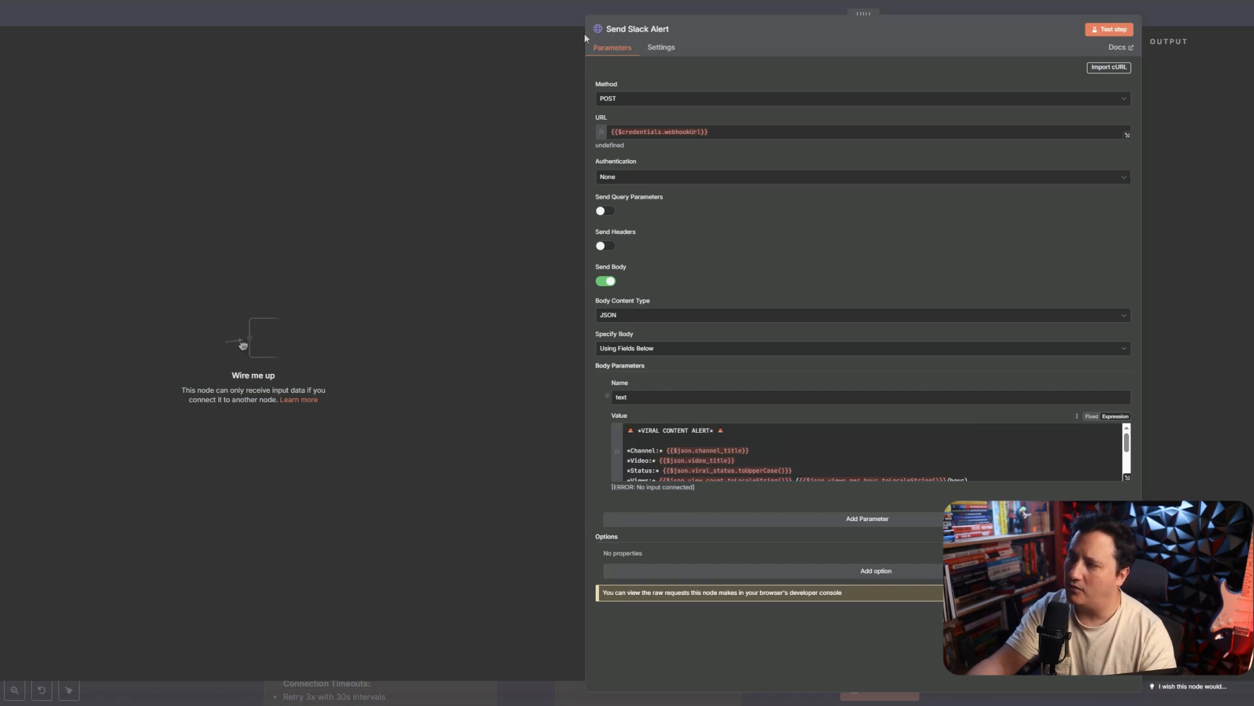
left_click(584, 38)
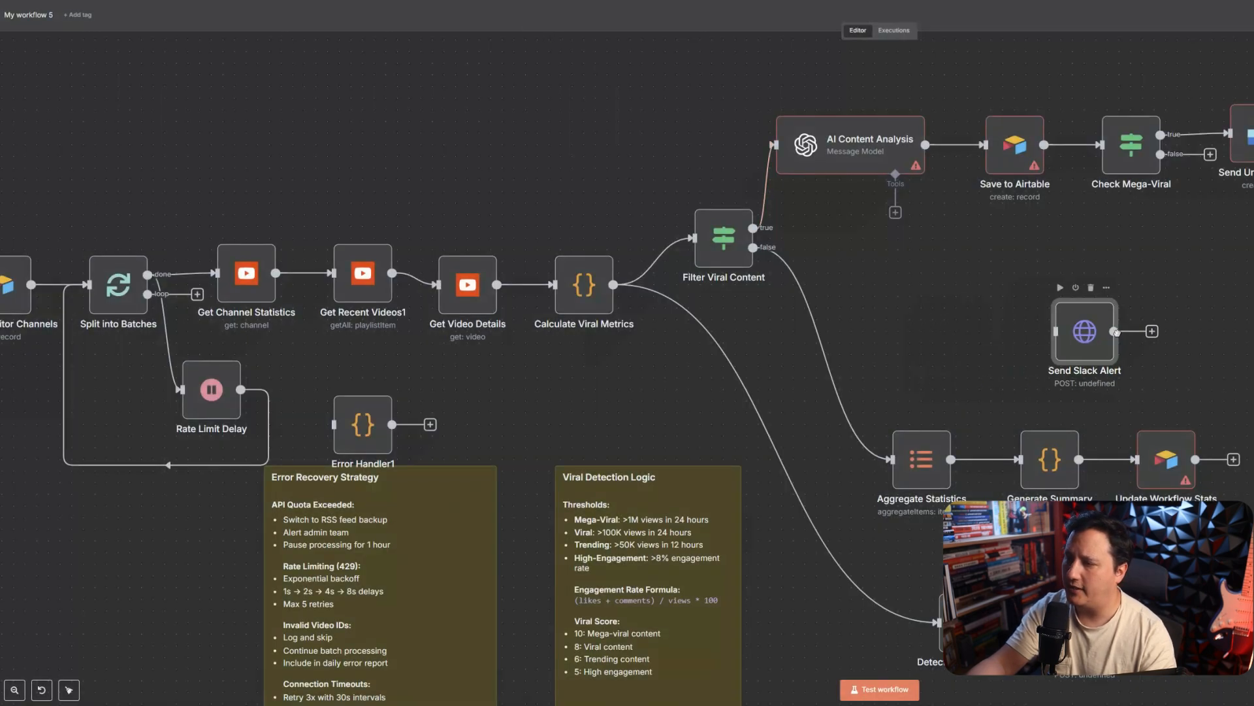